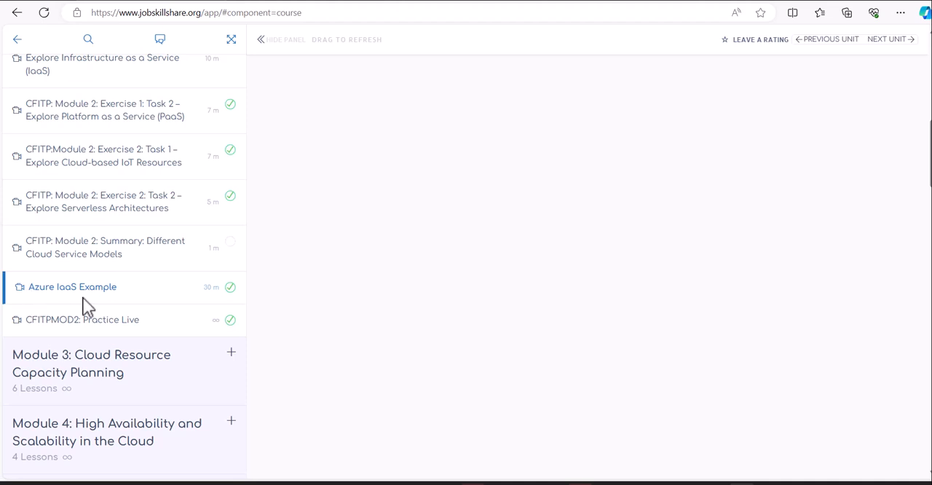
# Scroll the course sidebar toward the Azure IaaS Example unit
pyautogui.scroll(-3)
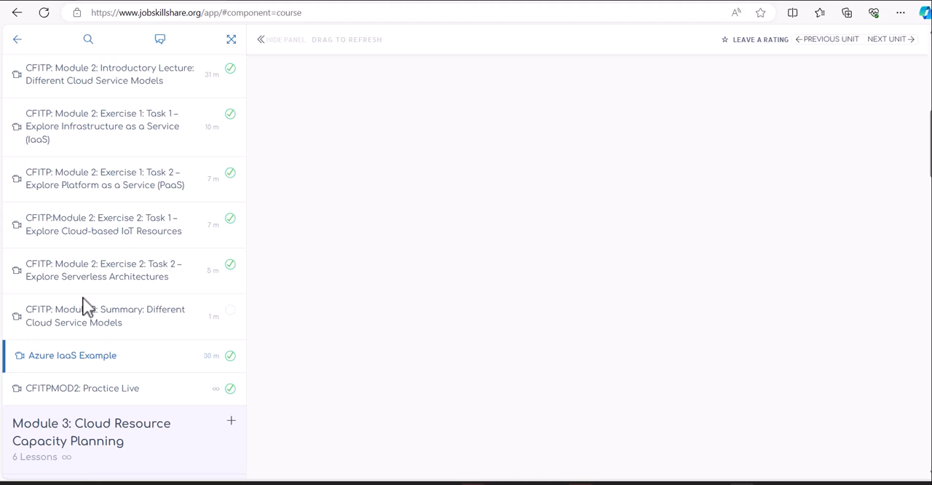
pyautogui.moveTo(66, 265)
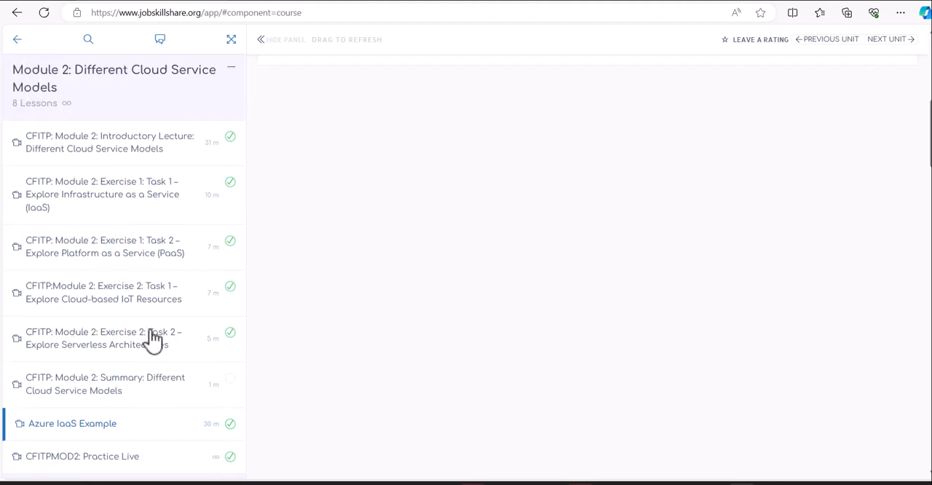
pyautogui.moveTo(159, 280)
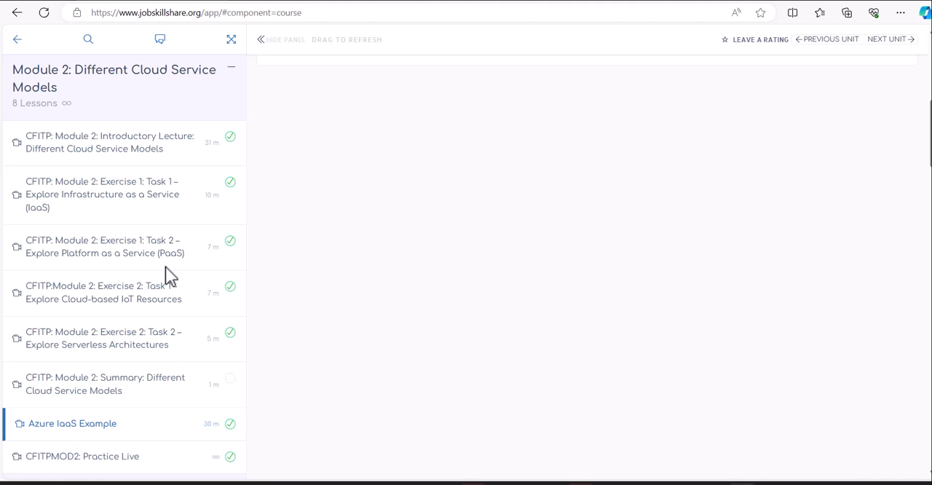
pyautogui.moveTo(231, 222)
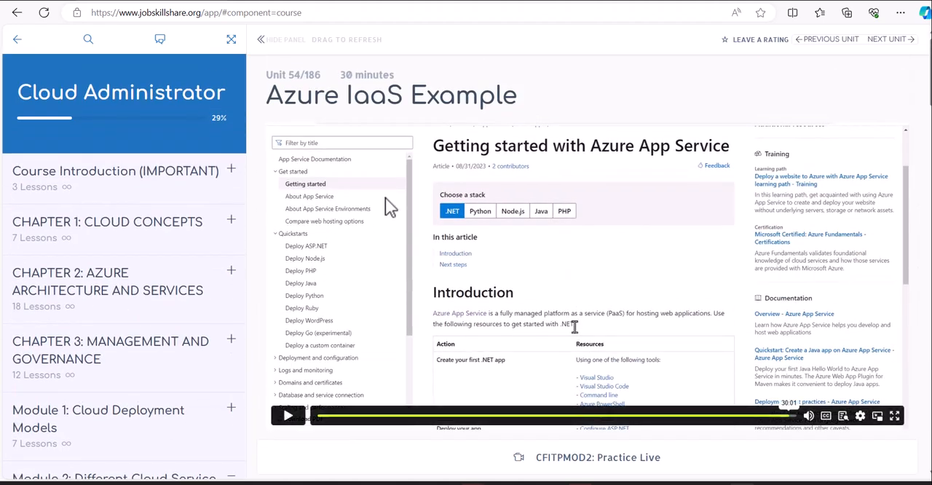
pyautogui.moveTo(323, 320)
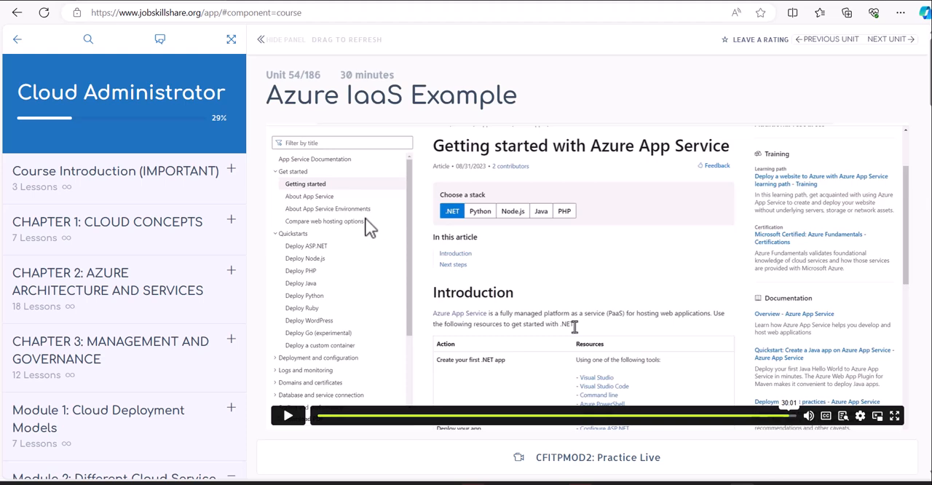
pyautogui.moveTo(361, 178)
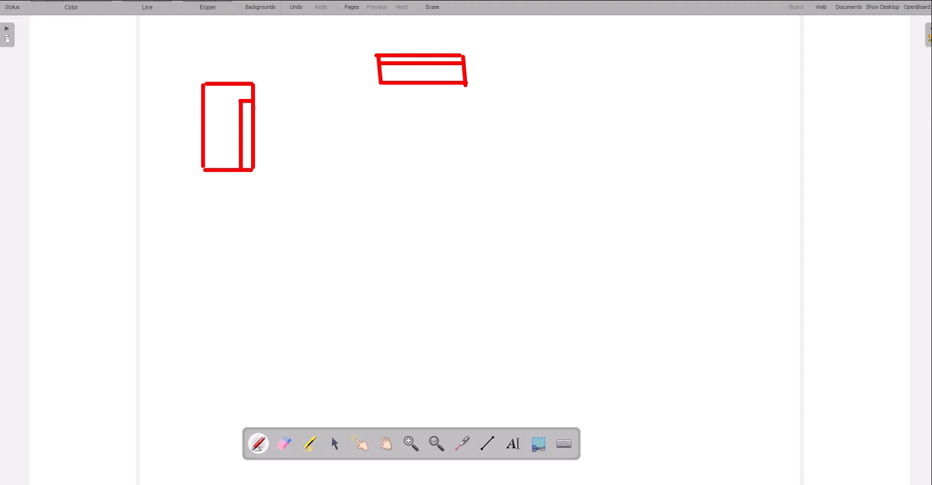
# Draw an arrow at the tall rectangle, a line linking it to the flat box, and an X over it
pyautogui.moveTo(178, 183); pyautogui.dragTo(207, 172)
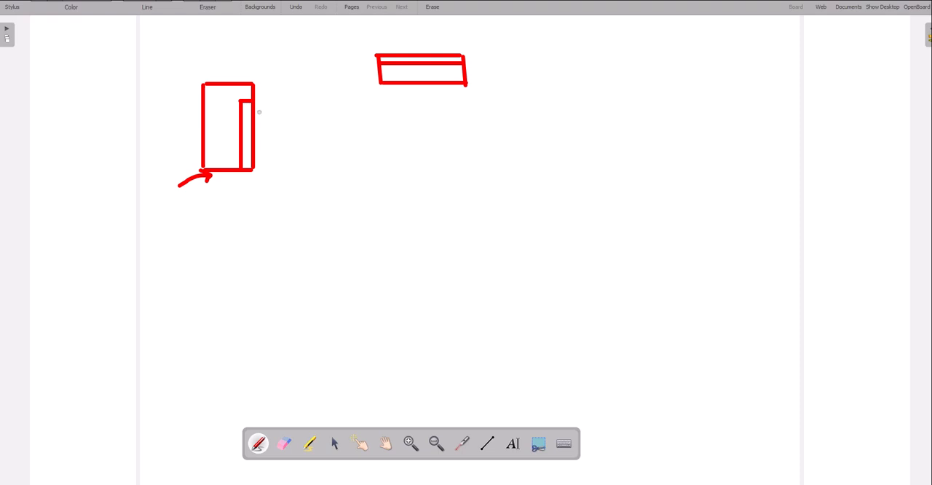
pyautogui.moveTo(397, 104)
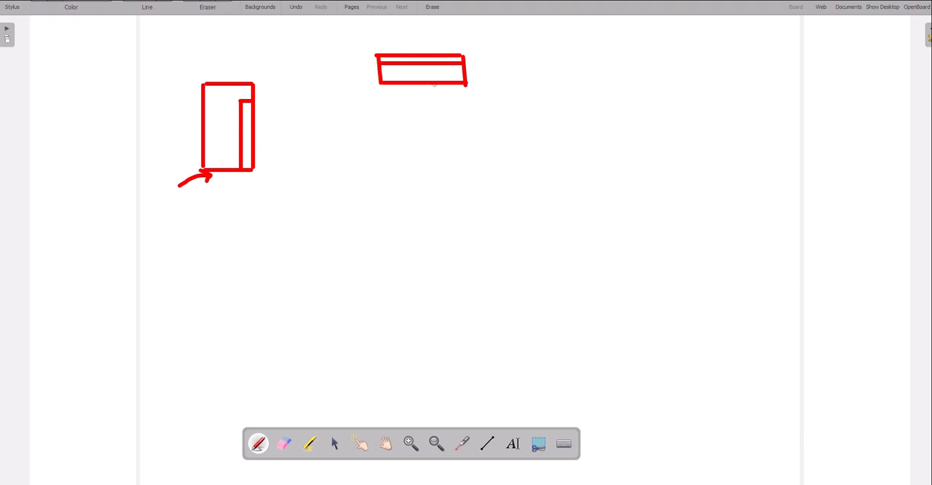
pyautogui.moveTo(254, 93); pyautogui.dragTo(282, 79)
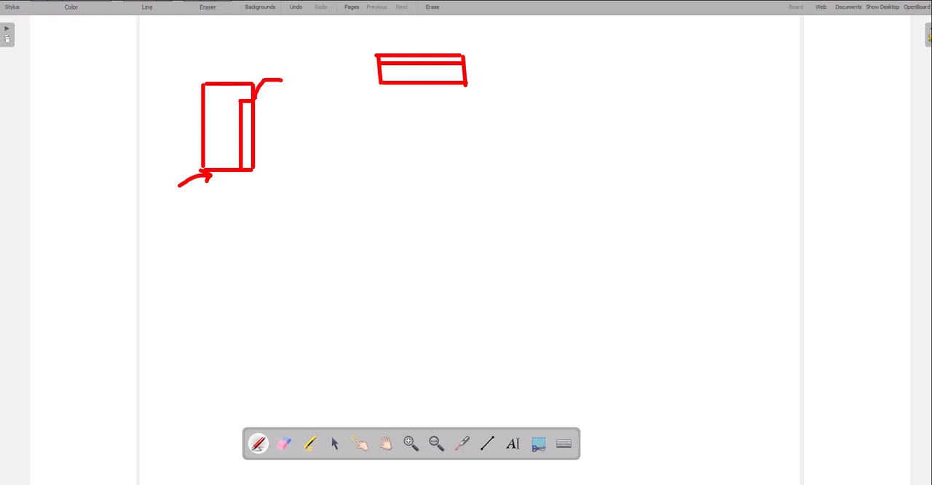
pyautogui.moveTo(280, 81); pyautogui.dragTo(373, 70)
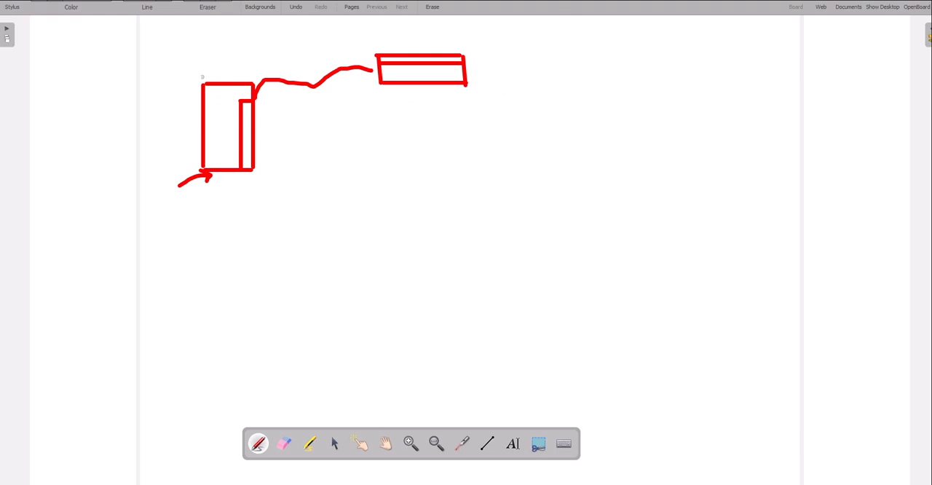
pyautogui.moveTo(192, 65); pyautogui.dragTo(240, 123)
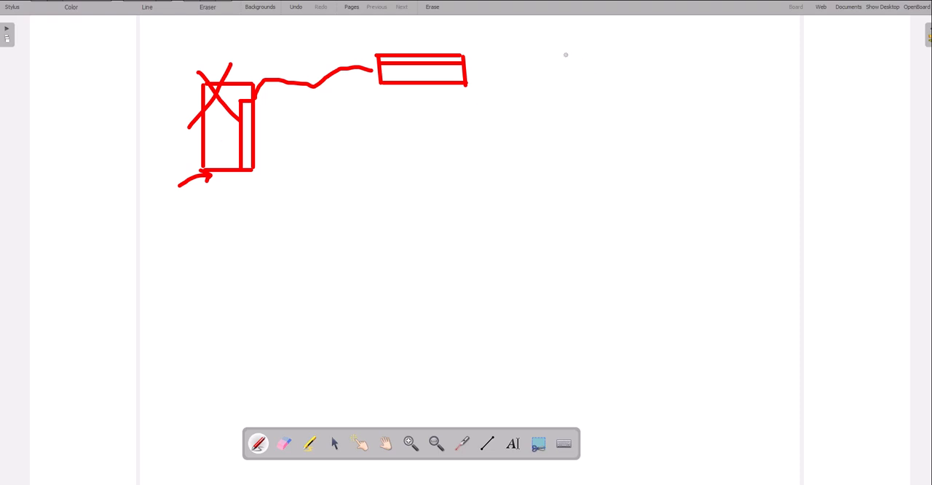
pyautogui.moveTo(579, 48)
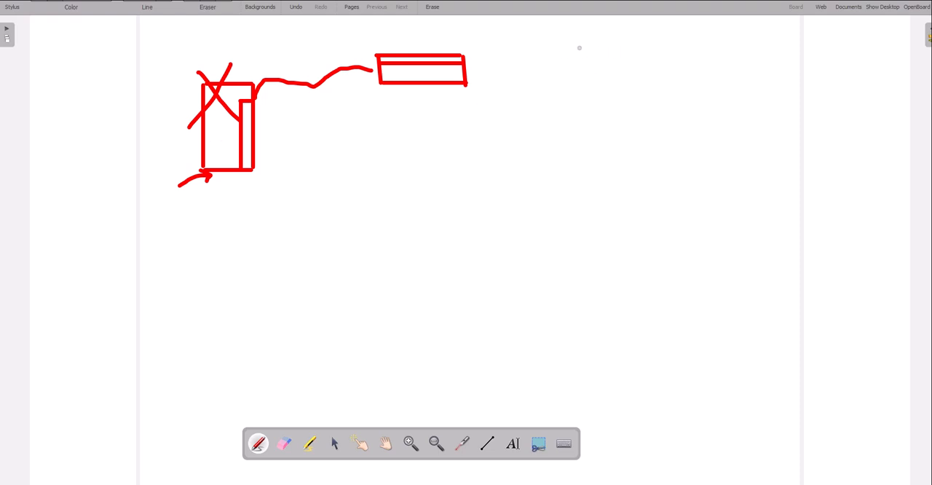
pyautogui.moveTo(626, 48)
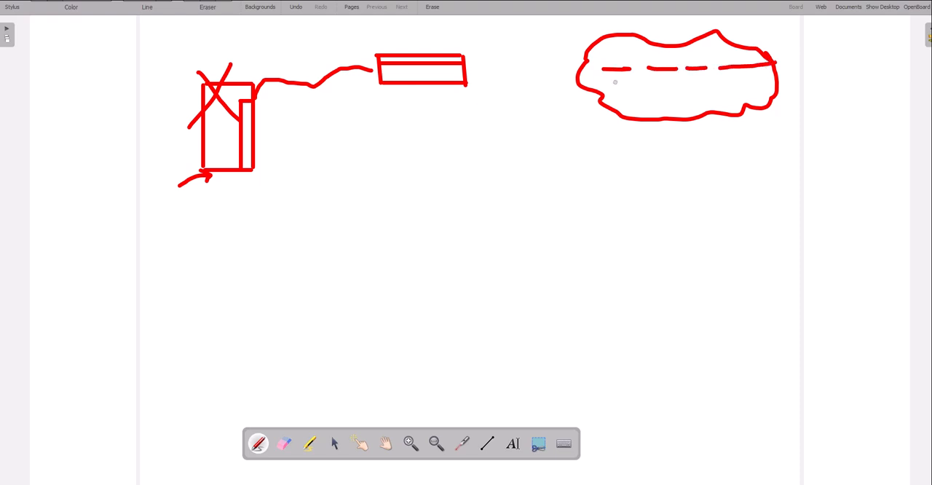
pyautogui.moveTo(731, 76)
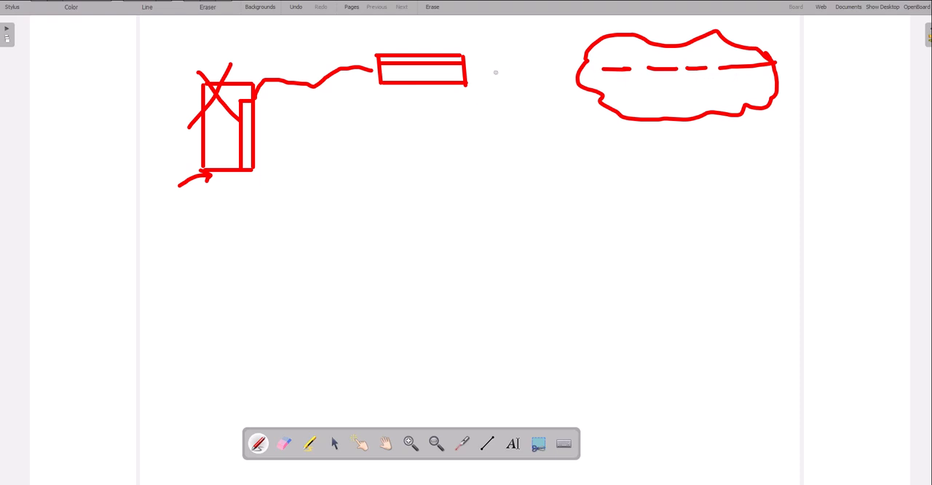
pyautogui.moveTo(615, 73)
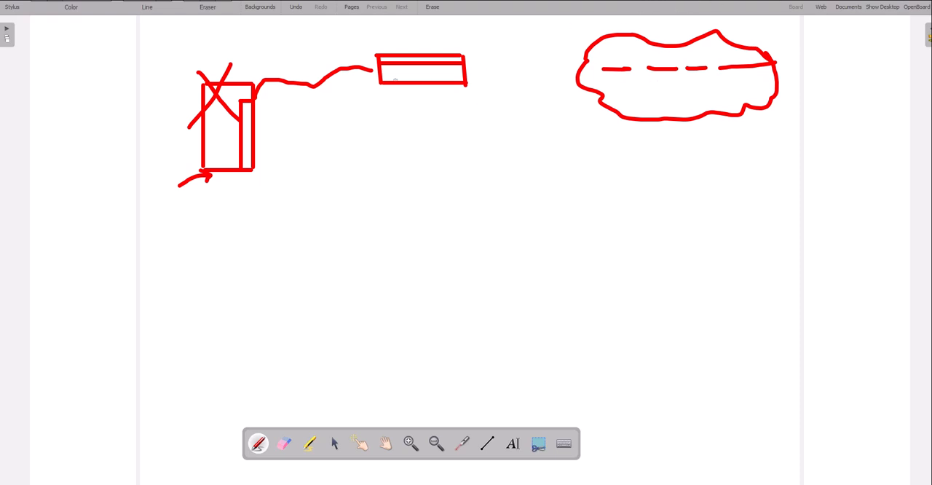
# Draw a line connecting the flat box to the dashed cloud
pyautogui.moveTo(298, 55); pyautogui.dragTo(346, 109)
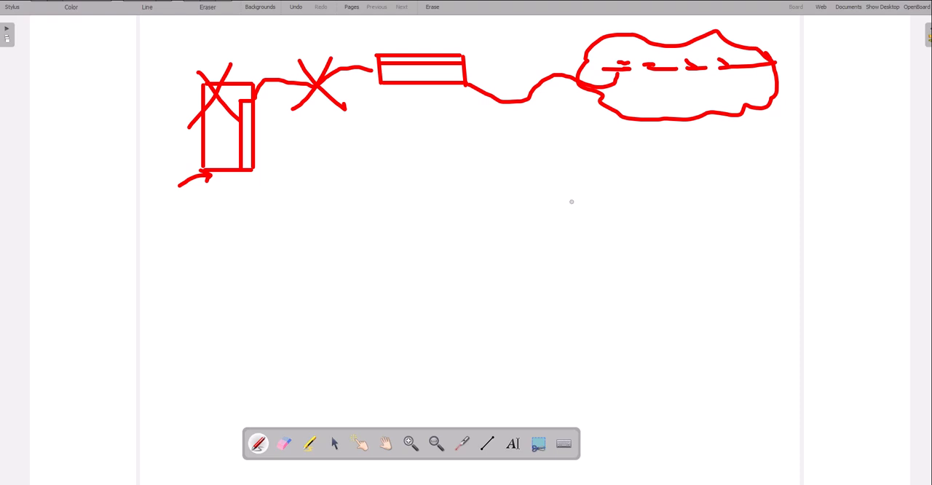
pyautogui.moveTo(652, 99)
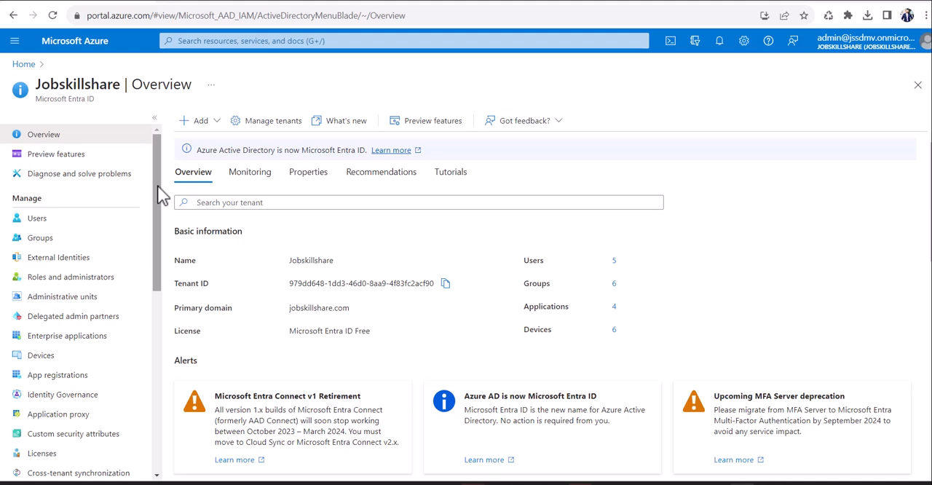
# Go from the Entra ID overview to the portal Home page and reopen the navigation menu
pyautogui.scroll(-3)
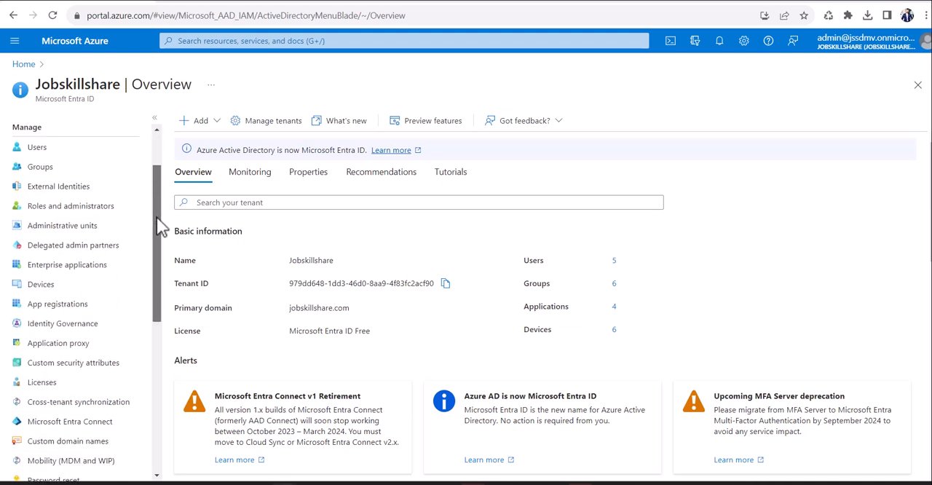
pyautogui.scroll(-3)
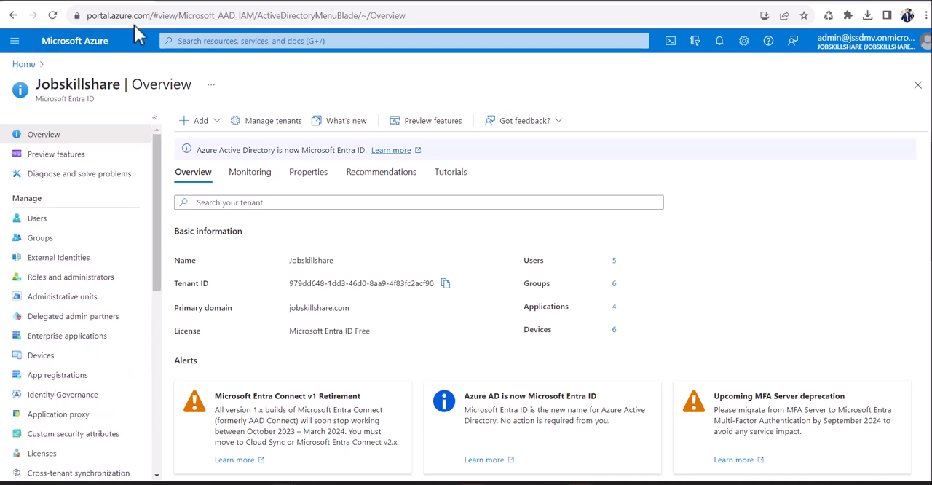
pyautogui.moveTo(261, 79)
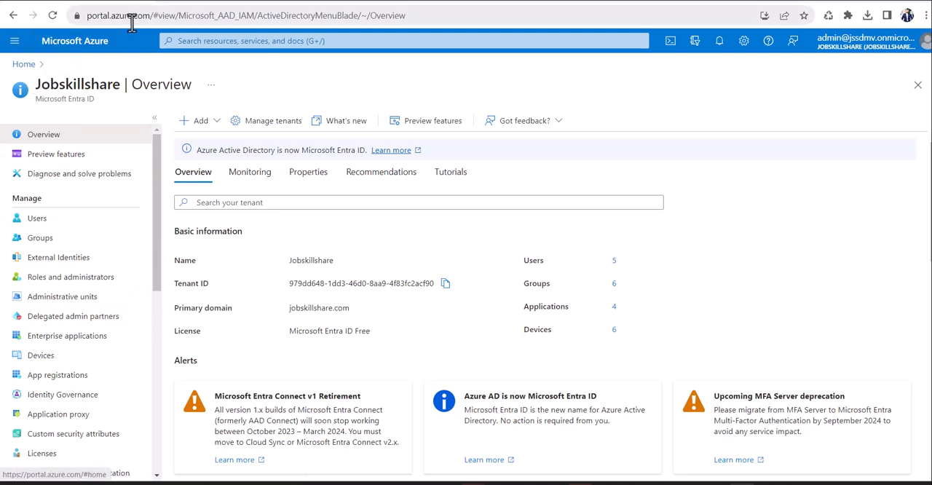
pyautogui.click(15, 41)
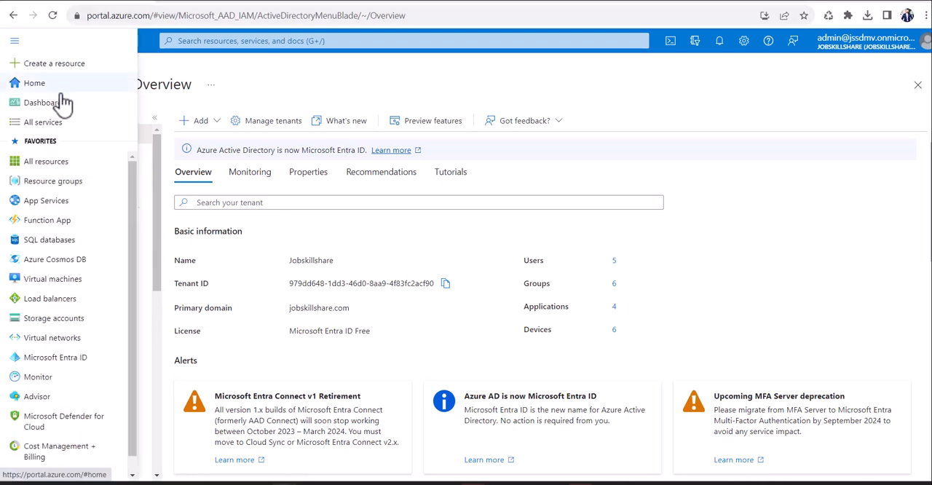
pyautogui.click(34, 81)
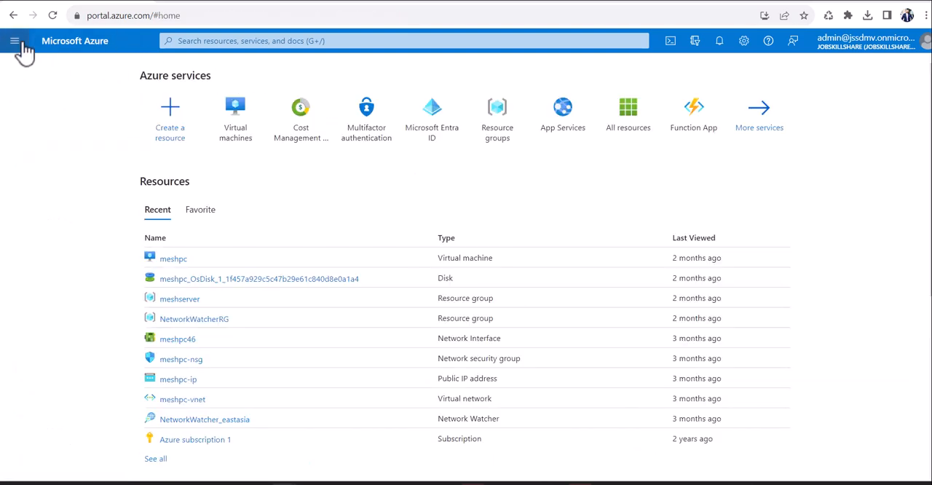
pyautogui.click(15, 41)
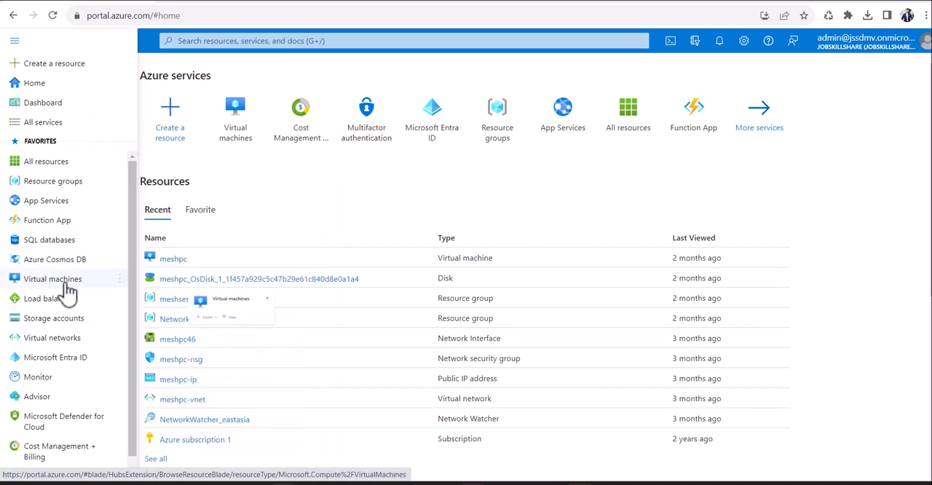
pyautogui.moveTo(52, 278)
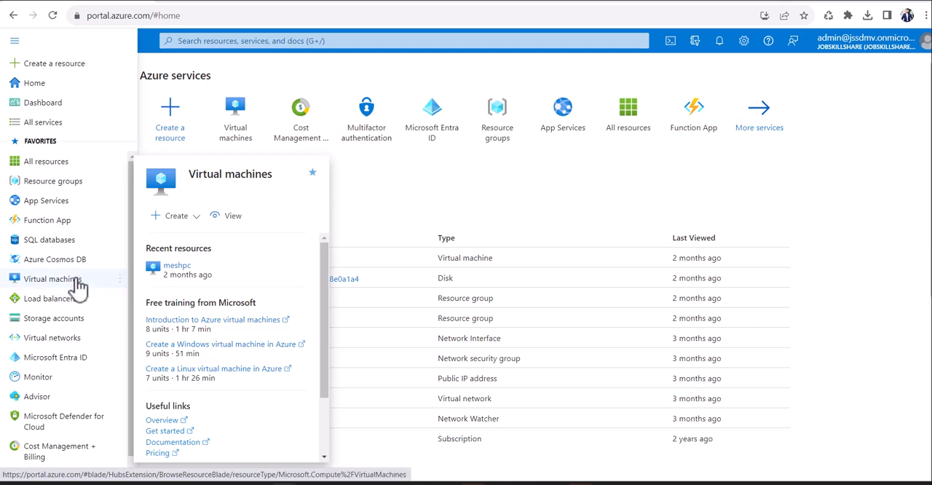
pyautogui.moveTo(52, 278)
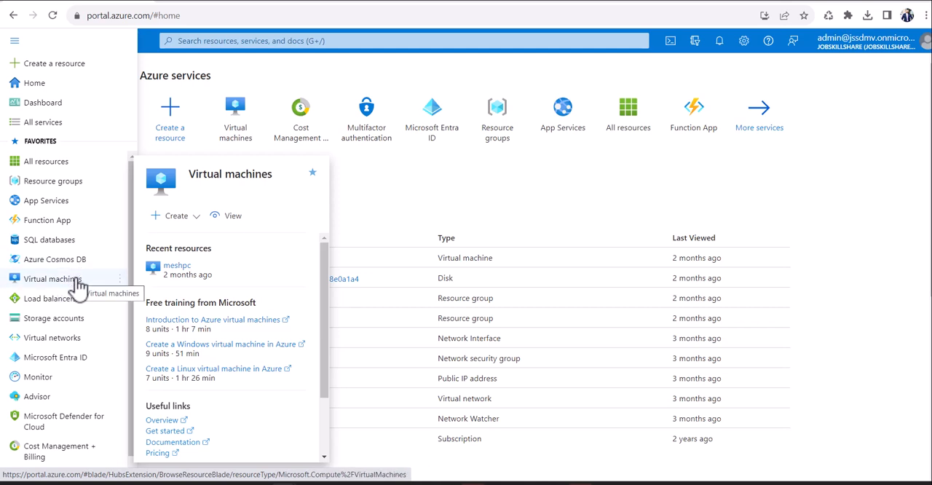
pyautogui.moveTo(47, 201)
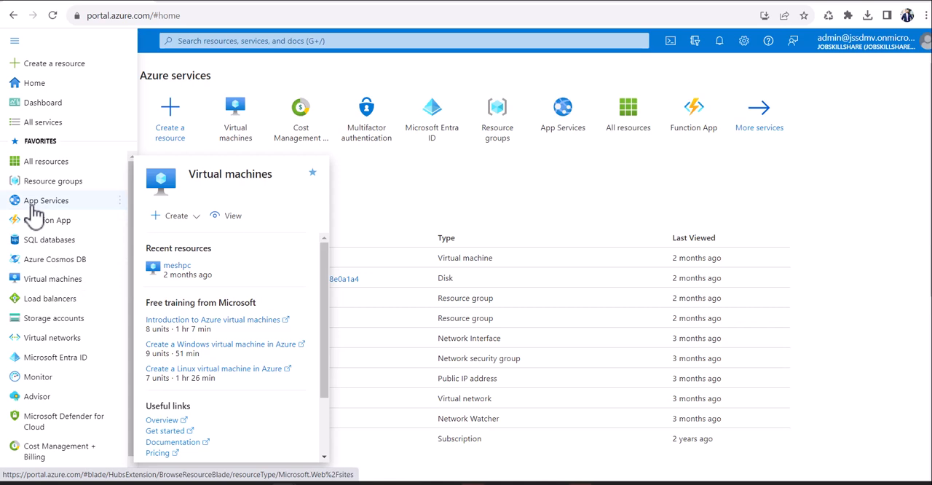
# Show the App Services list and its Create options (Web App, Static Web App, Web App + Database, WordPress)
pyautogui.click(46, 201)
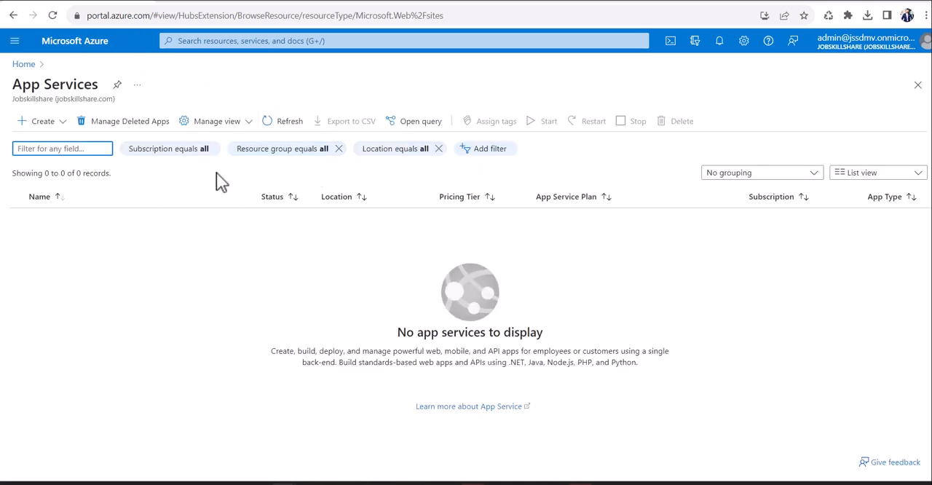
pyautogui.click(41, 121)
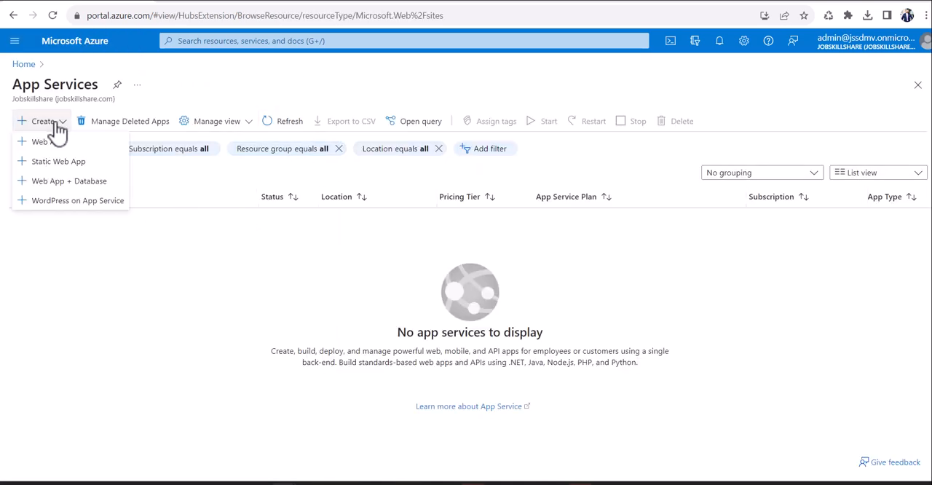
pyautogui.moveTo(47, 141)
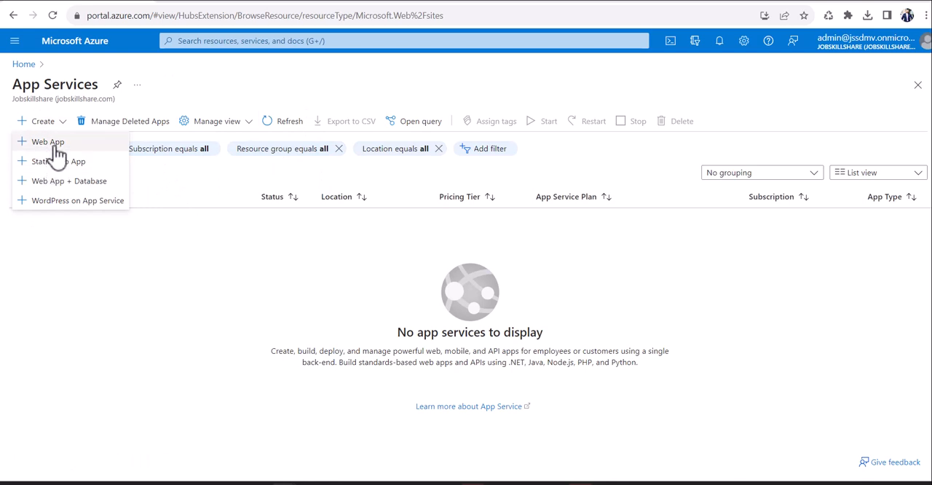
pyautogui.moveTo(58, 211)
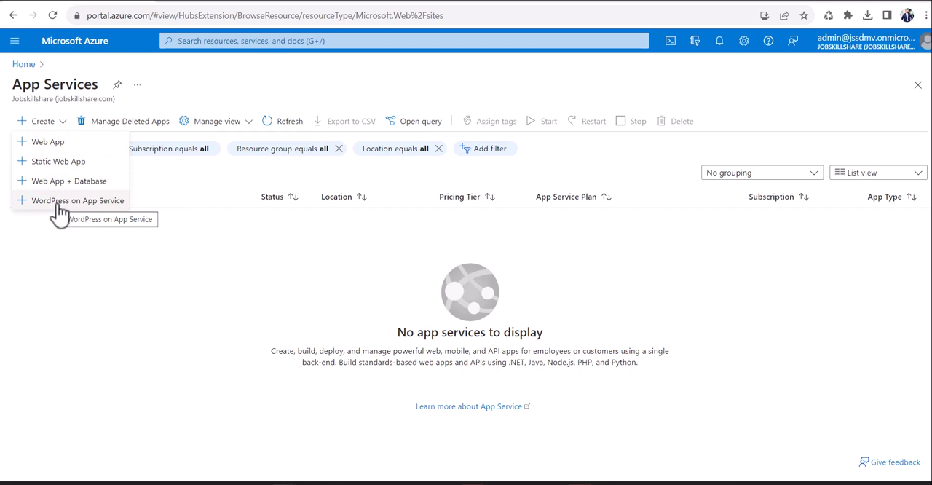
pyautogui.moveTo(50, 141)
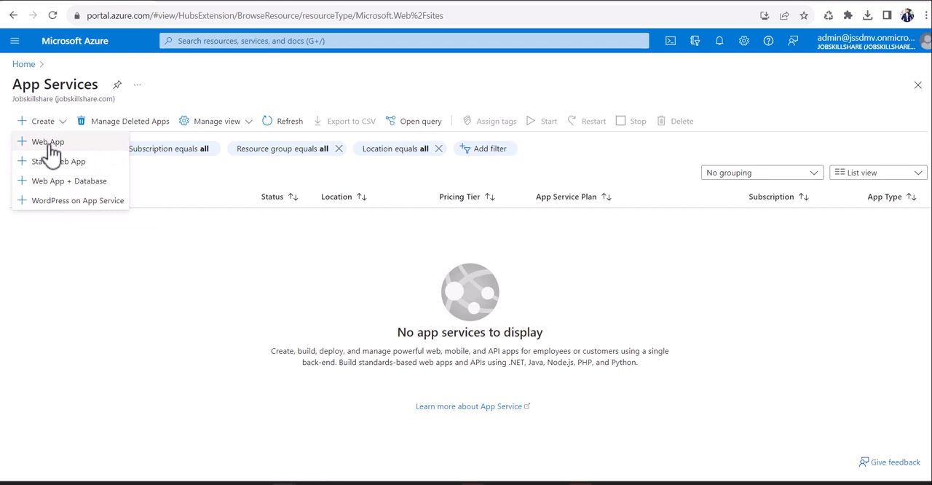
pyautogui.moveTo(58, 160)
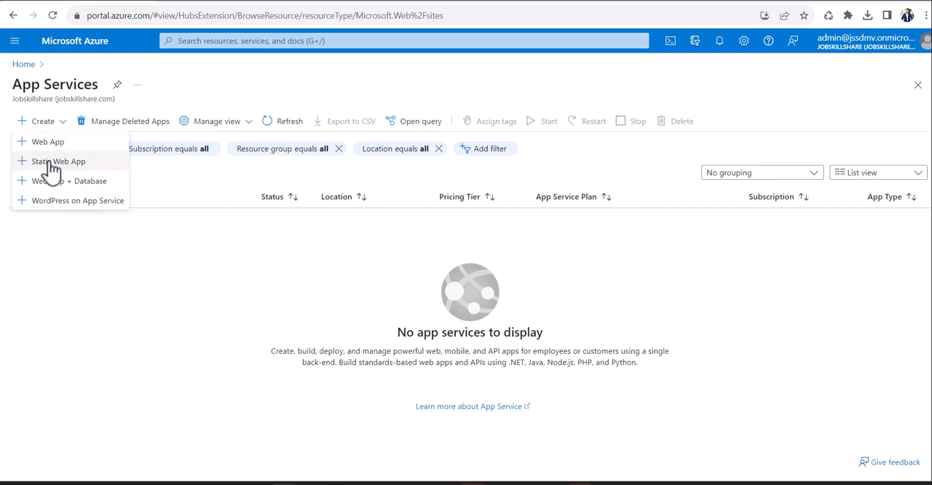
pyautogui.moveTo(66, 164)
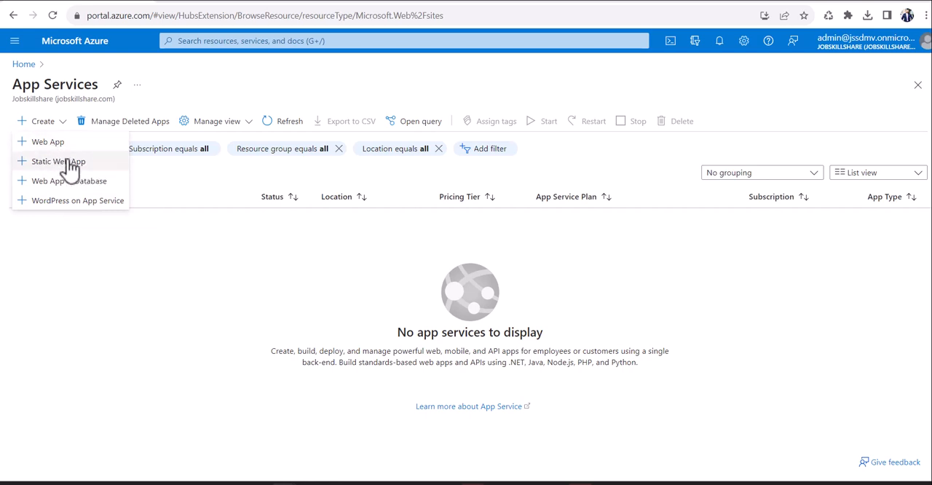
pyautogui.moveTo(58, 161)
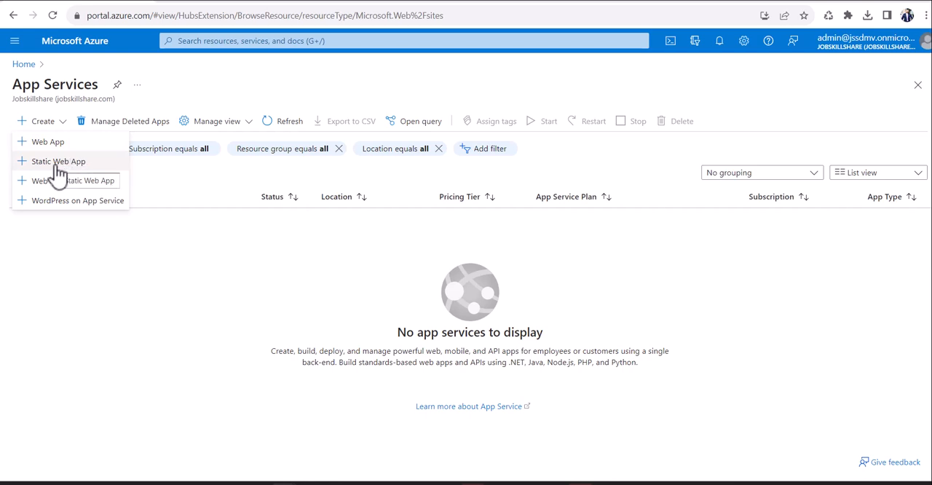
pyautogui.moveTo(58, 180)
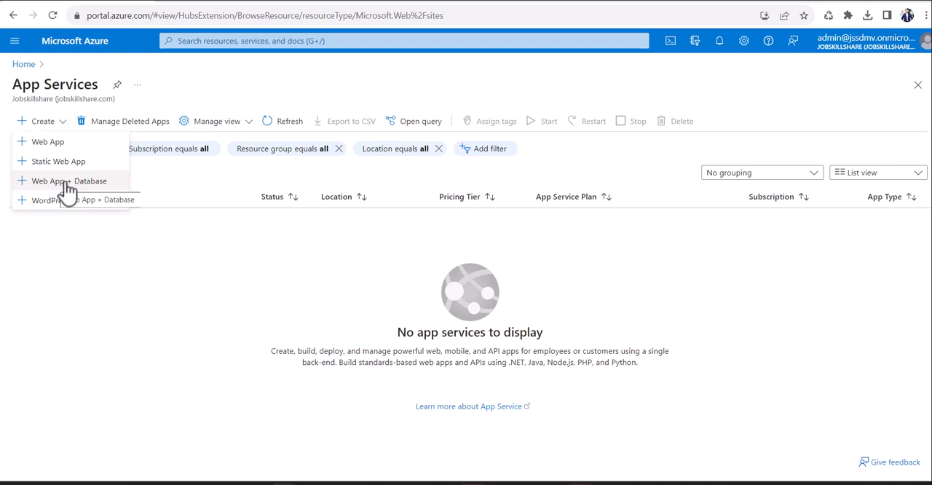
pyautogui.moveTo(26, 185)
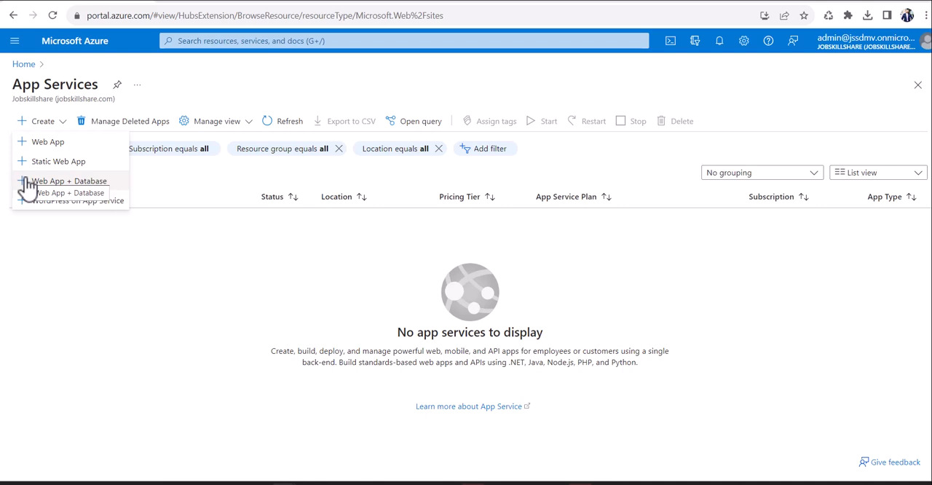
pyautogui.moveTo(65, 181)
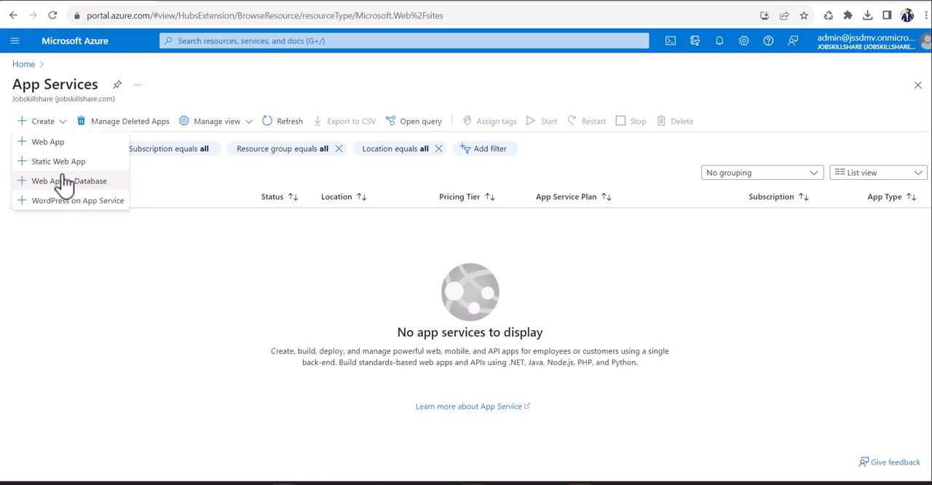
pyautogui.moveTo(99, 160)
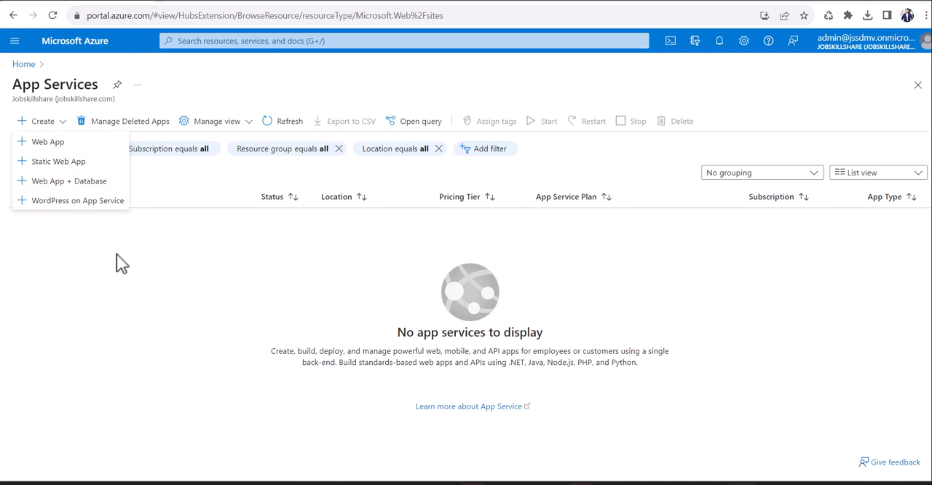
pyautogui.moveTo(47, 141)
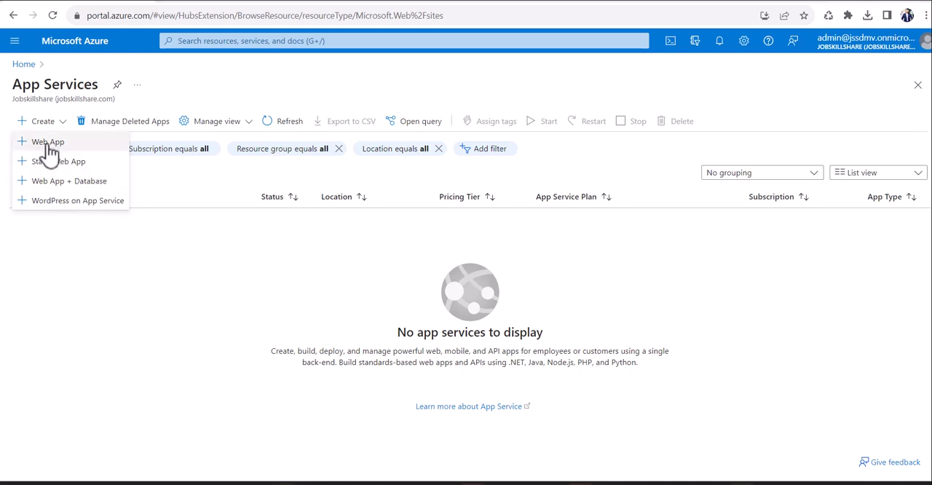
# Start a new Web App and create a resource group named website for it
pyautogui.click(47, 142)
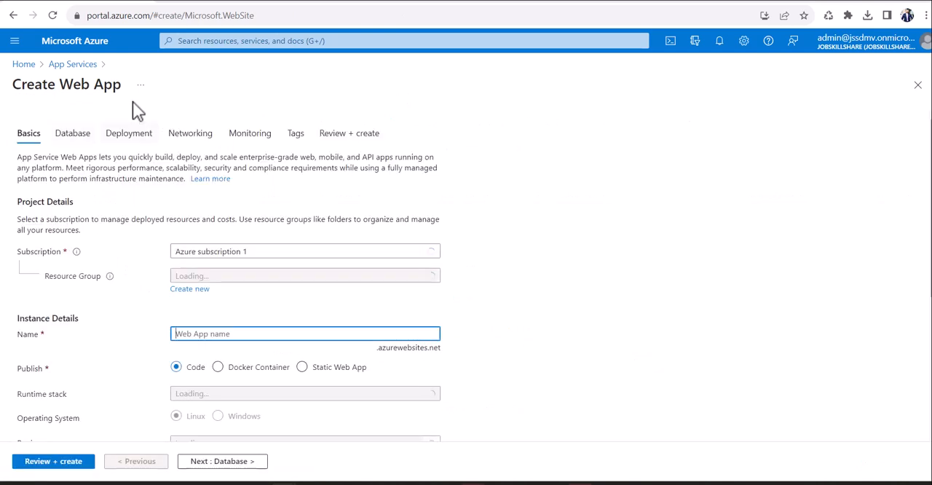
pyautogui.scroll(-3)
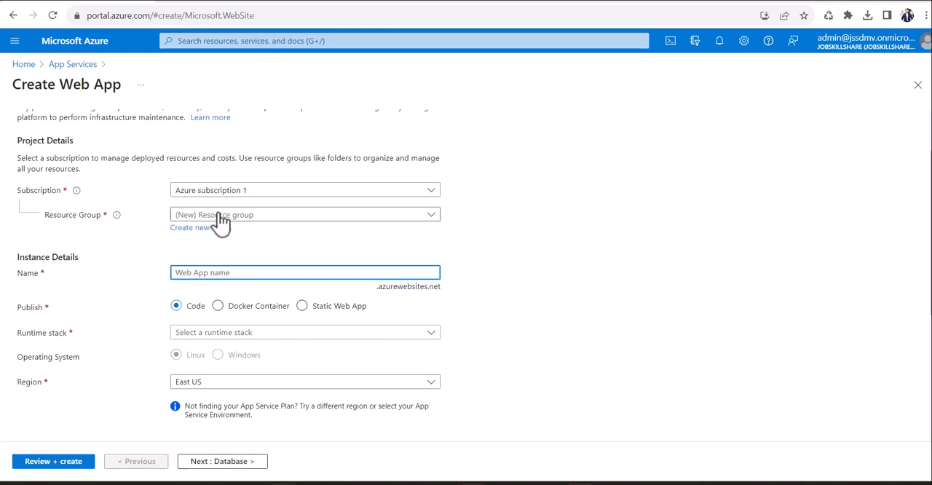
pyautogui.click(190, 227)
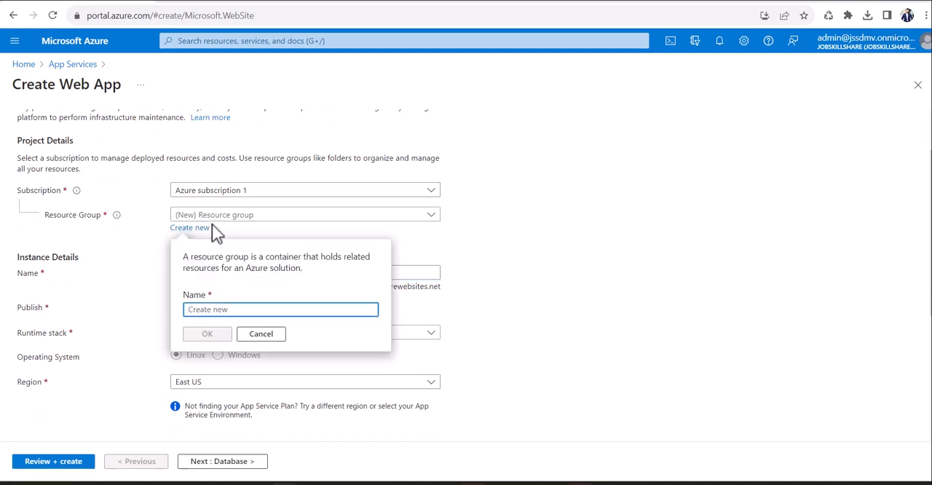
pyautogui.write('website')
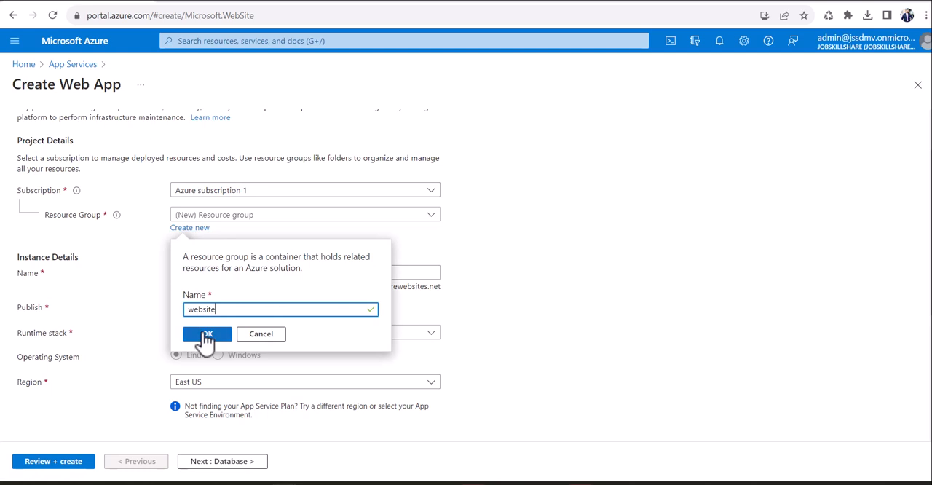
pyautogui.click(207, 333)
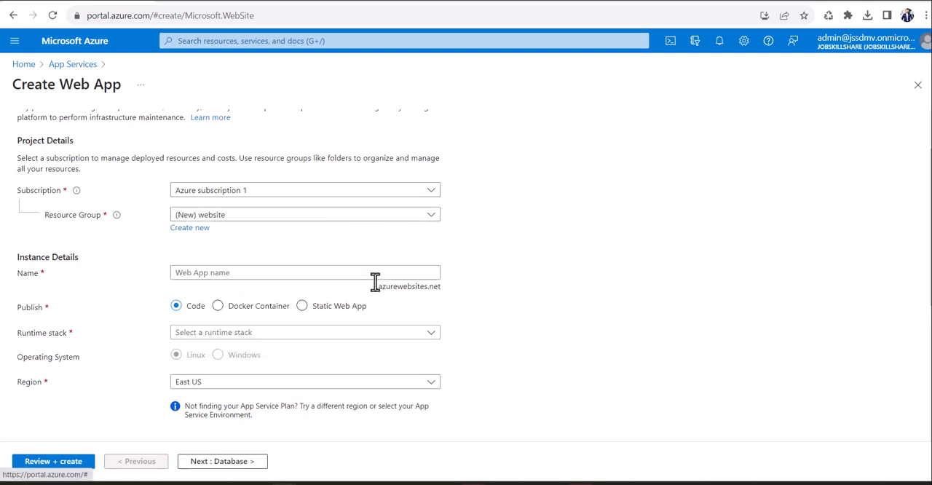
# Name the new web app jssdemo
pyautogui.scroll(-3)
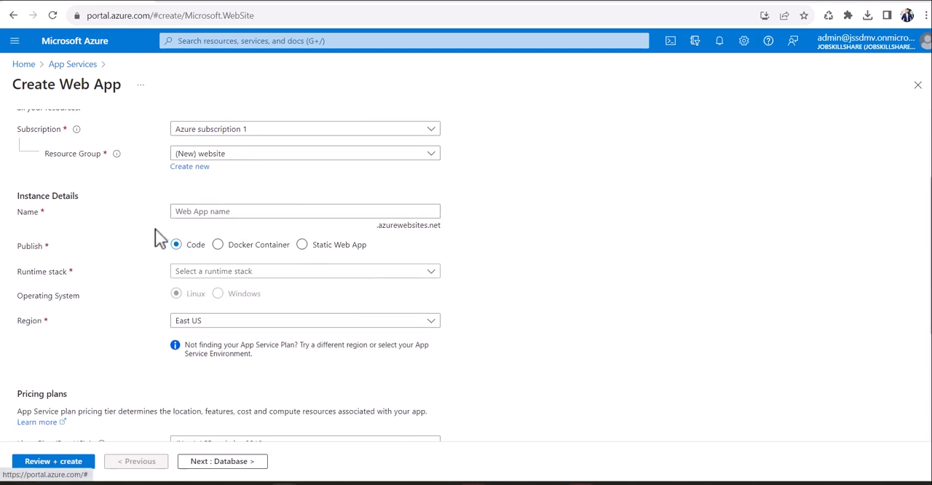
pyautogui.moveTo(385, 240)
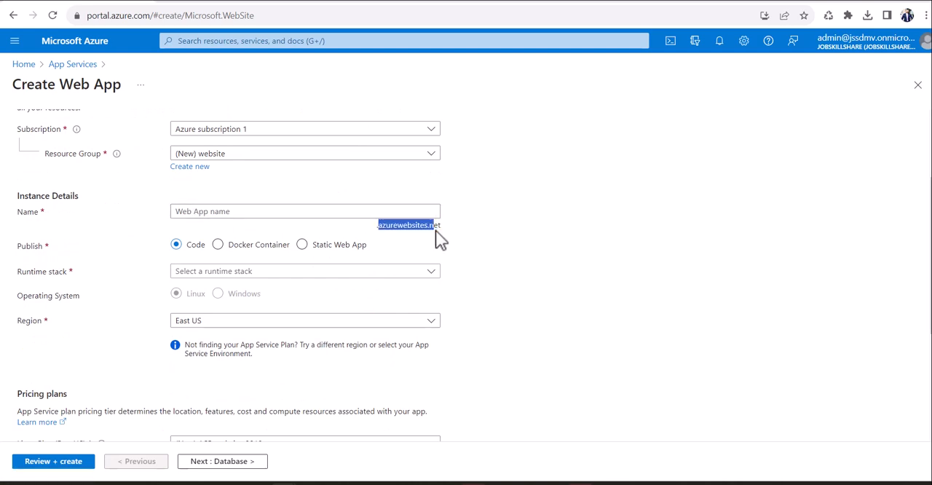
pyautogui.click(305, 211)
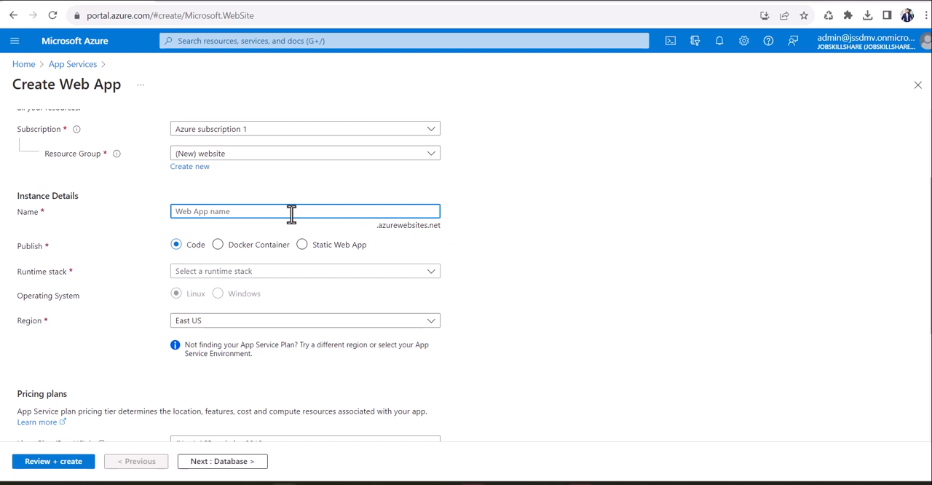
pyautogui.moveTo(384, 236)
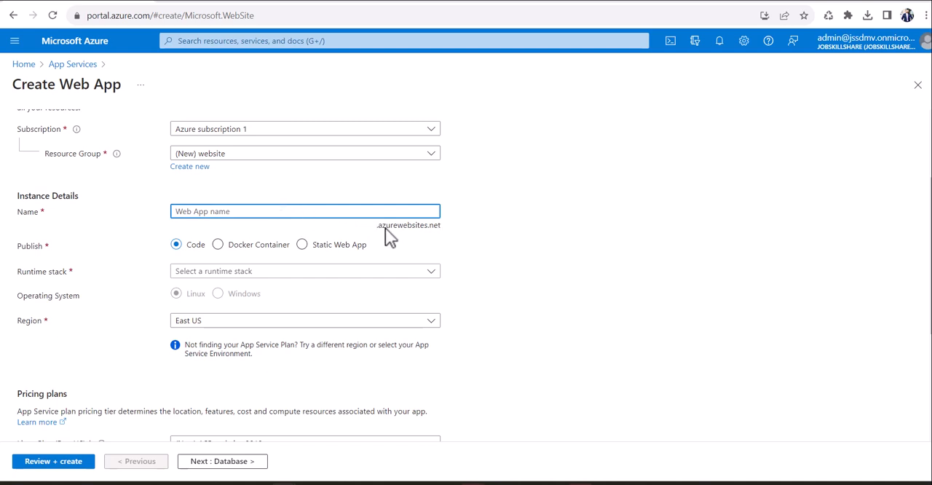
pyautogui.moveTo(256, 184)
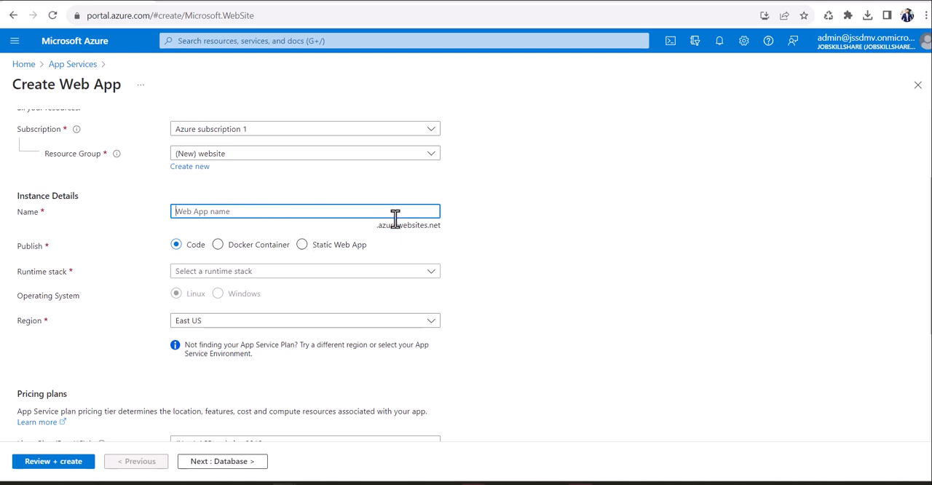
pyautogui.moveTo(434, 117)
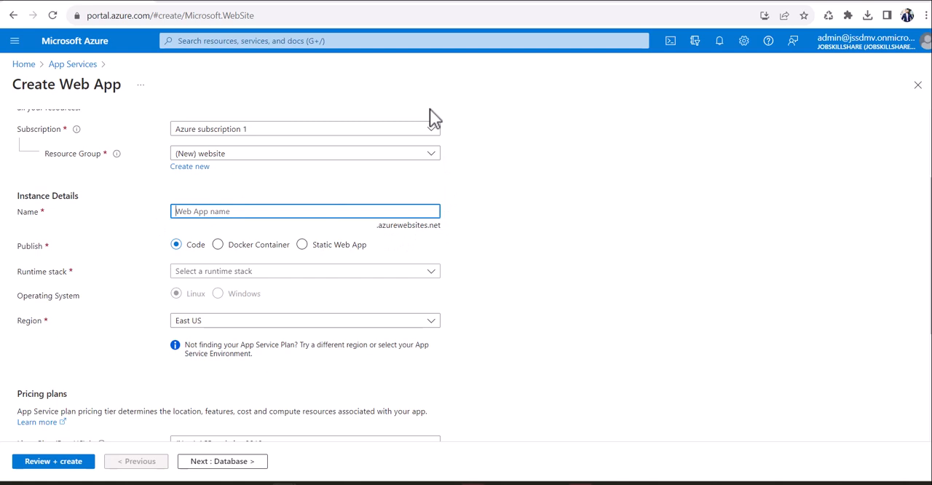
pyautogui.moveTo(411, 138)
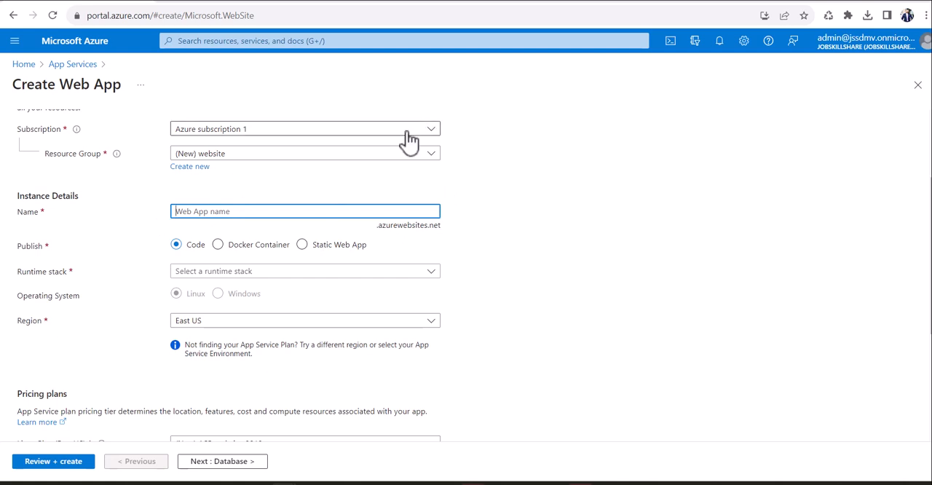
pyautogui.write('jssdemo')
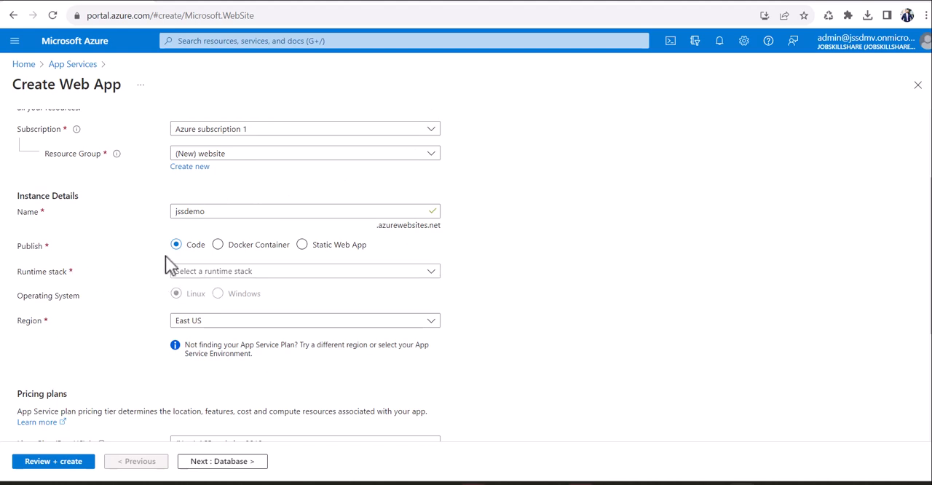
# Choose PHP 8.2 as the runtime stack so the app runs on Linux
pyautogui.click(304, 271)
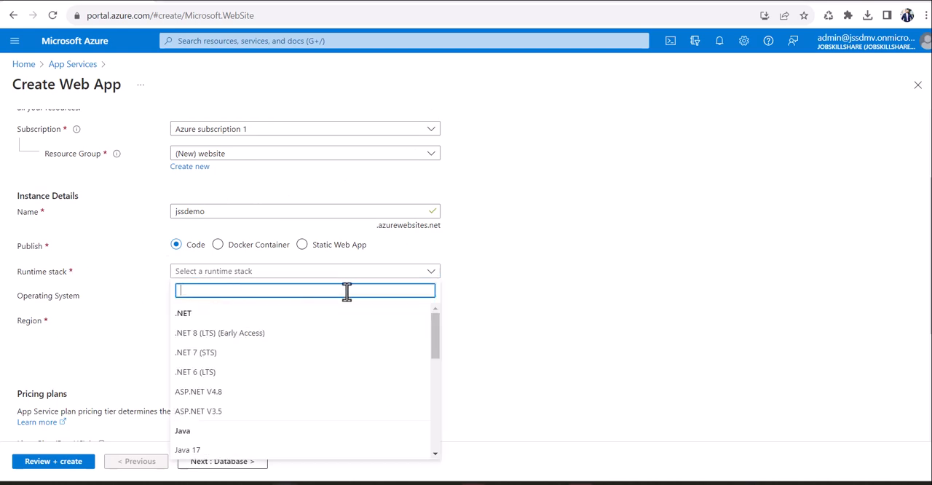
pyautogui.moveTo(443, 347)
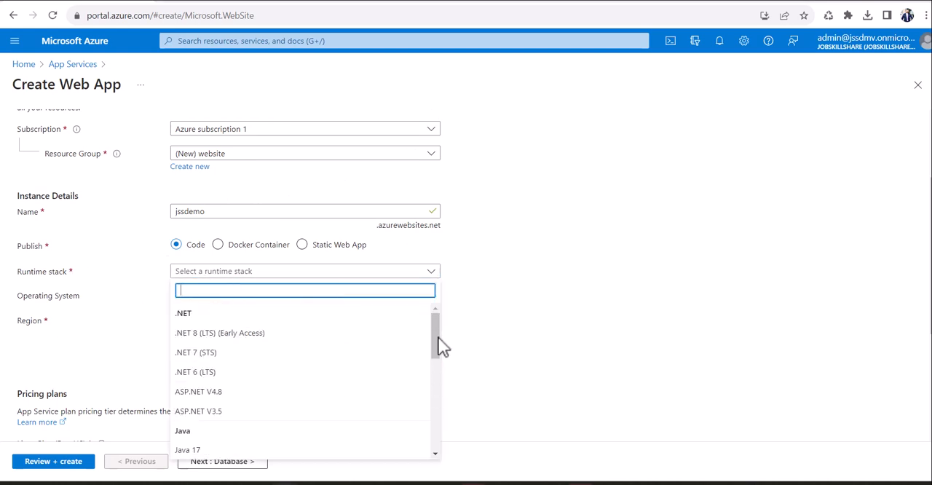
pyautogui.scroll(-3)
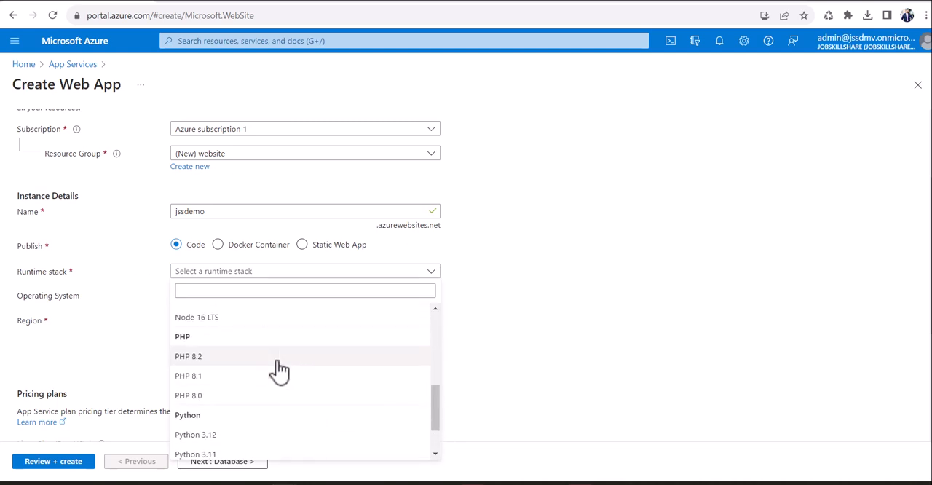
pyautogui.click(188, 356)
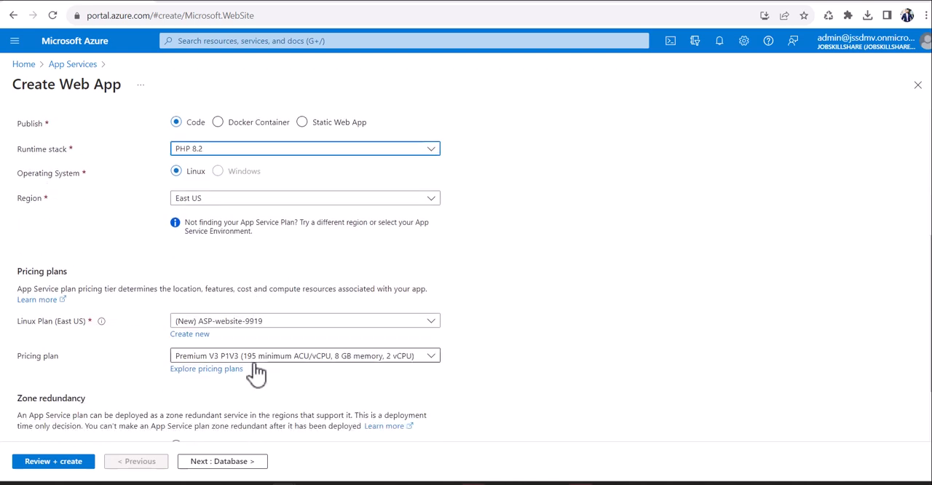
pyautogui.scroll(-3)
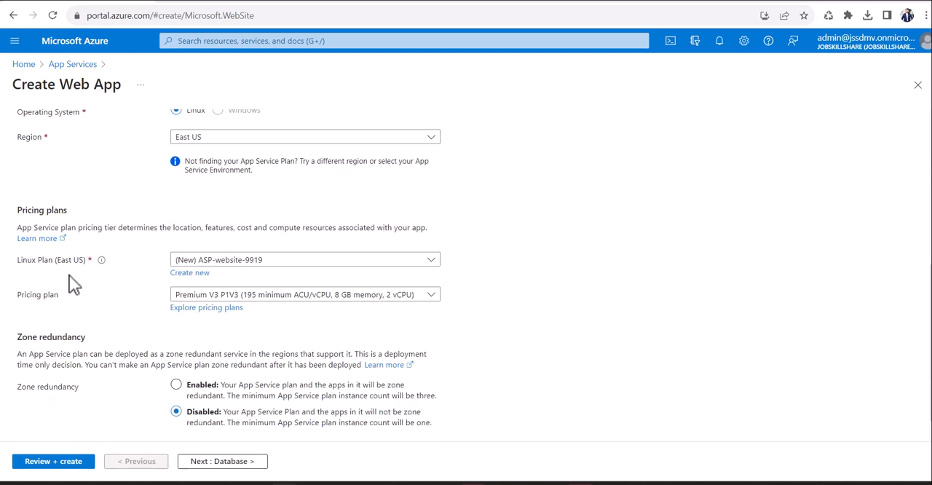
pyautogui.moveTo(189, 272)
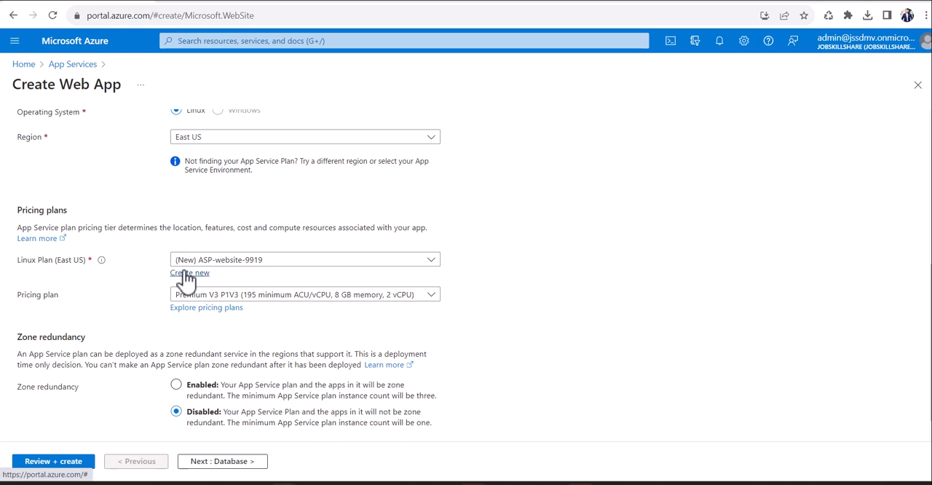
pyautogui.moveTo(160, 289)
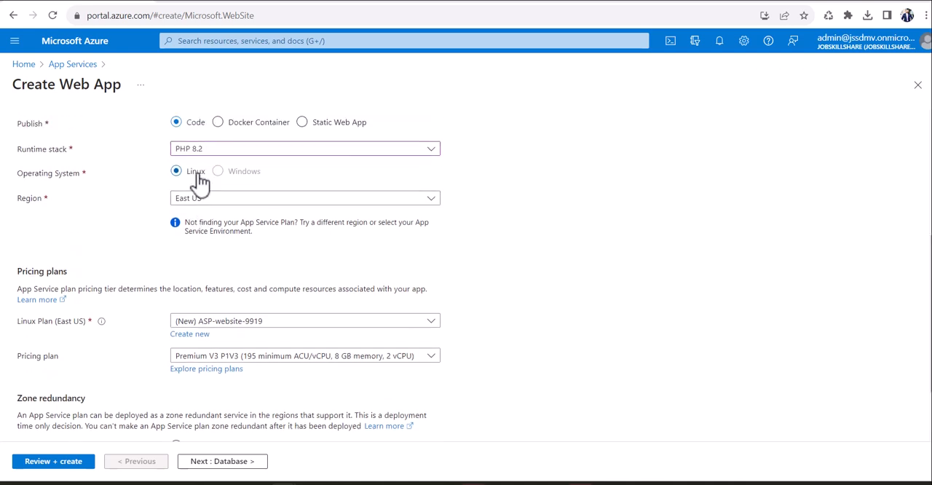
pyautogui.moveTo(217, 185)
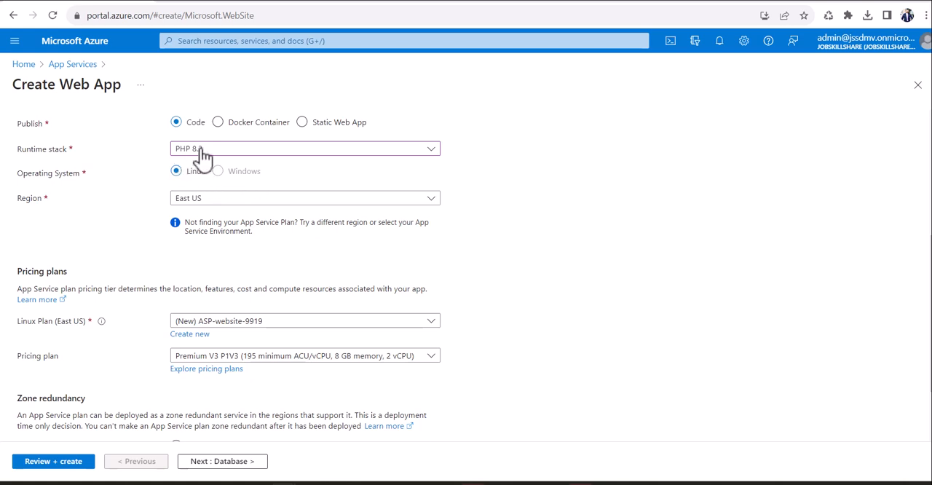
# Try ASP.NET V4.8 as the runtime stack, then switch back to PHP 8.2
pyautogui.click(305, 149)
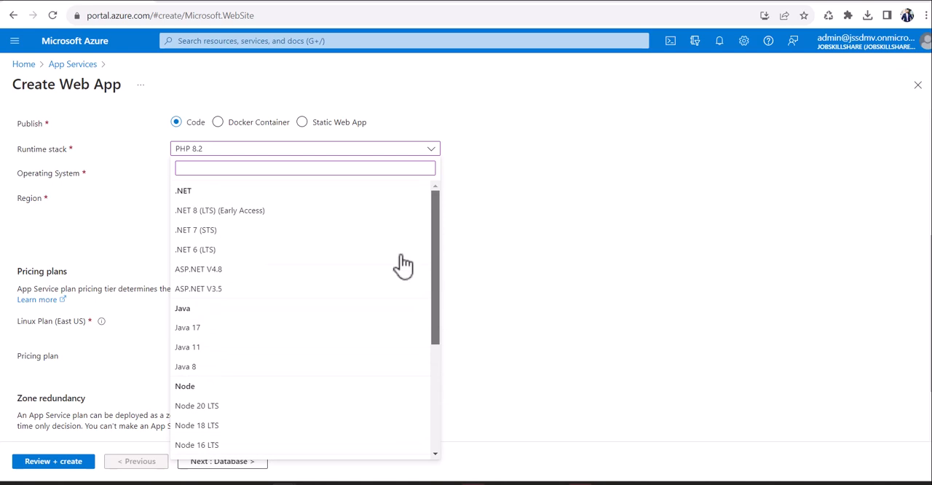
pyautogui.moveTo(280, 218)
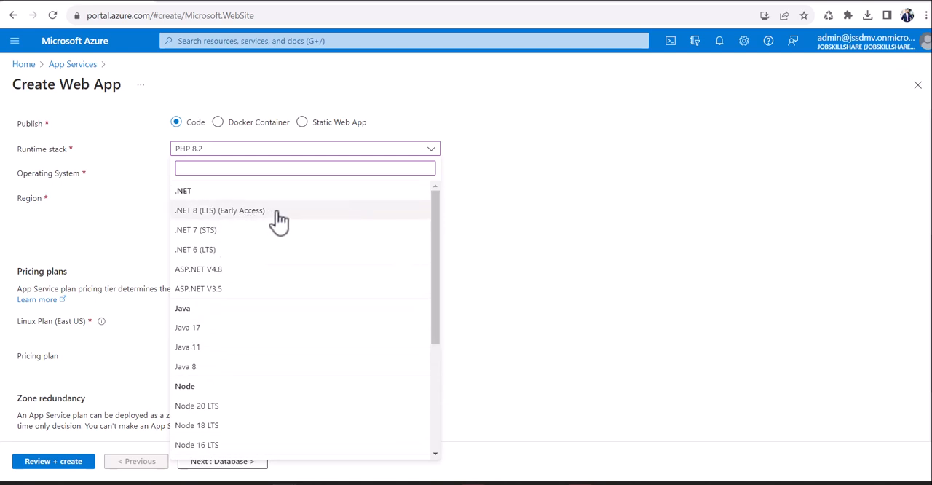
pyautogui.click(198, 268)
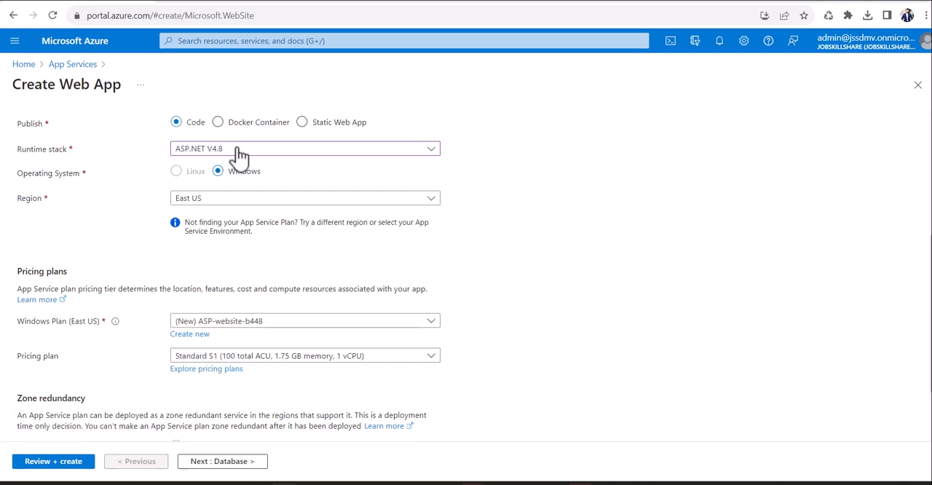
pyautogui.click(304, 149)
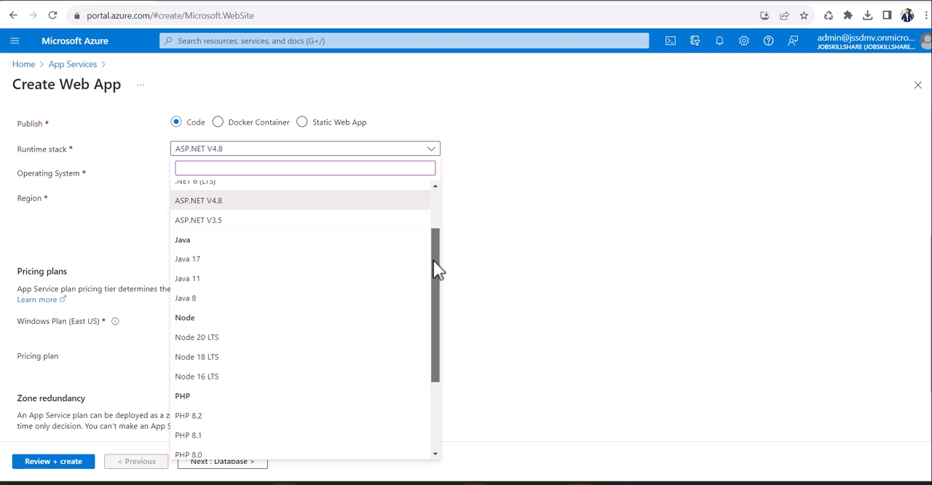
pyautogui.scroll(-3)
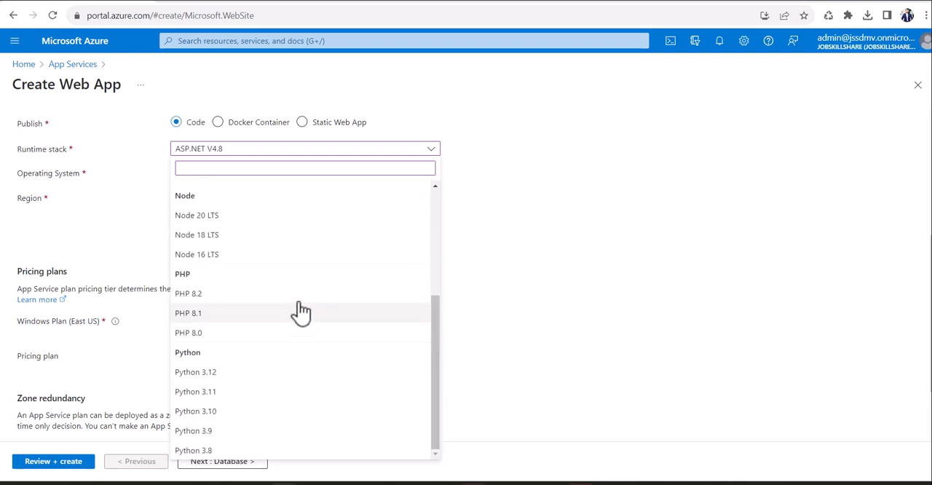
pyautogui.click(187, 292)
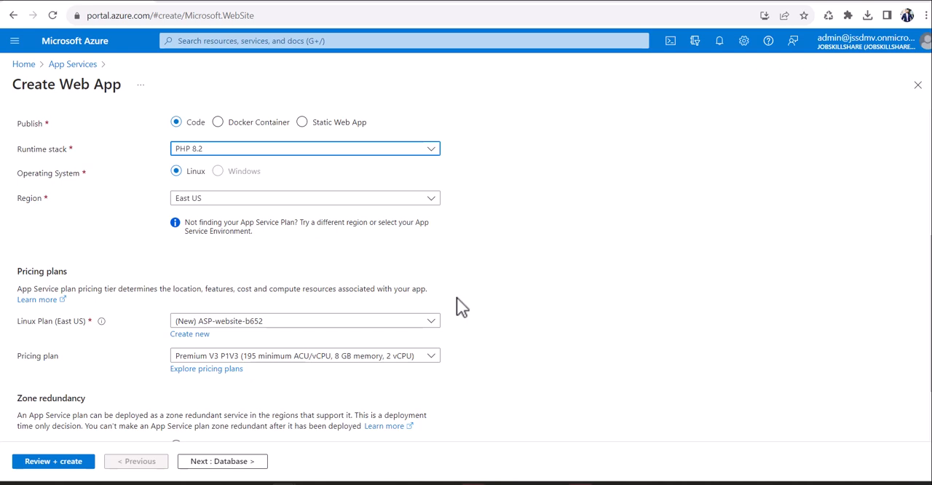
pyautogui.moveTo(378, 230)
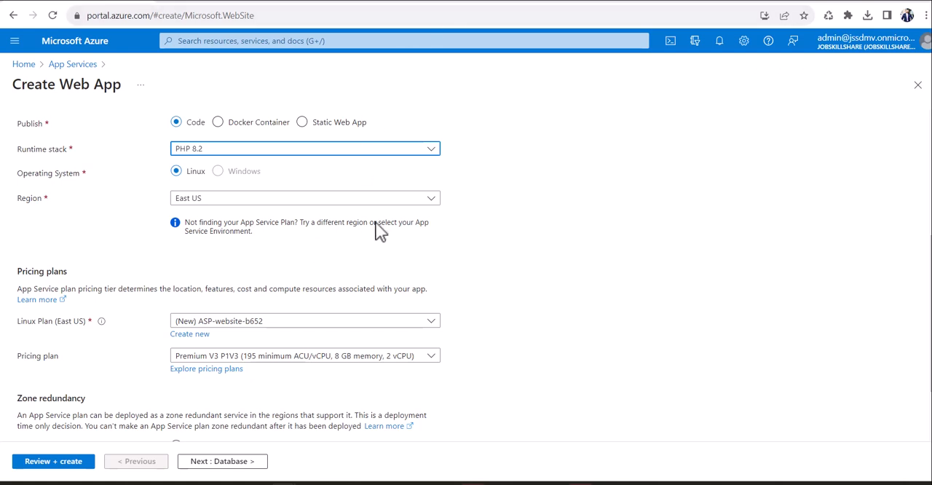
pyautogui.moveTo(256, 342)
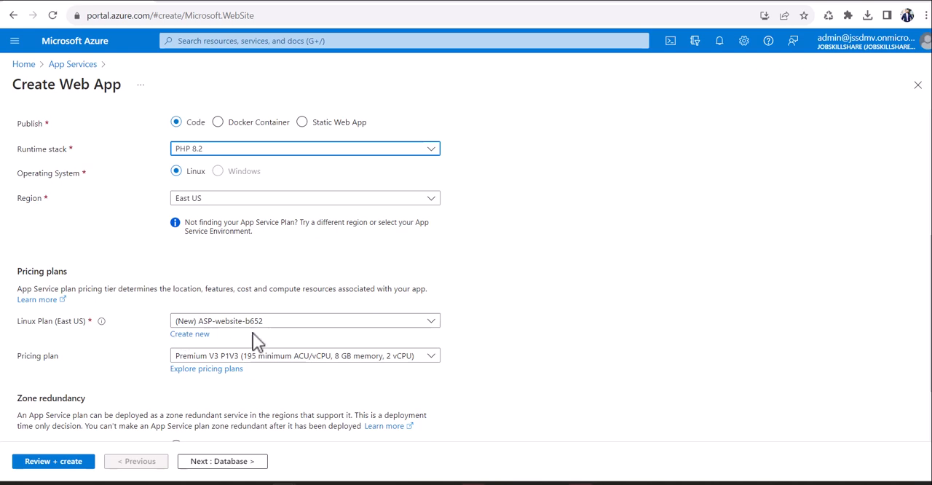
pyautogui.scroll(-3)
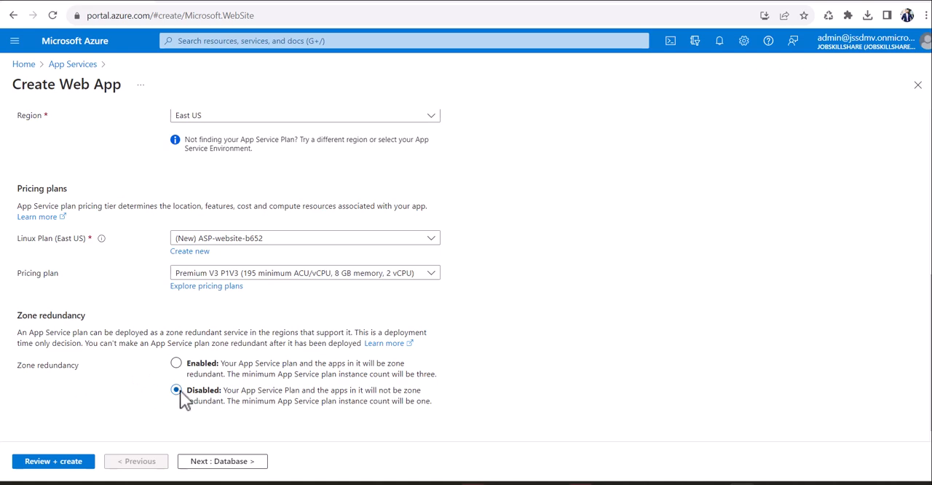
pyautogui.moveTo(153, 370)
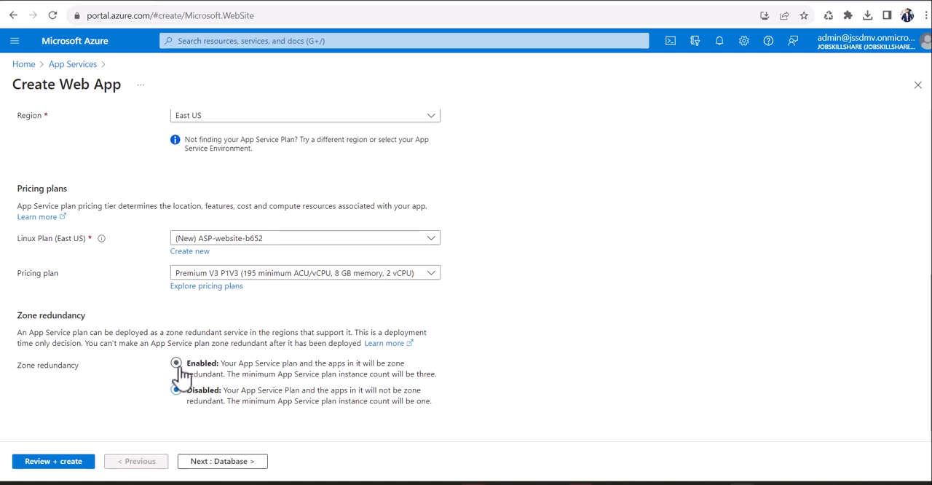
pyautogui.click(174, 390)
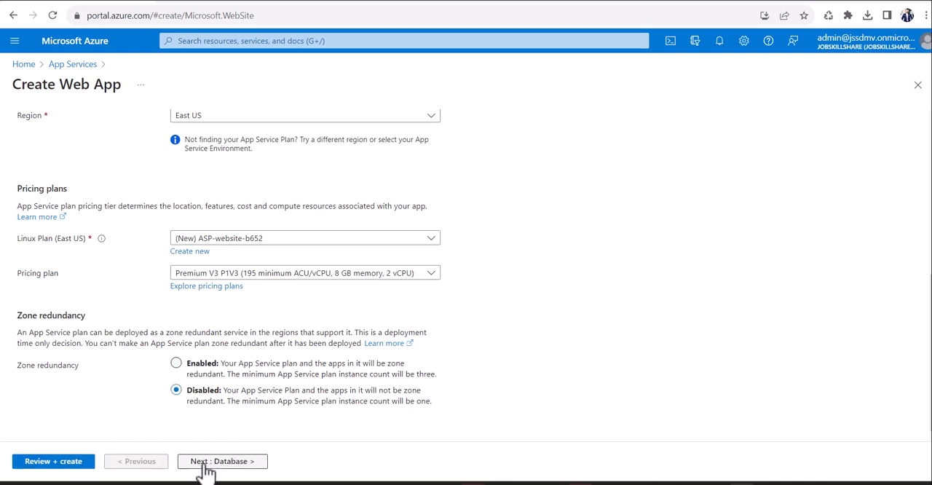
# Enable creating a MySQL Flexible Server database (jssdemo-database) with the web app
pyautogui.click(221, 460)
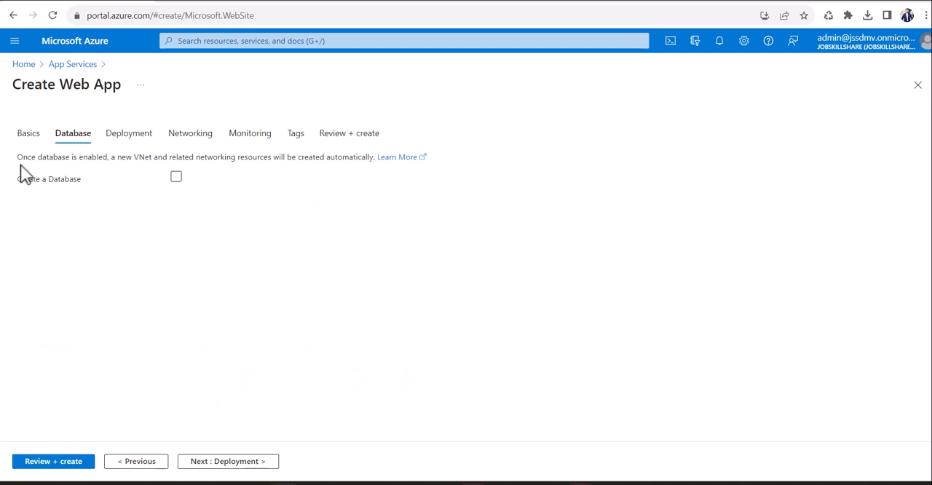
pyautogui.moveTo(128, 173)
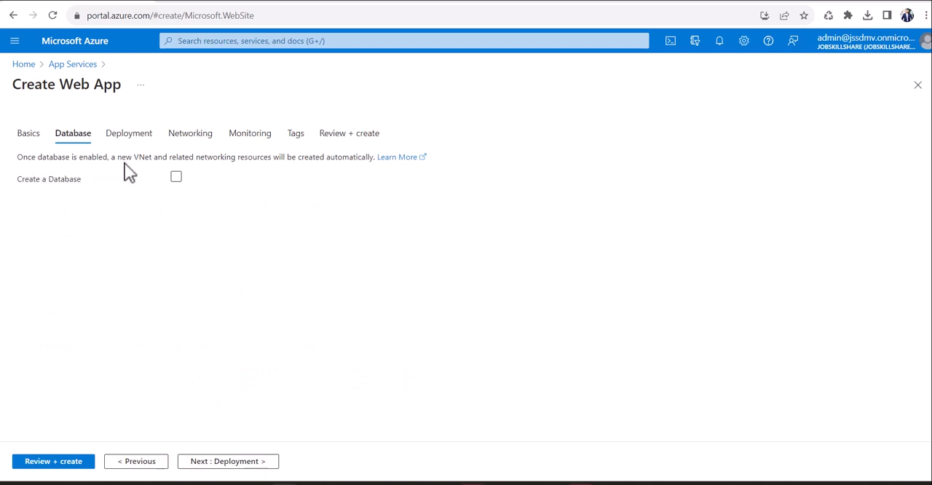
pyautogui.moveTo(159, 174)
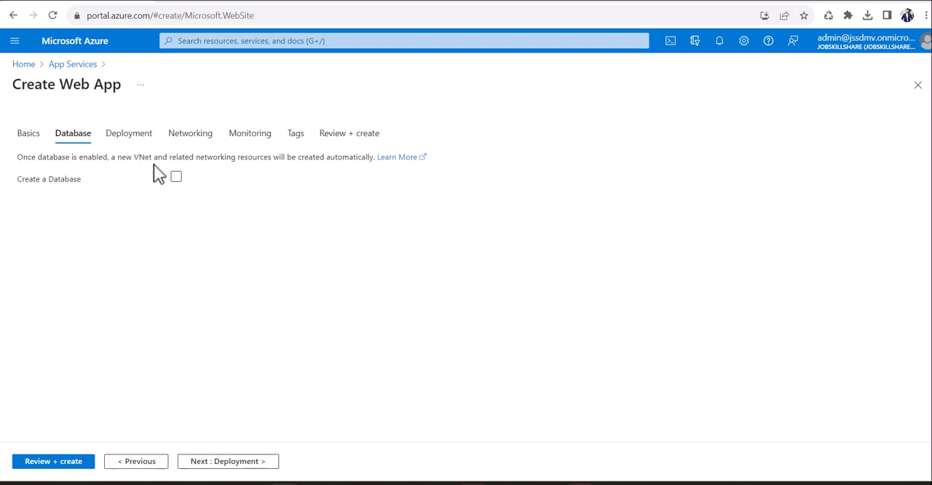
pyautogui.moveTo(241, 163)
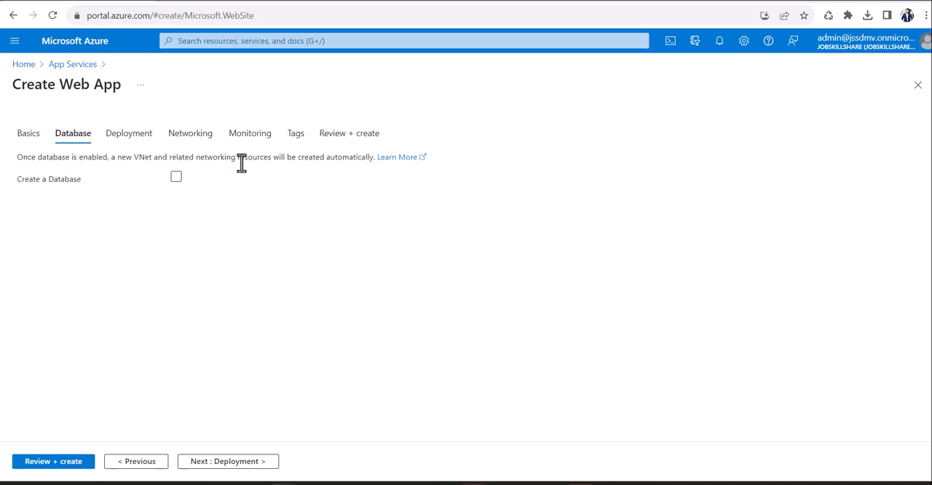
pyautogui.moveTo(209, 178)
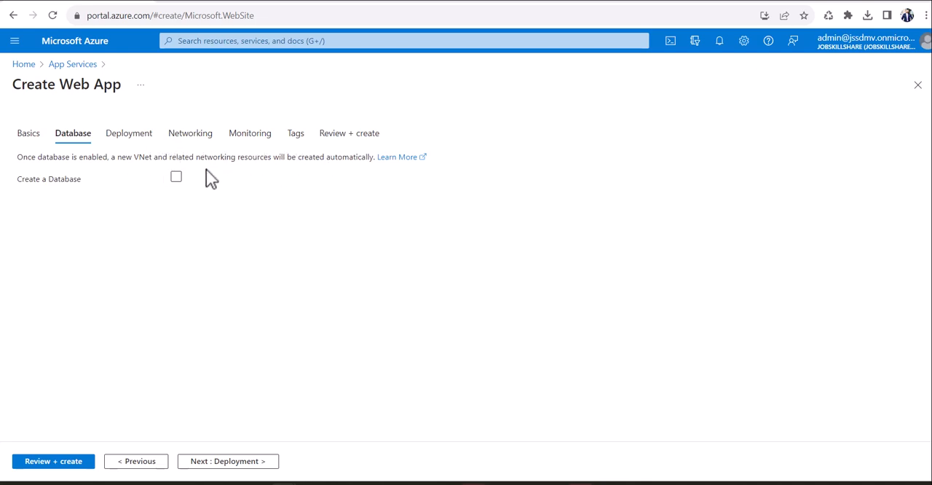
pyautogui.moveTo(195, 242)
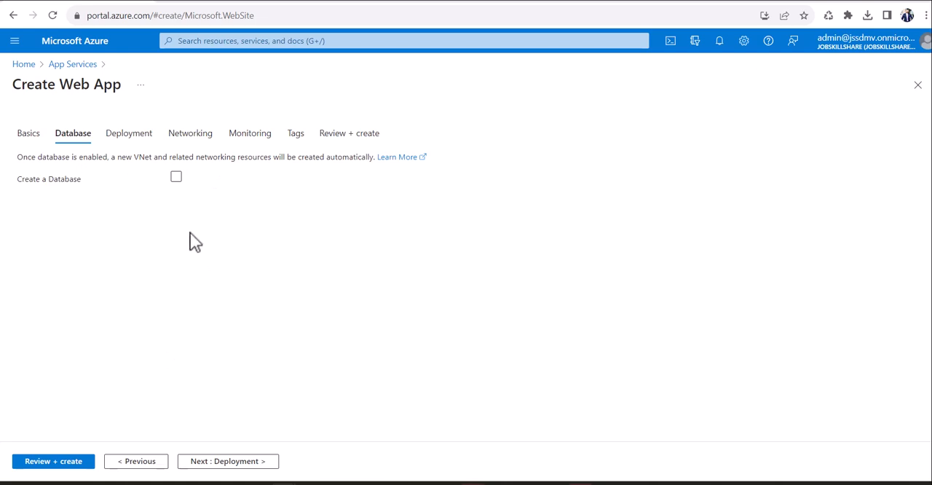
pyautogui.click(175, 176)
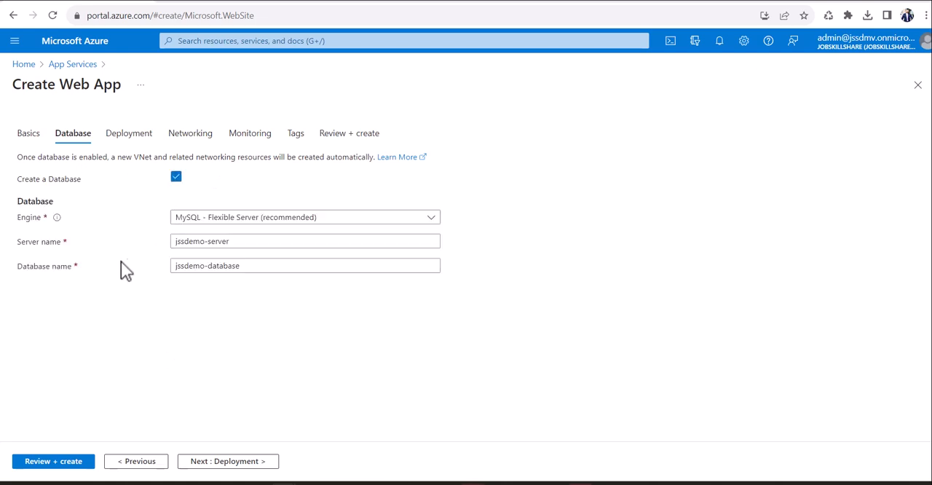
pyautogui.moveTo(323, 233)
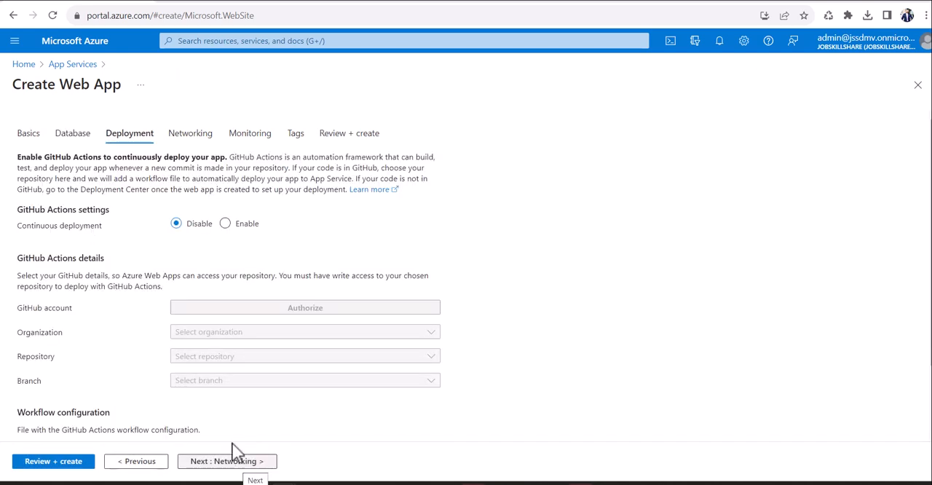
pyautogui.moveTo(116, 282)
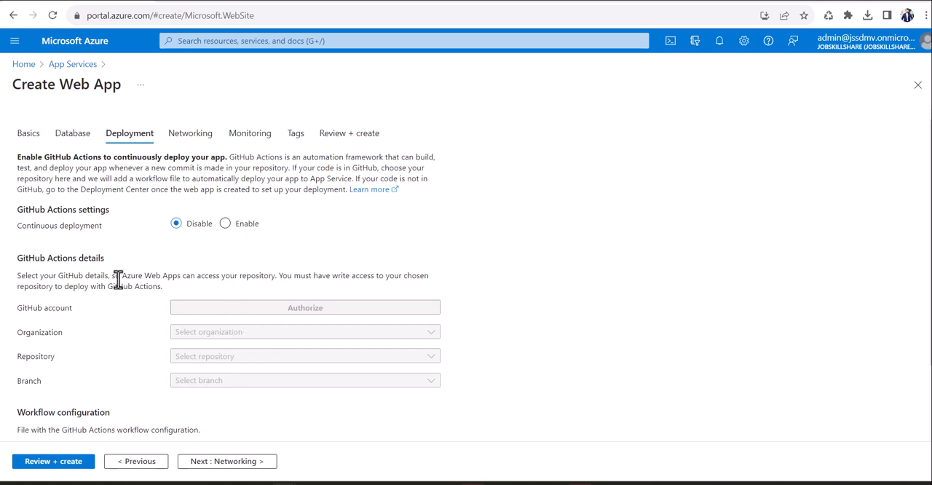
pyautogui.moveTo(77, 175)
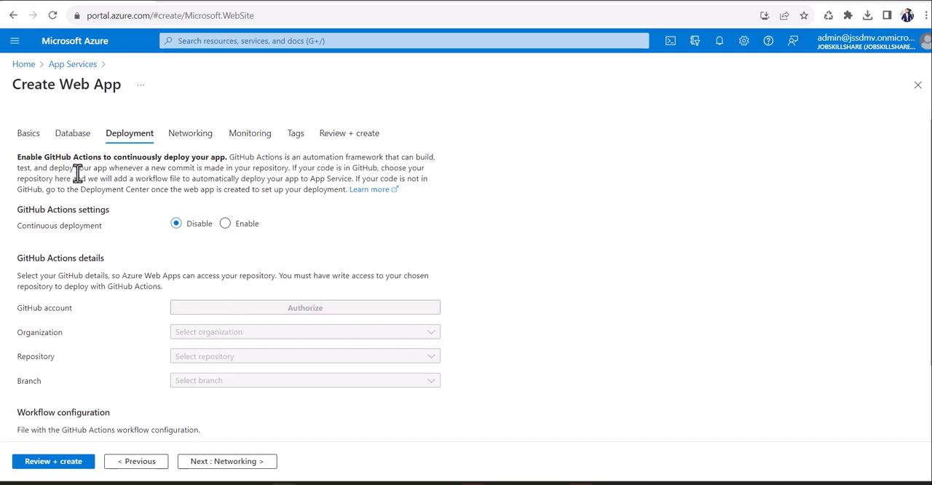
pyautogui.moveTo(65, 212)
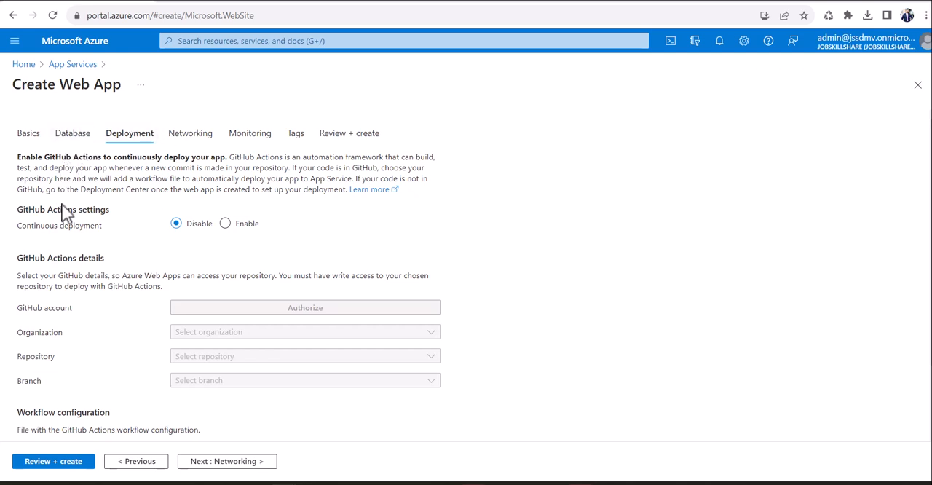
pyautogui.moveTo(86, 282)
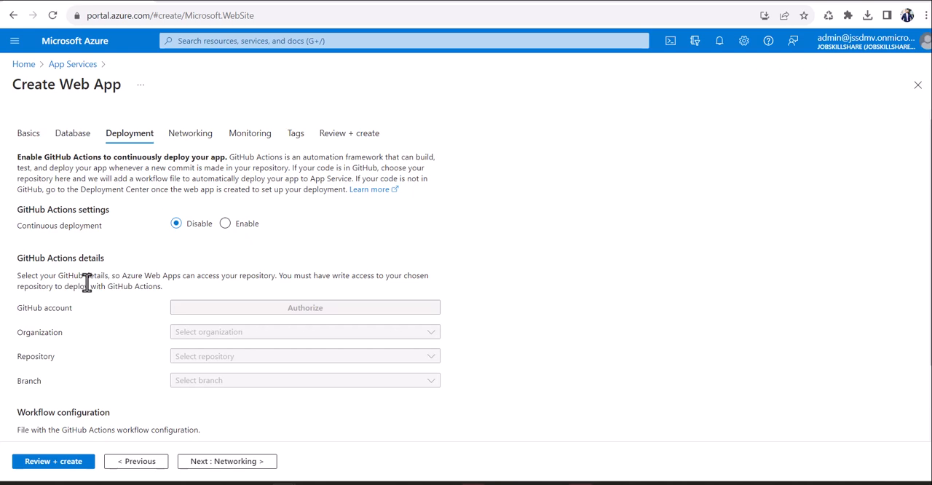
pyautogui.moveTo(50, 180)
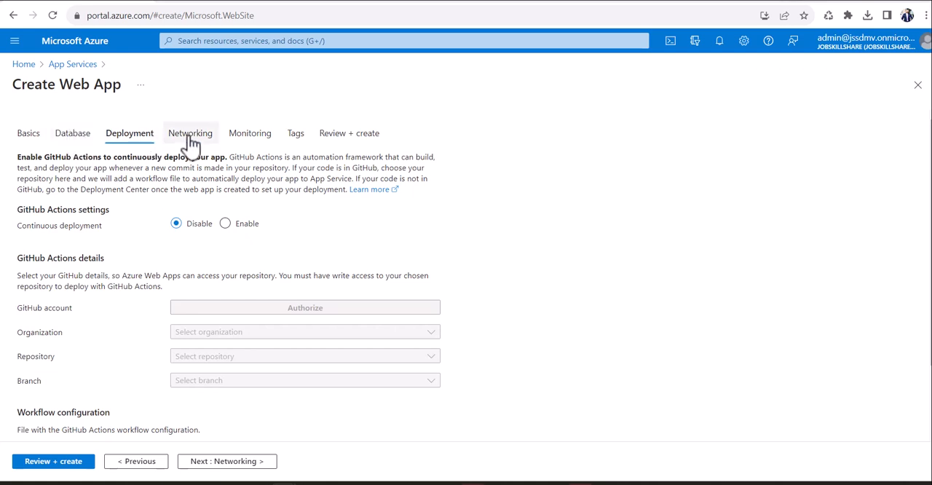
pyautogui.moveTo(250, 132)
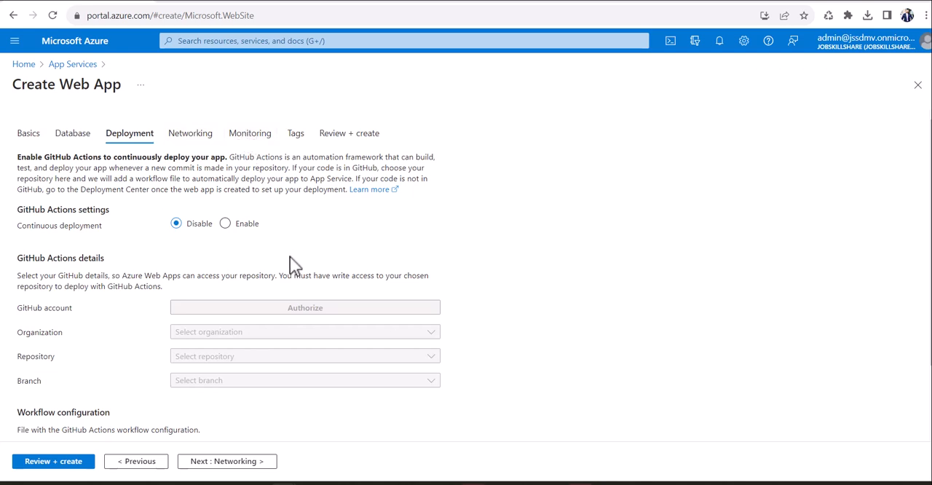
pyautogui.moveTo(379, 41)
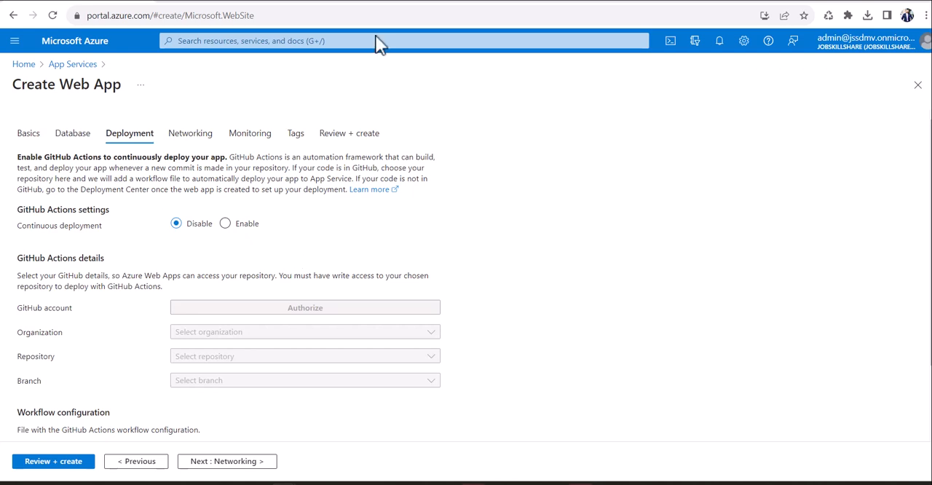
pyautogui.moveTo(437, 119)
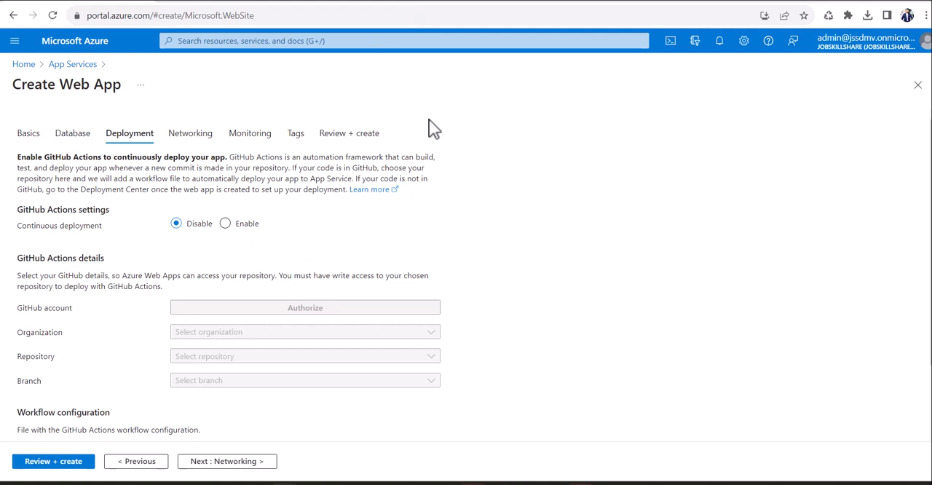
pyautogui.moveTo(427, 122)
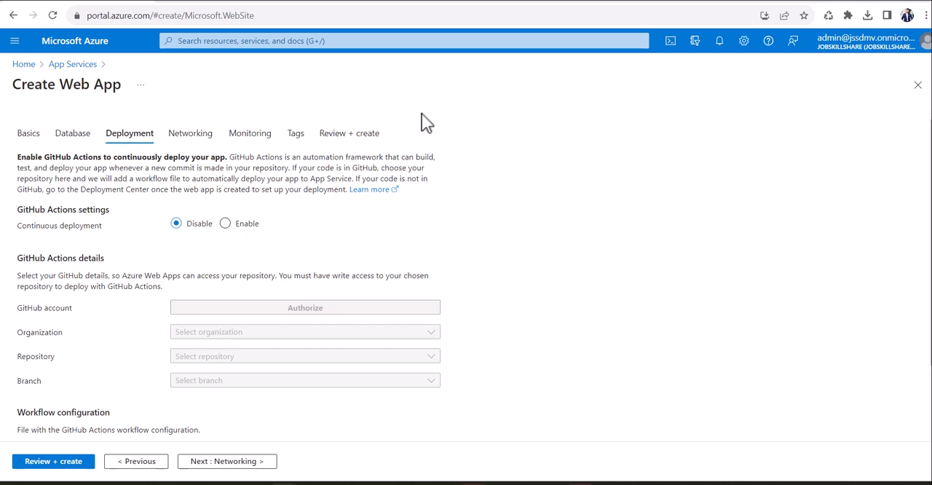
pyautogui.moveTo(198, 255)
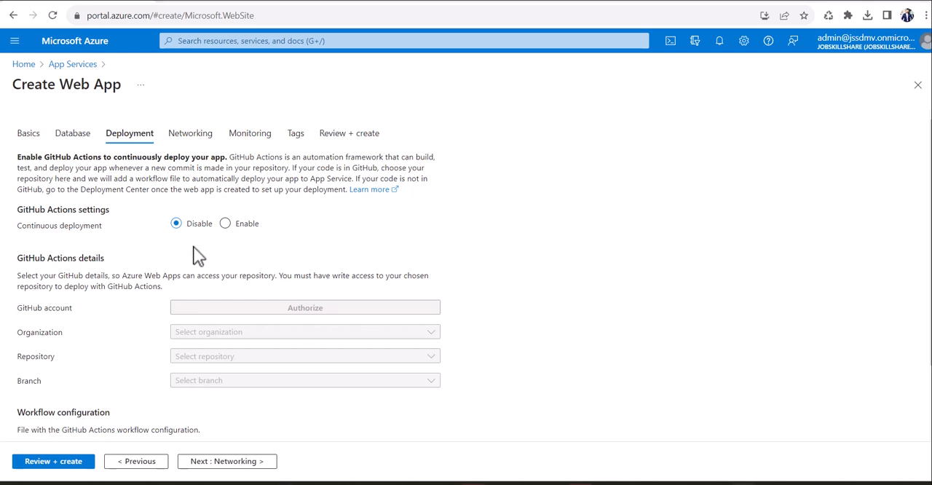
# Keep continuous deployment disabled and continue to the Networking step
pyautogui.scroll(-3)
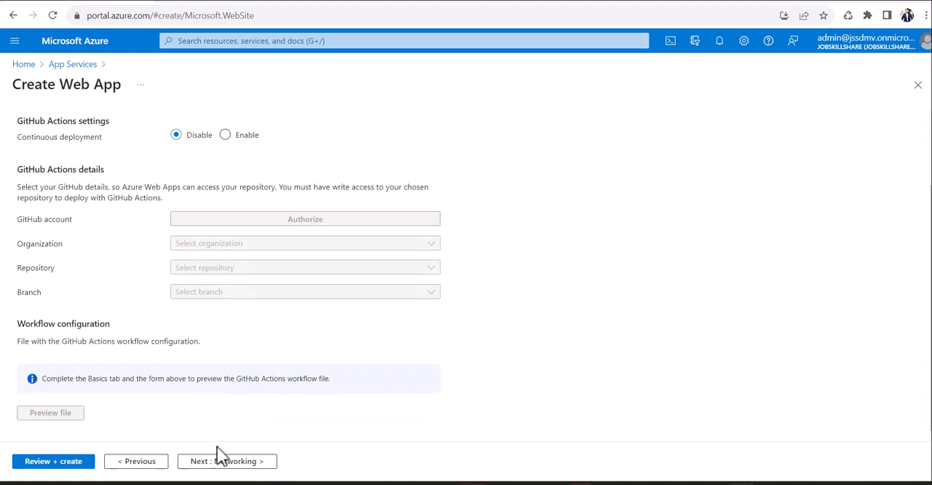
pyautogui.click(225, 460)
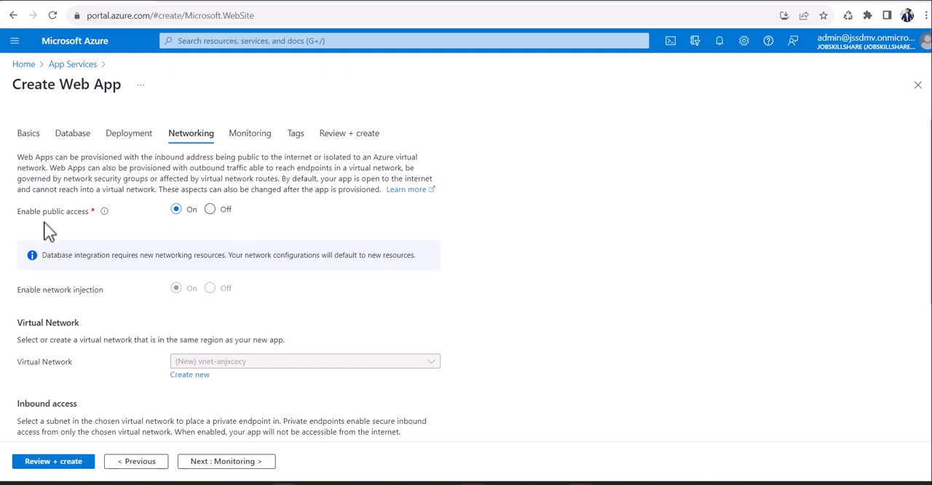
pyautogui.moveTo(146, 234)
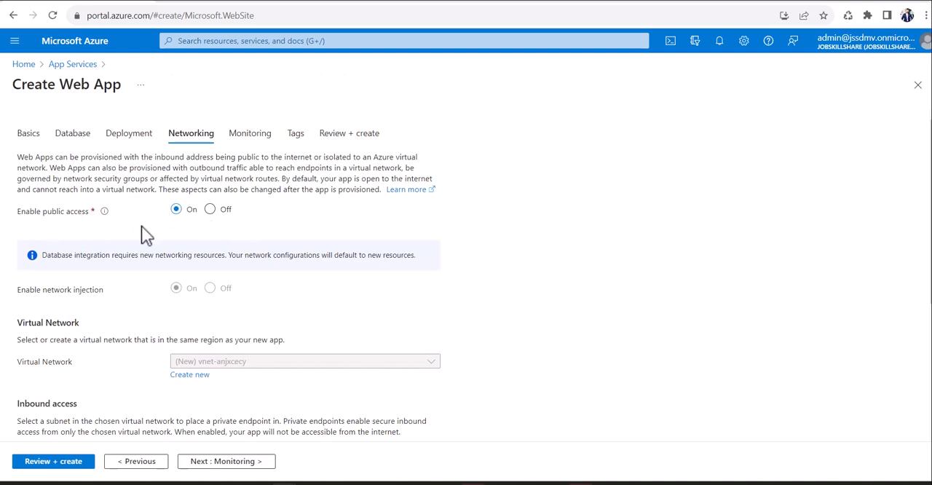
pyautogui.moveTo(193, 251)
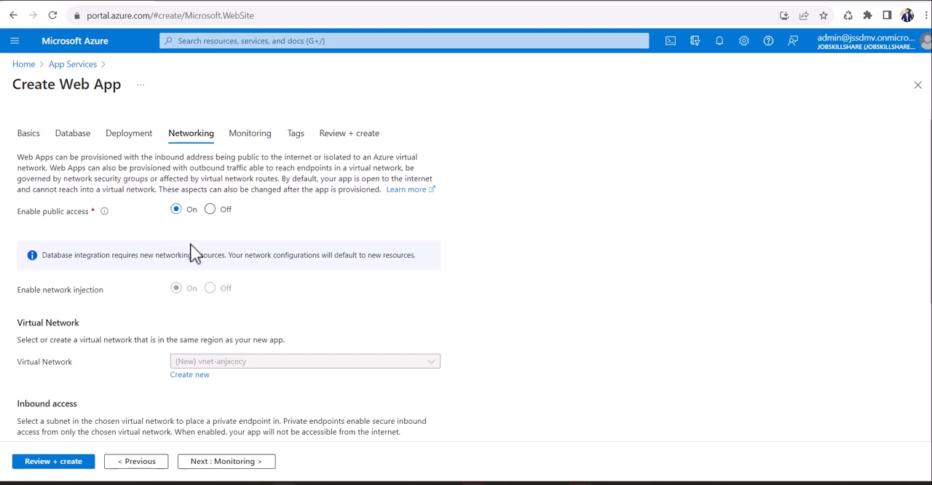
# Keep public access On and continue to the Monitoring step
pyautogui.scroll(-3)
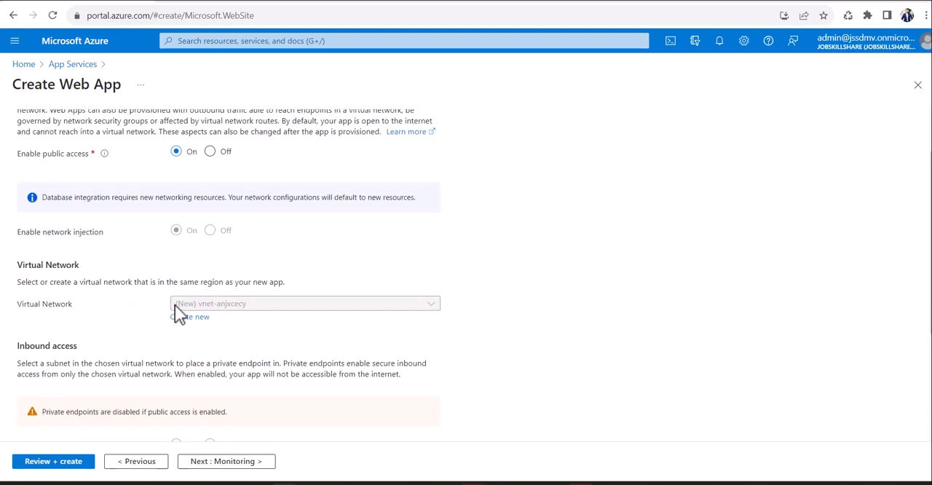
pyautogui.scroll(-3)
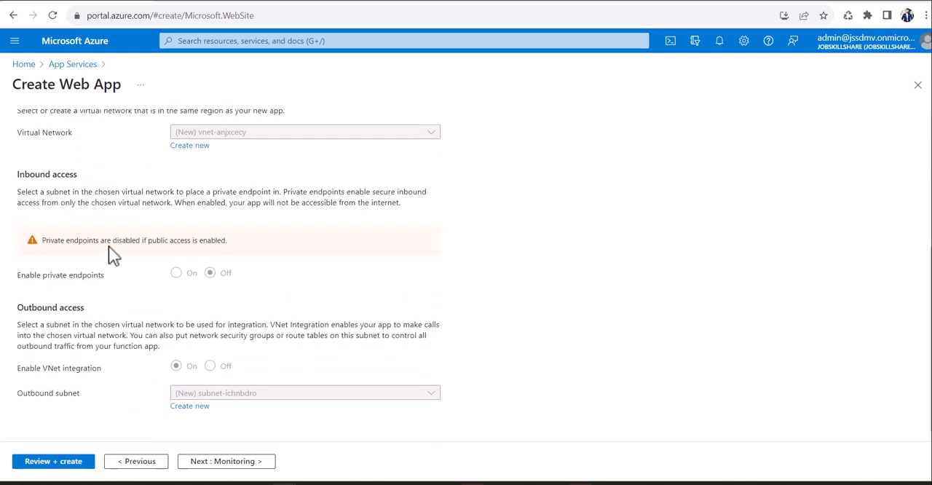
pyautogui.moveTo(210, 256)
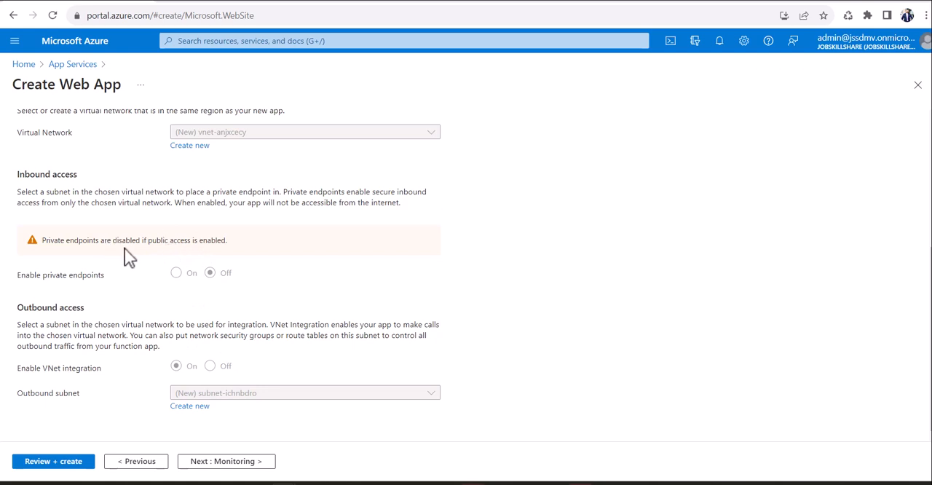
pyautogui.moveTo(235, 356)
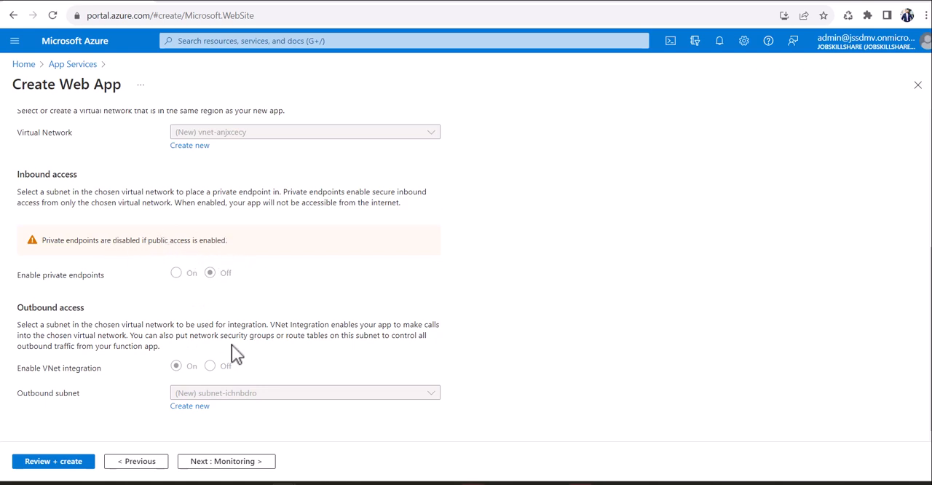
pyautogui.click(226, 460)
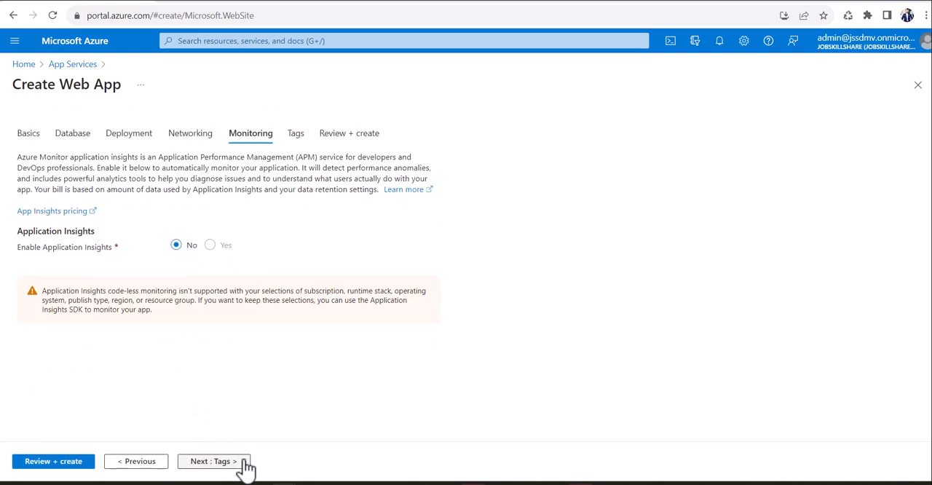
pyautogui.moveTo(105, 254)
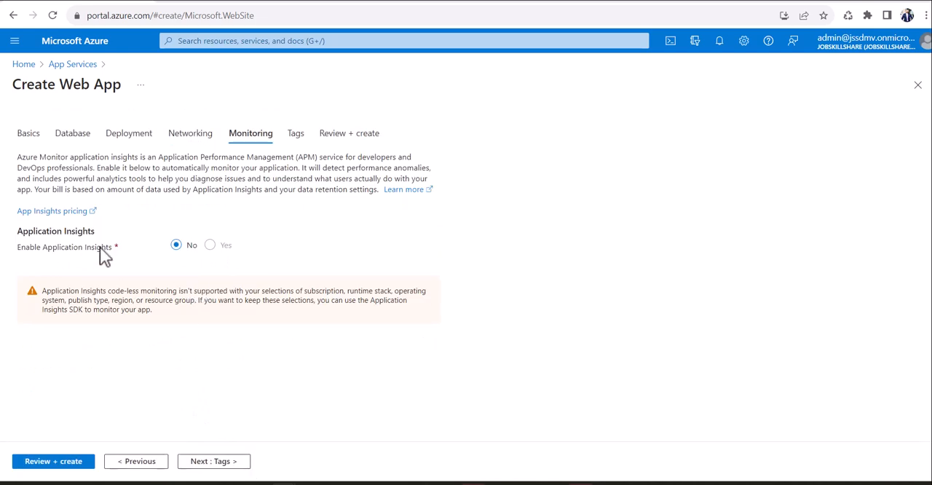
pyautogui.moveTo(100, 256)
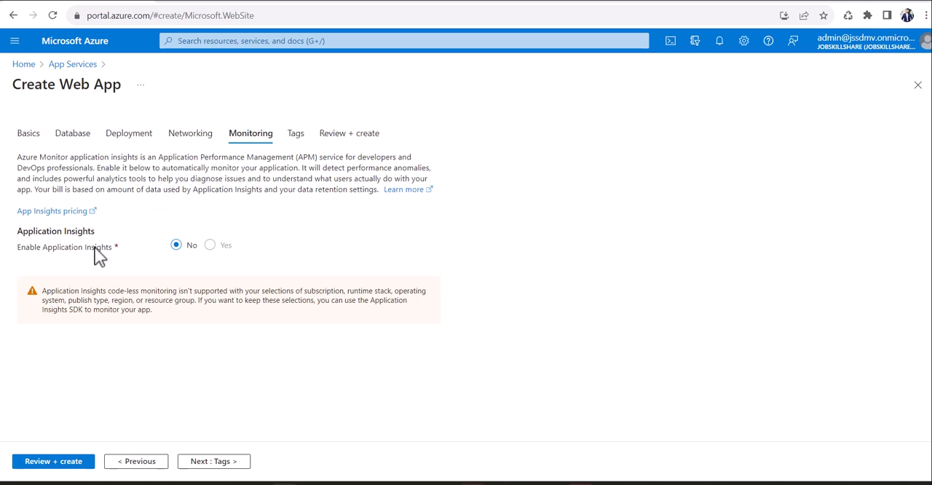
pyautogui.moveTo(51, 161)
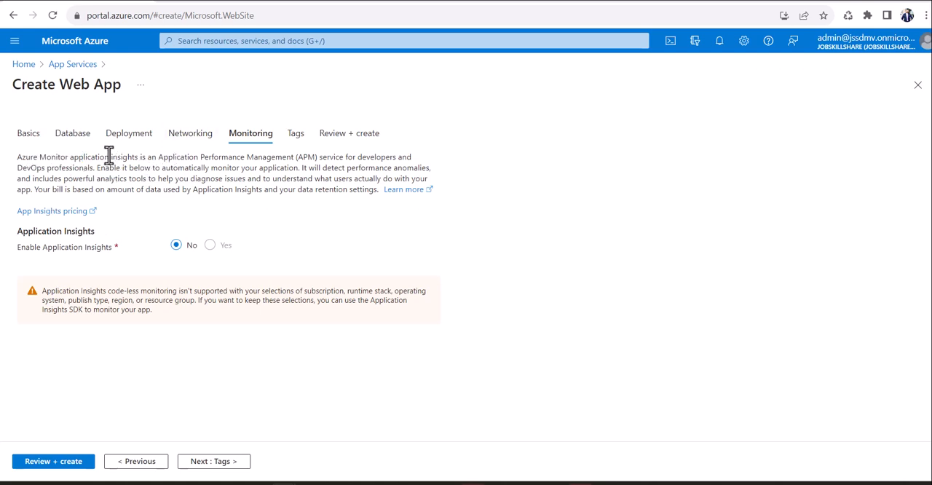
pyautogui.moveTo(313, 163)
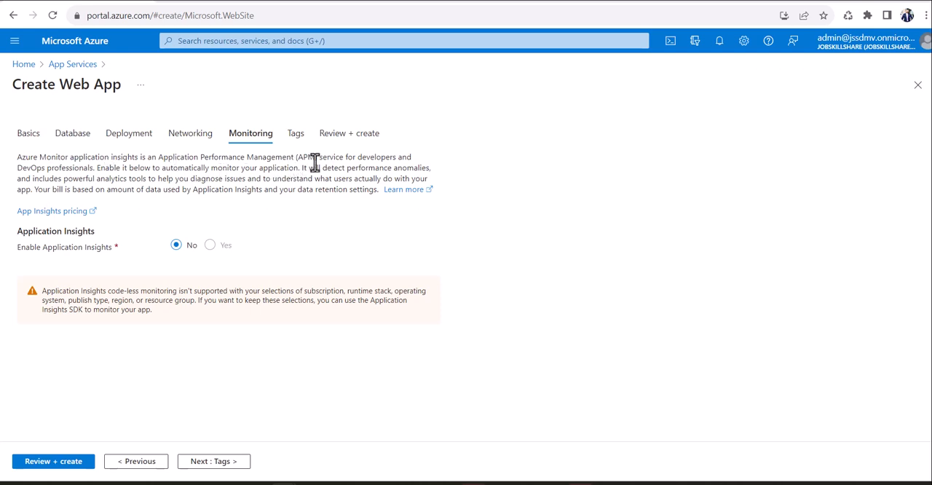
# Keep Enable Application Insights at No and proceed to Review + create for jssdemo
pyautogui.doubleClick(376, 158)
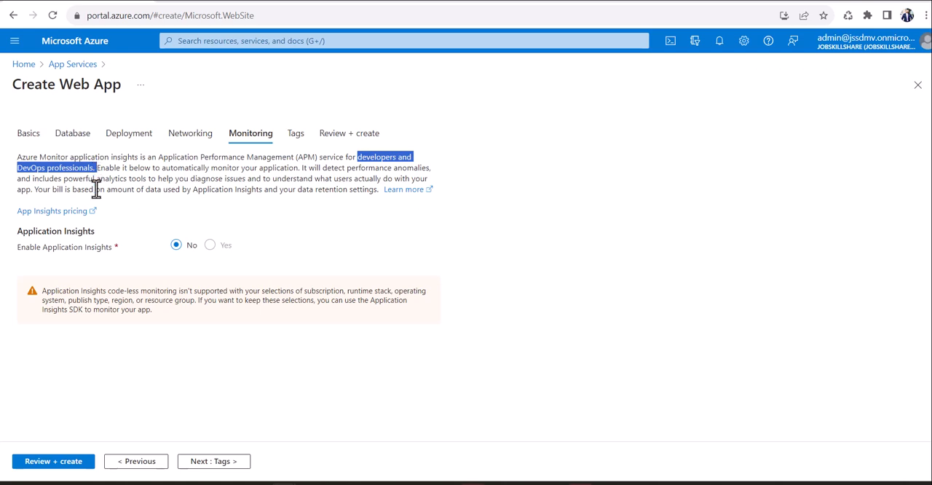
pyautogui.moveTo(212, 431)
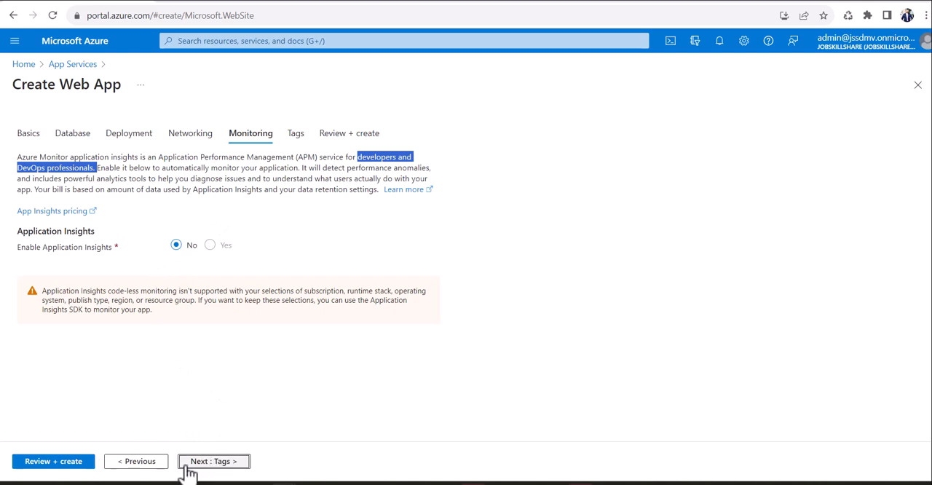
pyautogui.click(213, 460)
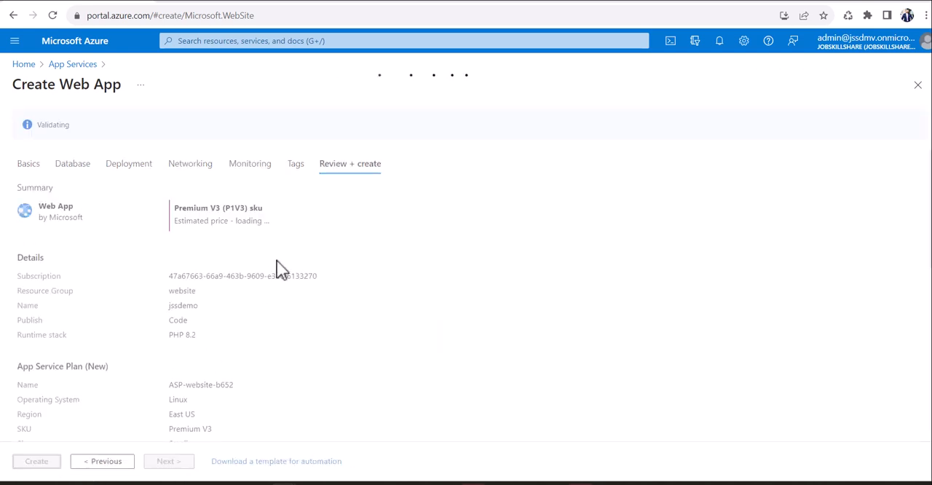
pyautogui.moveTo(326, 139)
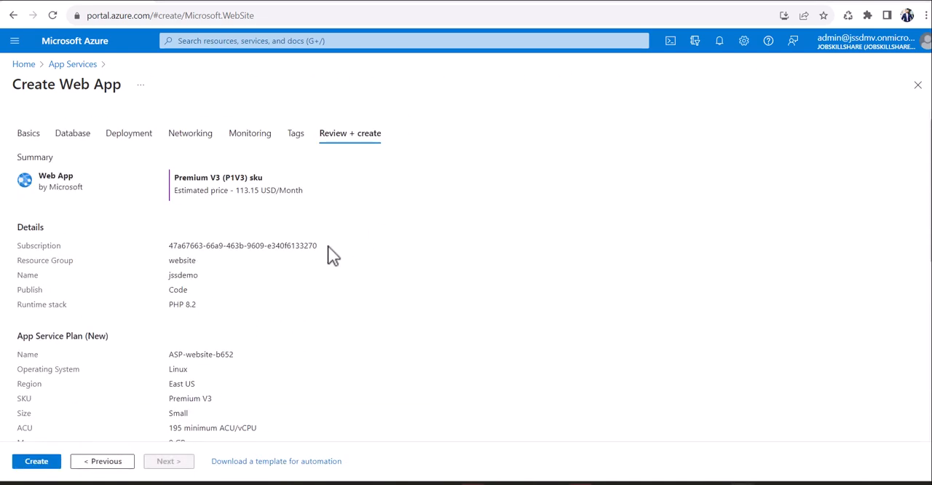
# Copy the generated database password from the summary and submit creation of the jssdemo web app
pyautogui.scroll(-3)
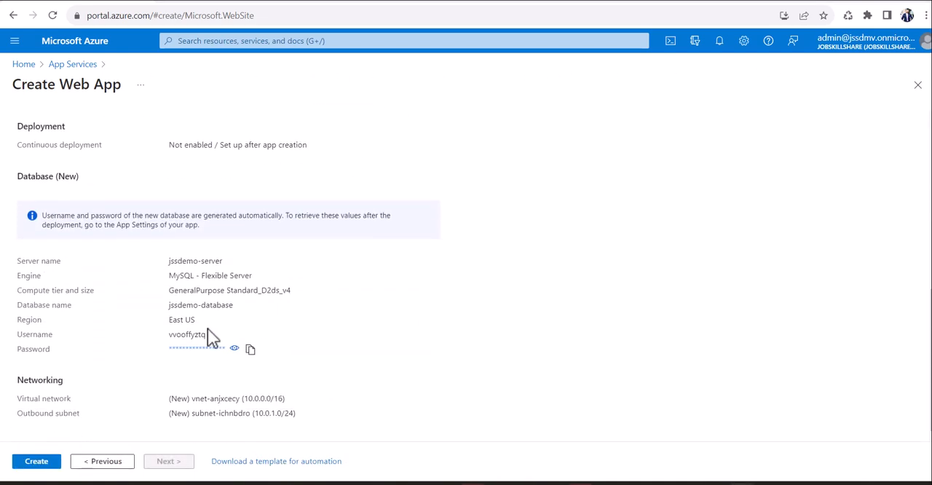
pyautogui.moveTo(169, 361)
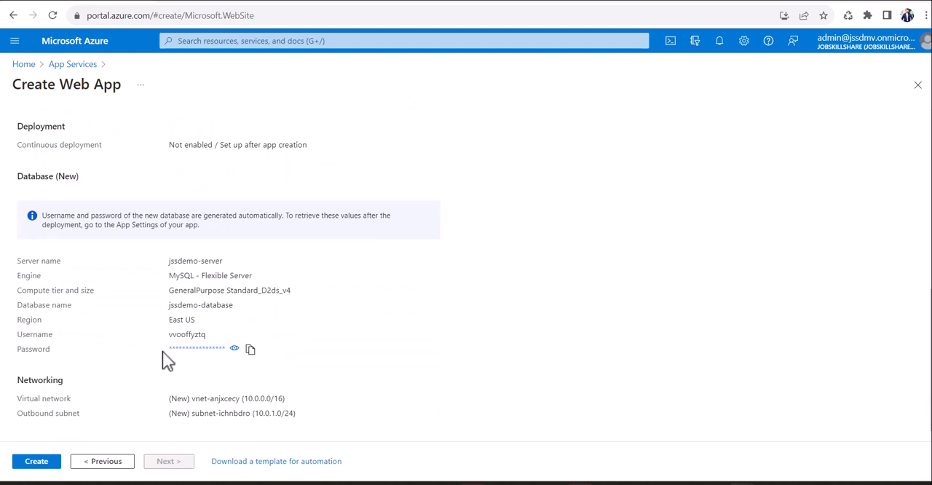
pyautogui.moveTo(70, 352)
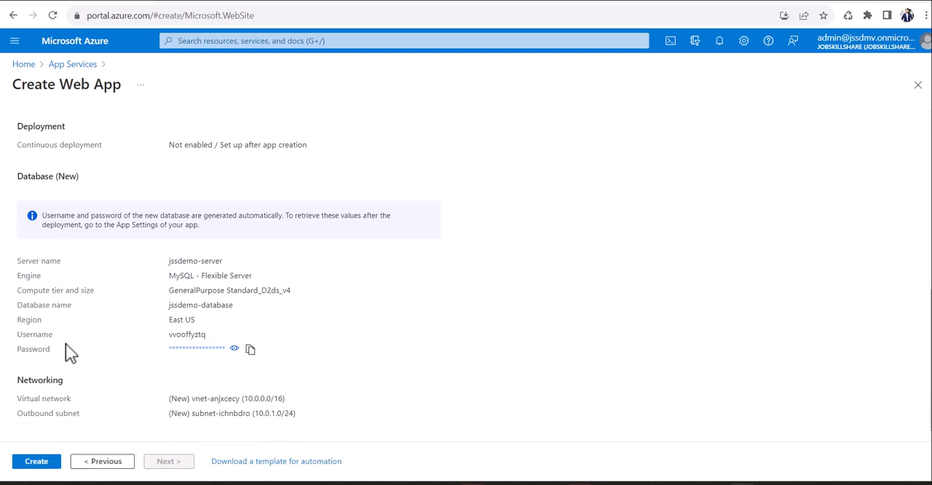
pyautogui.moveTo(250, 349)
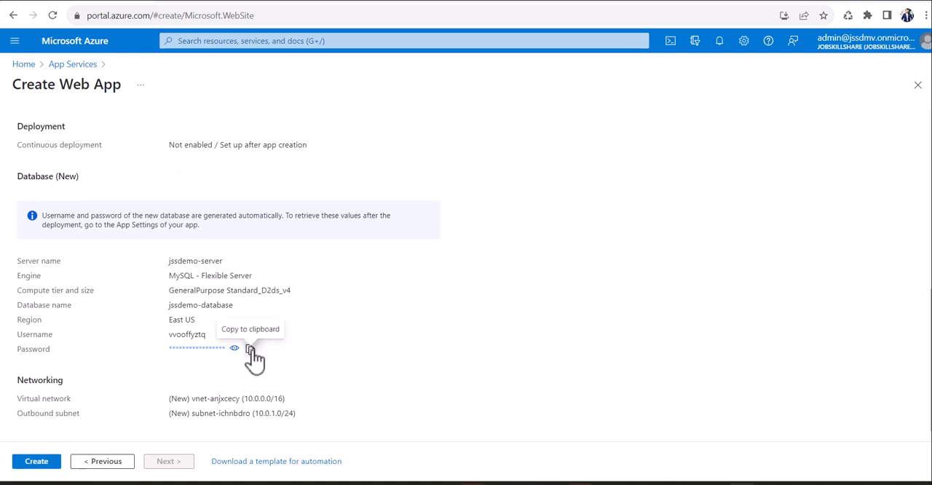
pyautogui.click(251, 348)
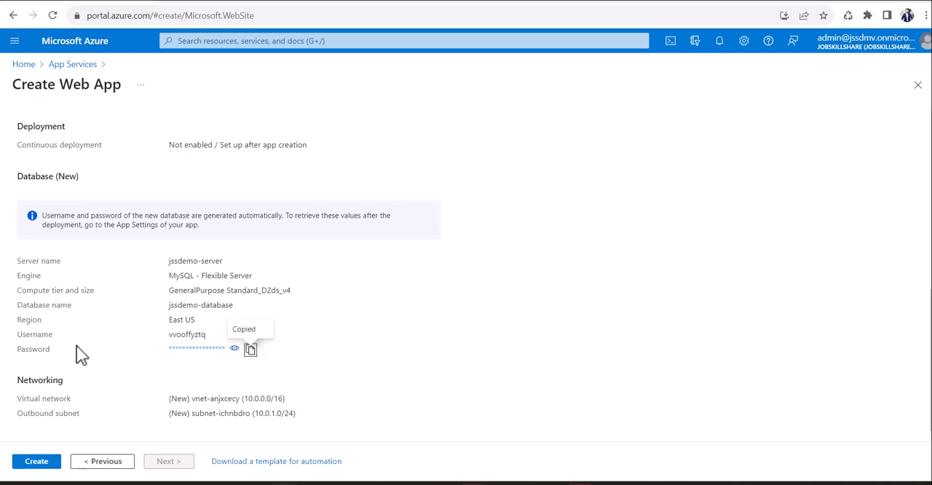
pyautogui.moveTo(411, 95)
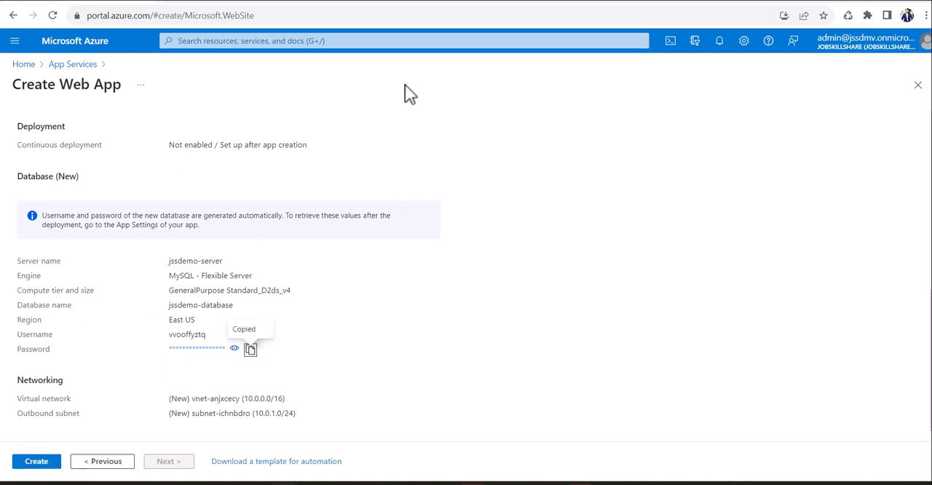
pyautogui.click(35, 460)
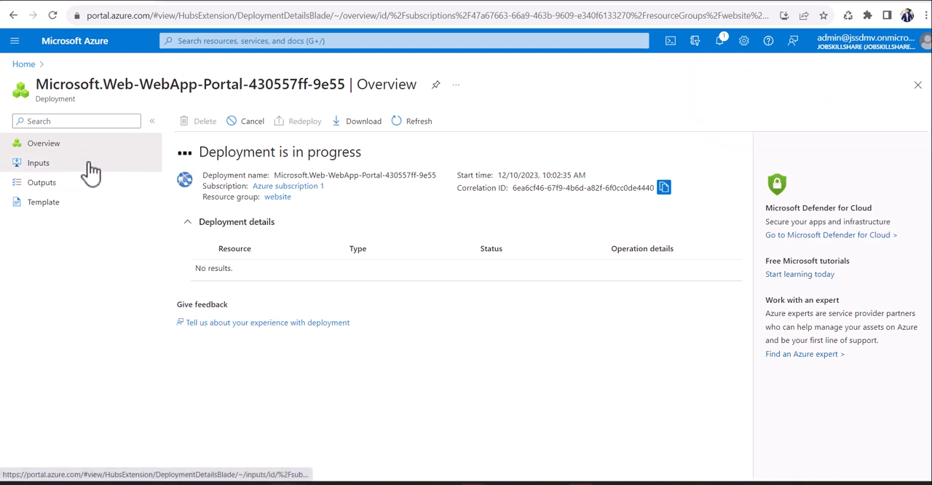
pyautogui.click(38, 163)
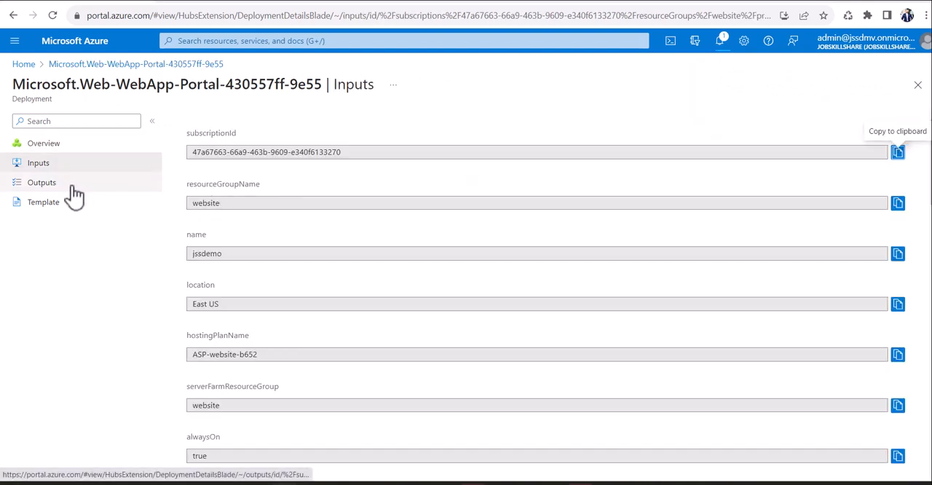
pyautogui.click(44, 200)
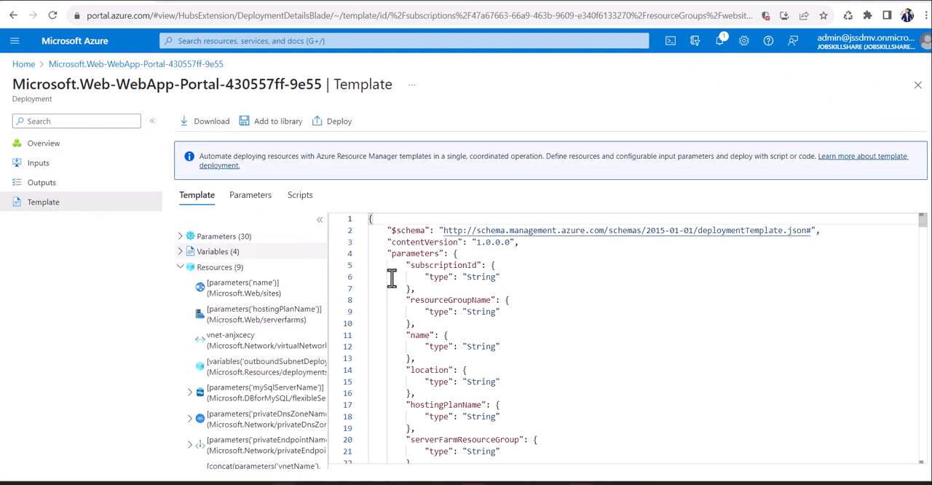
pyautogui.scroll(-3)
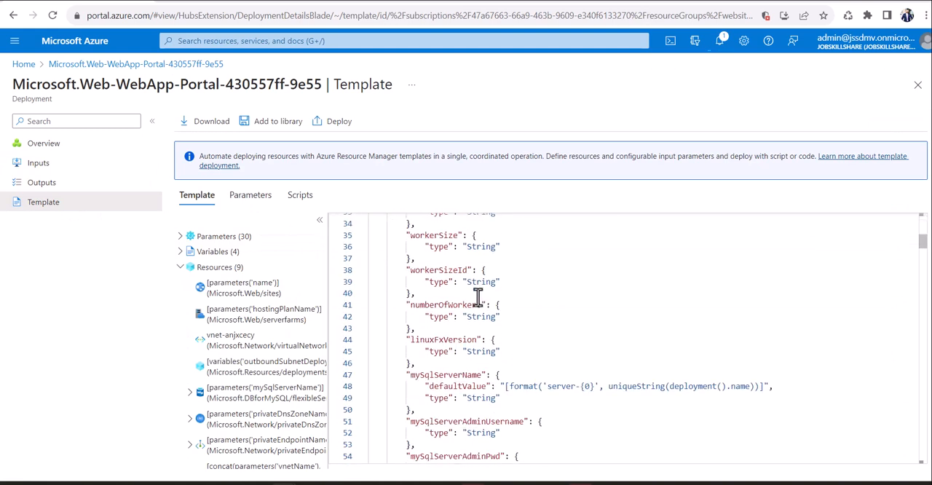
pyautogui.scroll(-3)
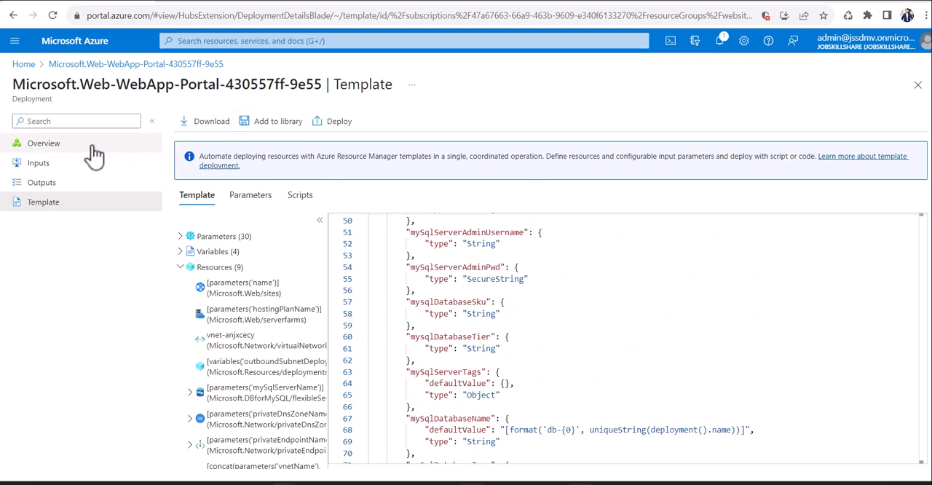
pyautogui.moveTo(377, 137)
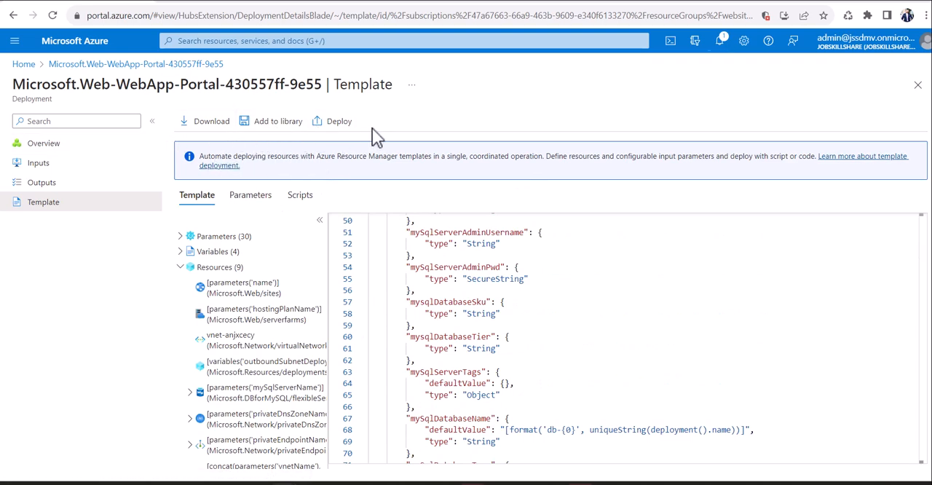
pyautogui.click(44, 142)
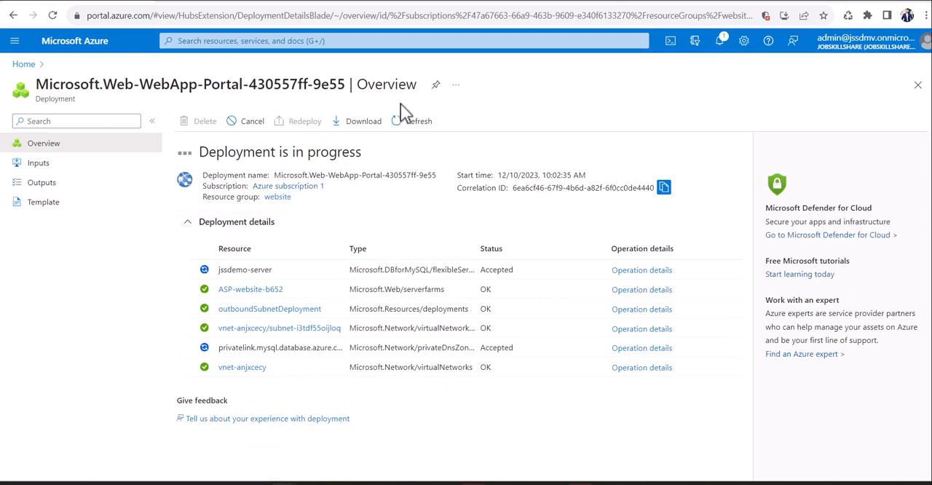
pyautogui.moveTo(230, 134)
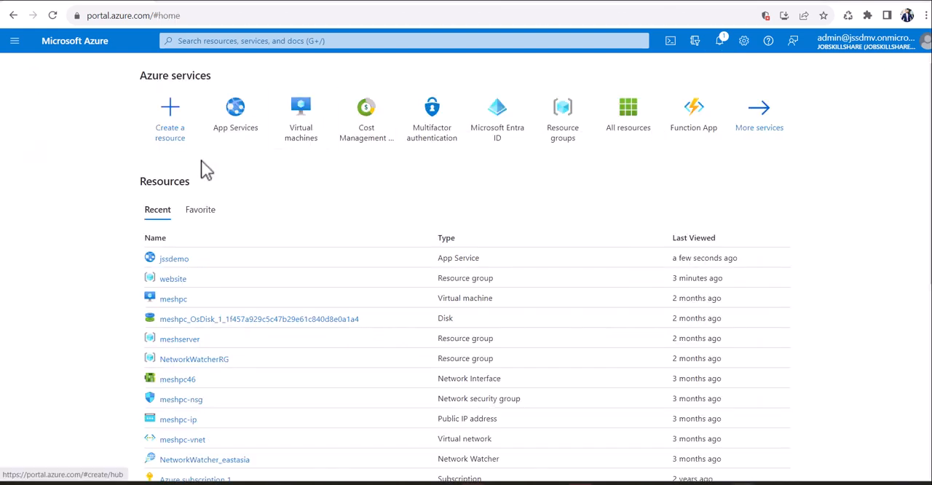
pyautogui.moveTo(40, 99)
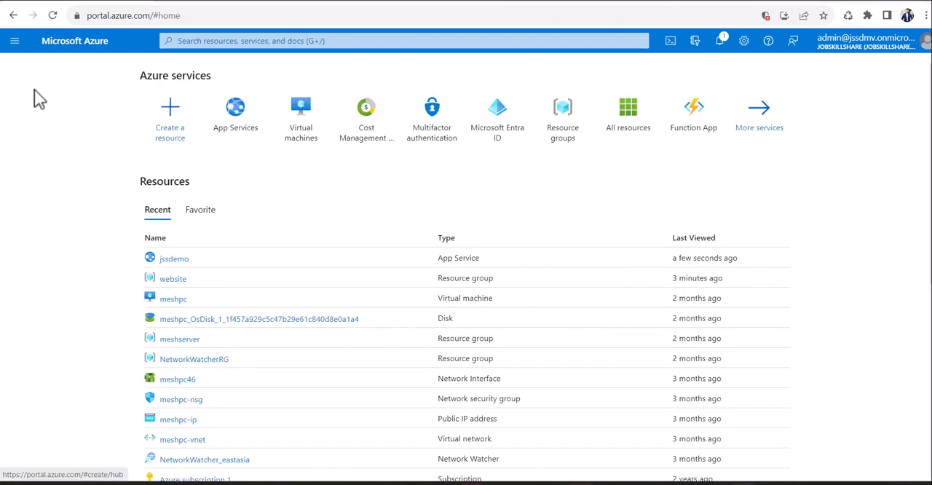
# Navigate via the portal menu to App Services and open the jssdemo web app's Overview
pyautogui.click(14, 41)
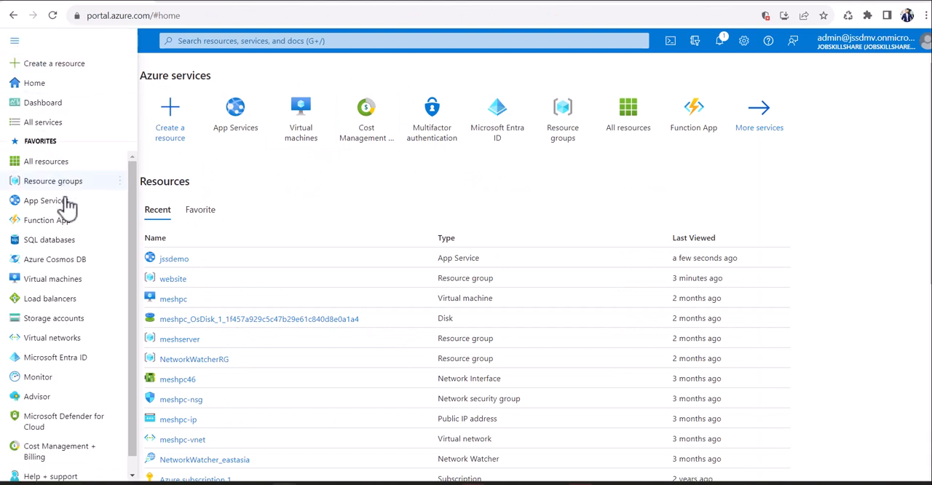
pyautogui.click(45, 200)
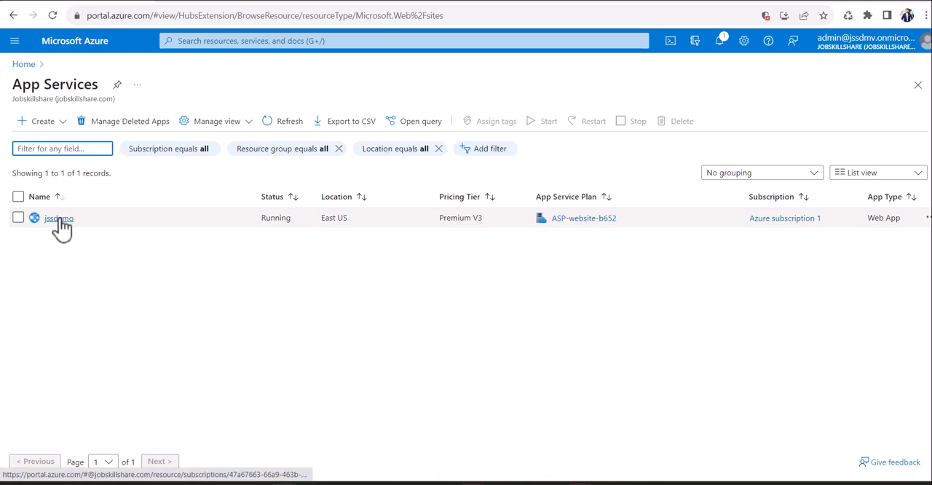
pyautogui.click(58, 218)
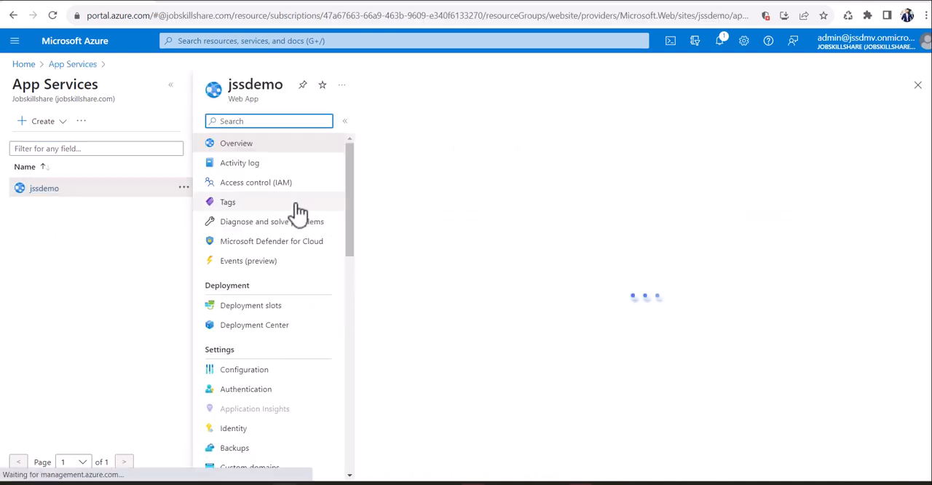
pyautogui.click(236, 142)
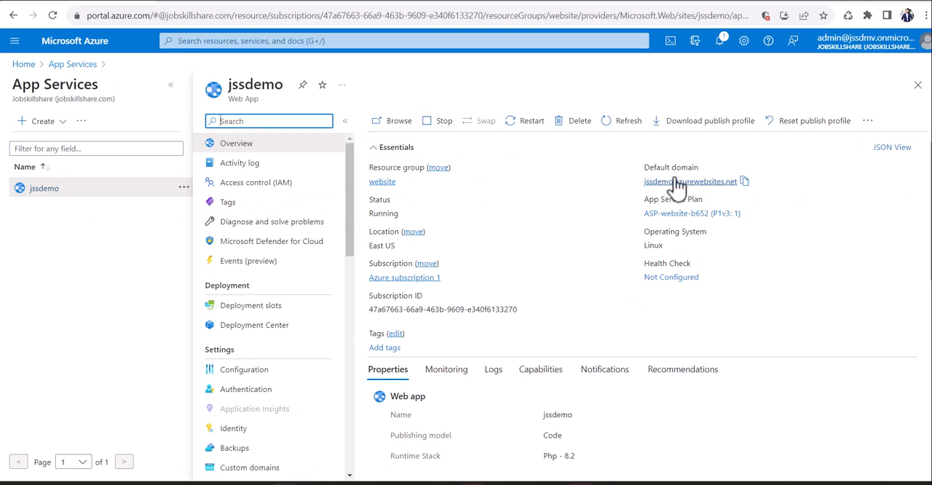
pyautogui.moveTo(690, 181)
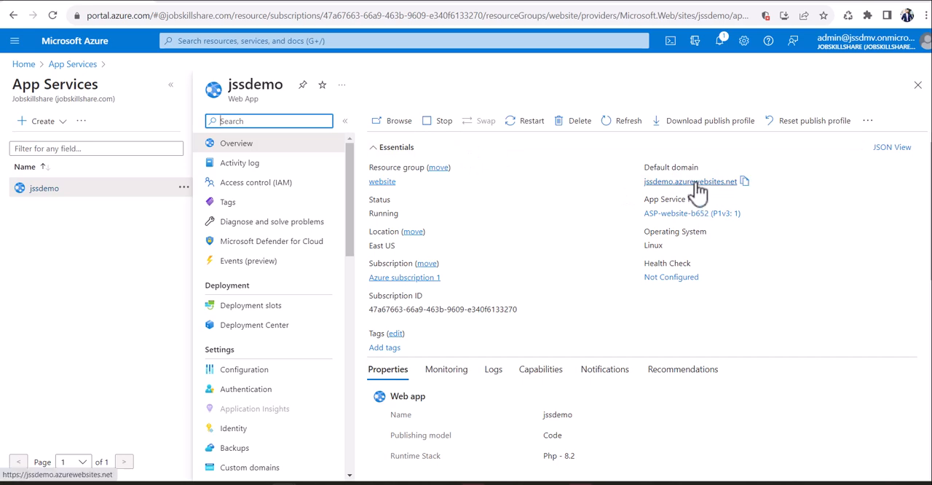
# Visit the default domain jssdemo.azurewebsites.net to see the running web app's placeholder page
pyautogui.click(690, 181)
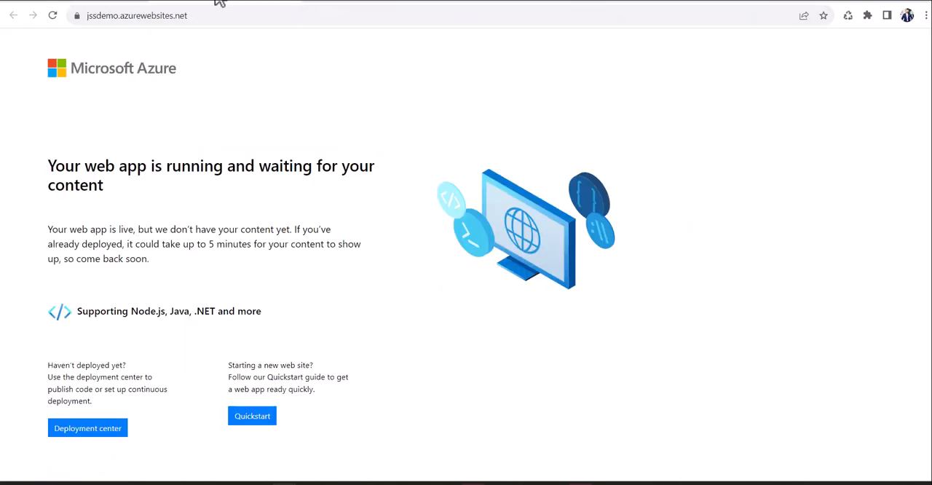
pyautogui.moveTo(182, 73)
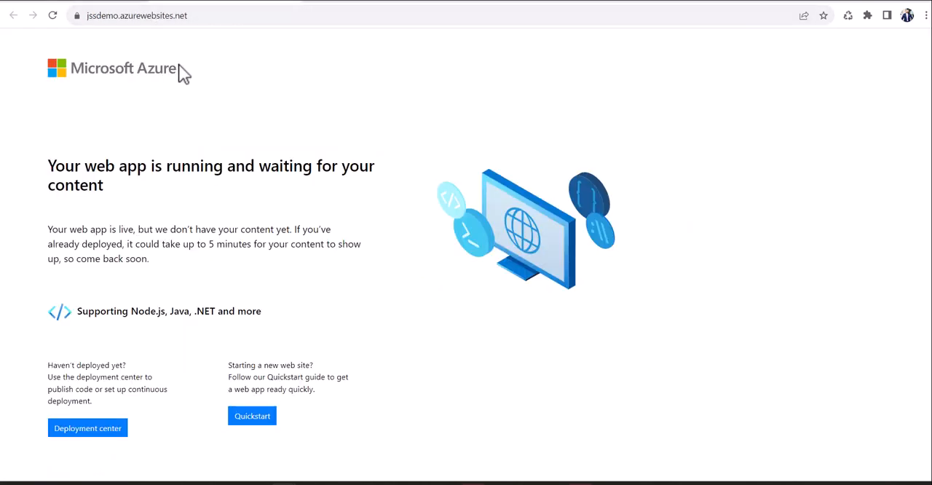
pyautogui.moveTo(119, 213)
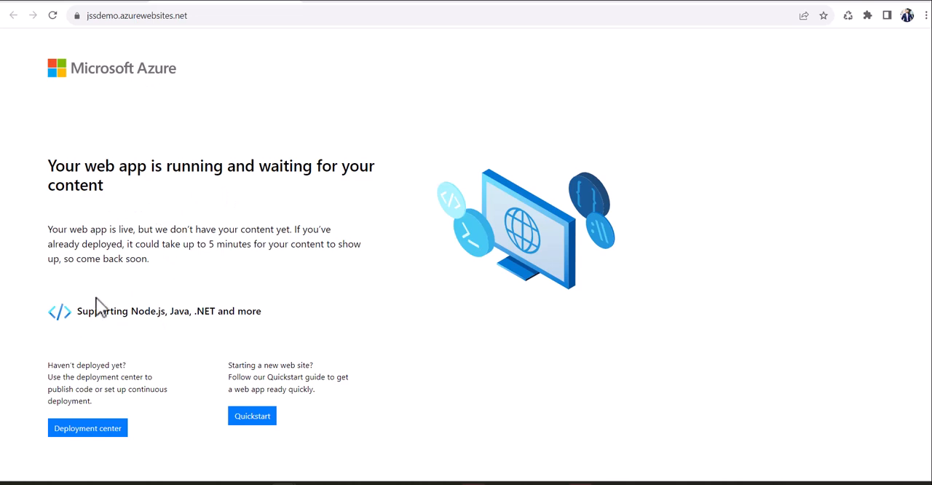
pyautogui.moveTo(172, 329)
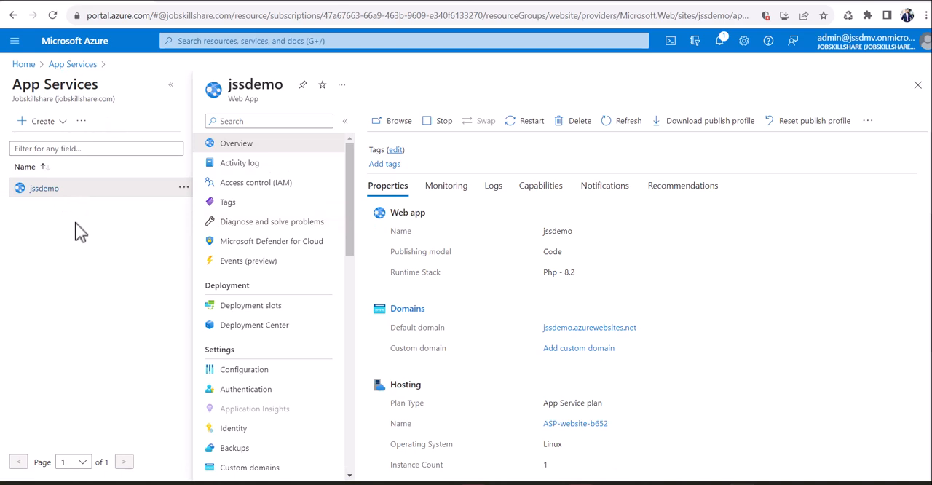
pyautogui.moveTo(160, 312)
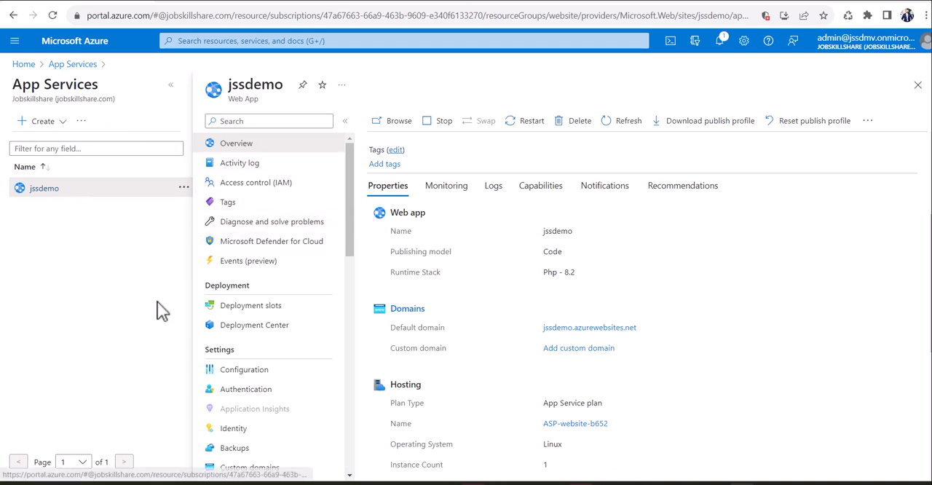
pyautogui.moveTo(137, 259)
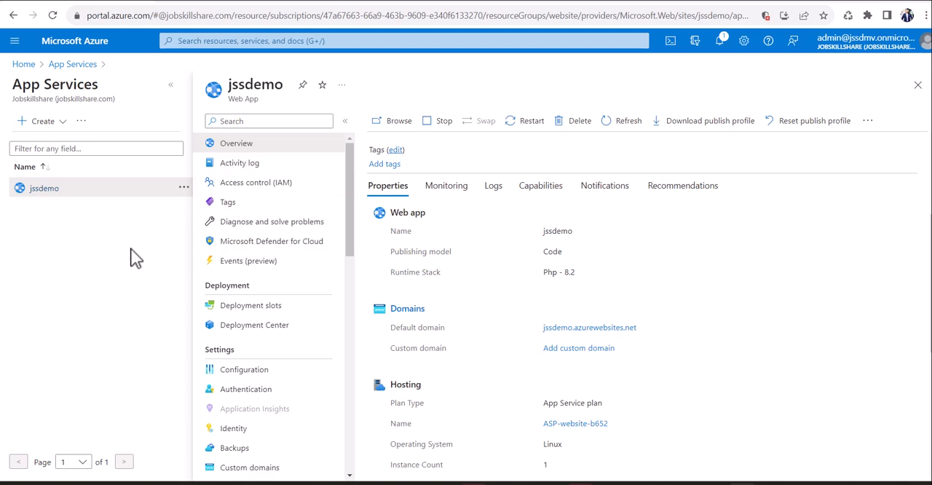
pyautogui.moveTo(70, 222)
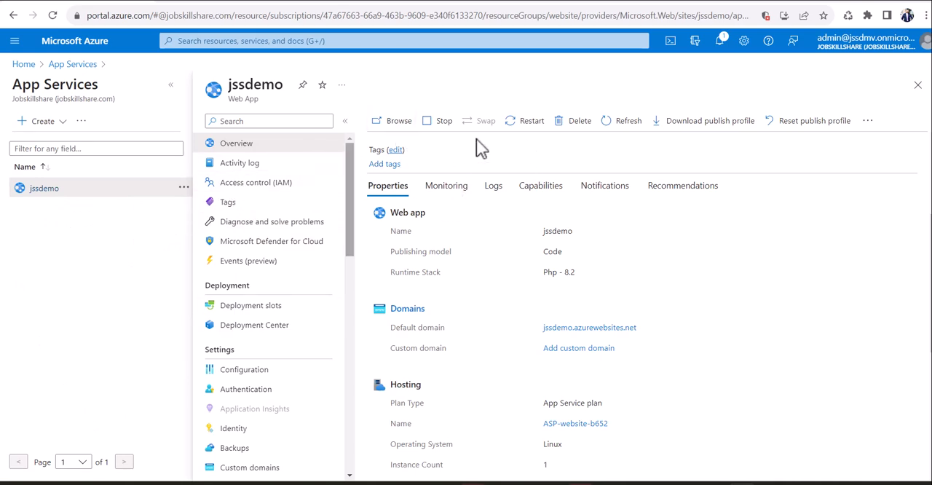
pyautogui.moveTo(387, 242)
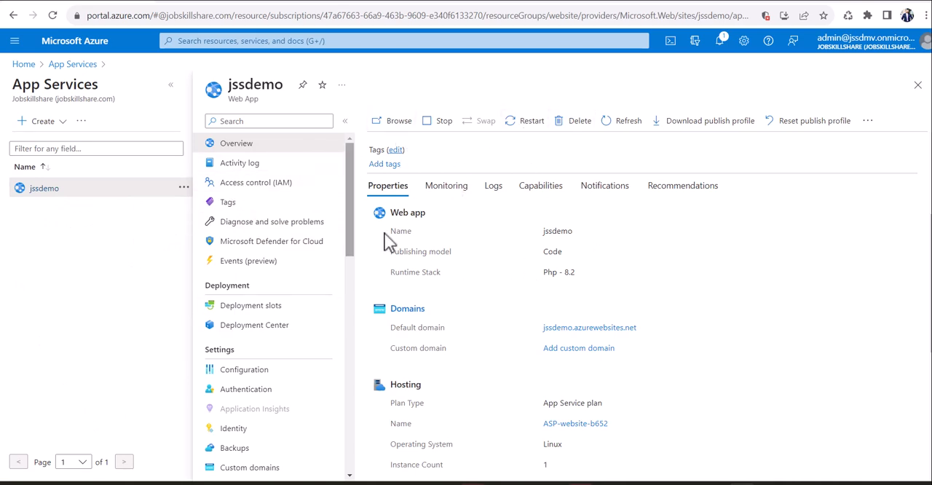
# Scroll the jssdemo Overview back in the portal toward the Settings menu
pyautogui.scroll(-3)
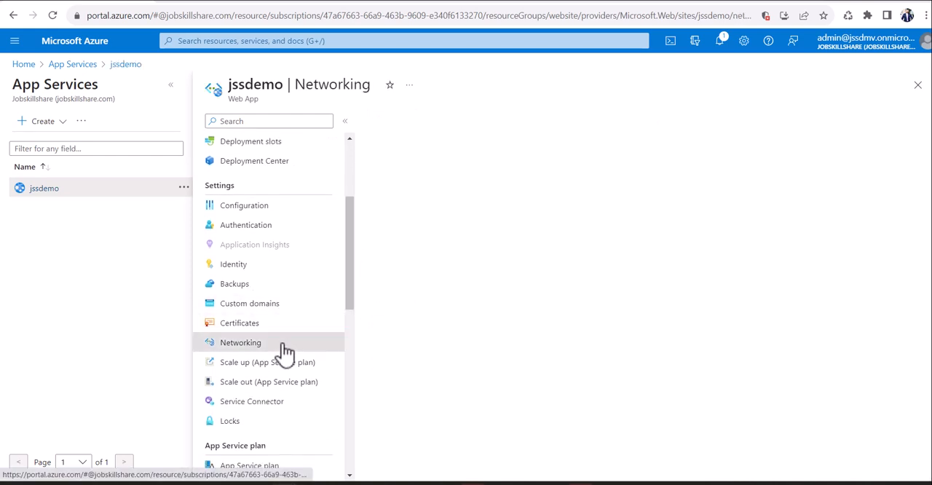
# Review the jssdemo Networking page, then go to Advanced Tools under Development Tools
pyautogui.click(240, 342)
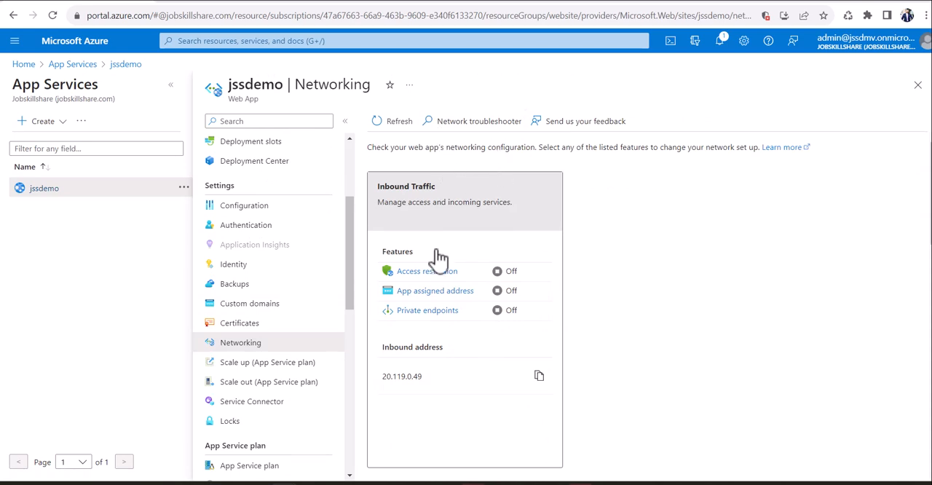
pyautogui.moveTo(268, 361)
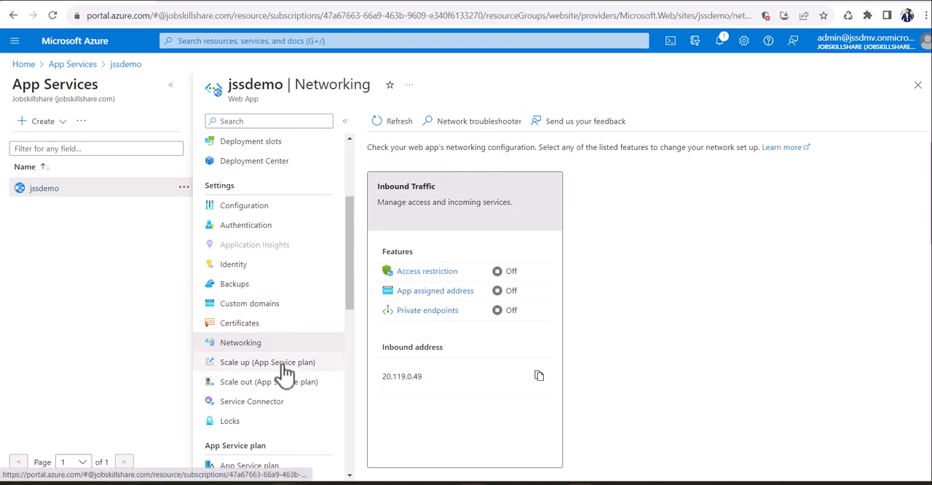
pyautogui.moveTo(155, 386)
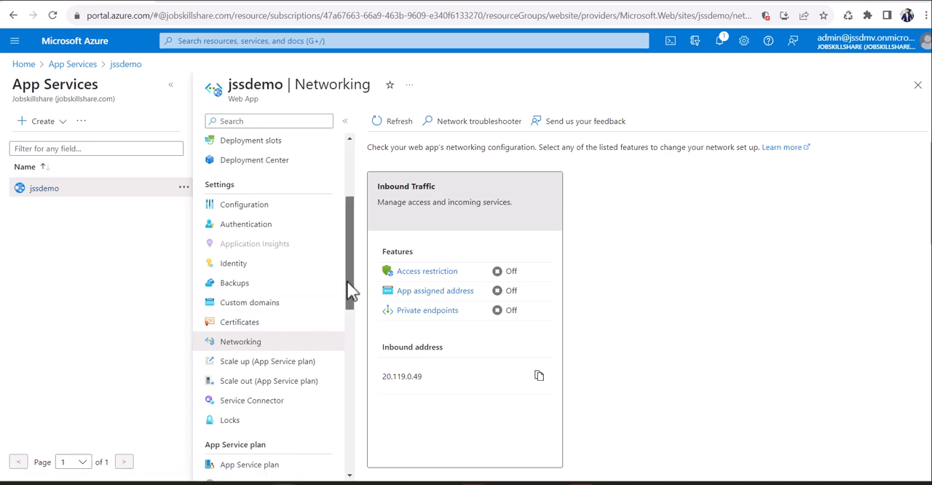
pyautogui.scroll(-3)
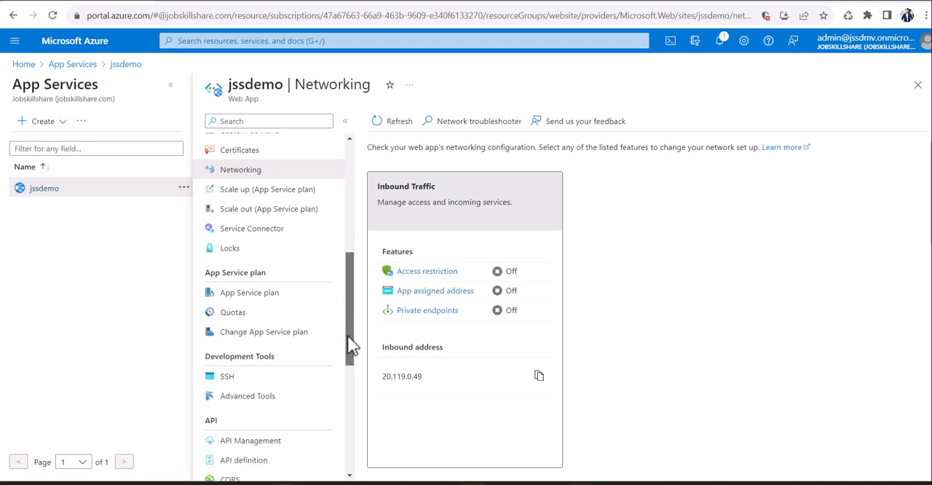
pyautogui.scroll(-3)
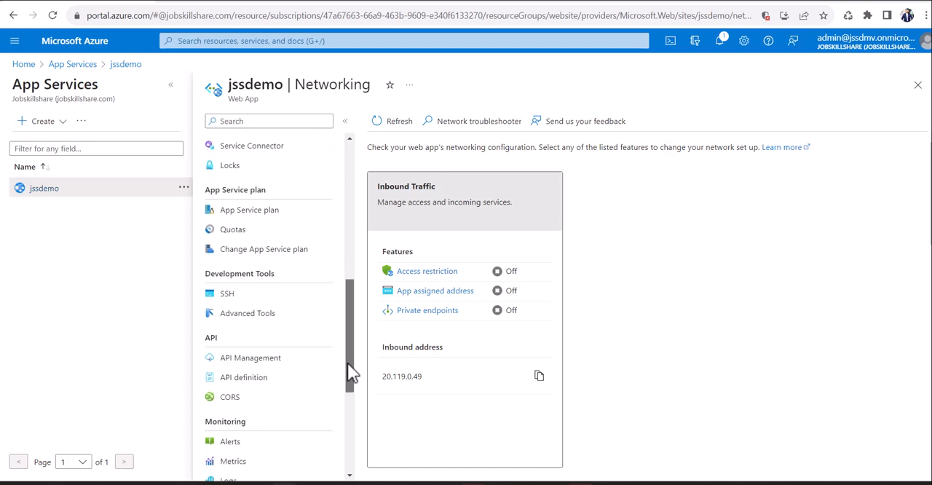
pyautogui.scroll(-3)
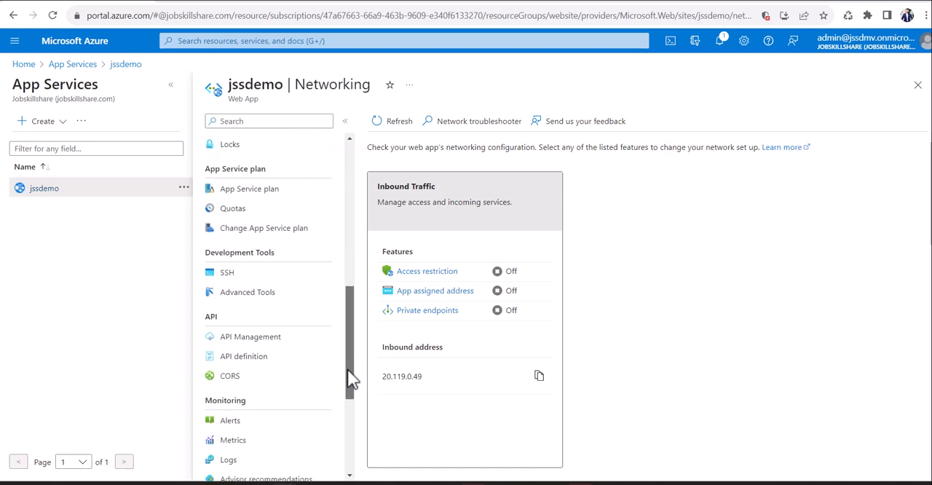
pyautogui.moveTo(280, 336)
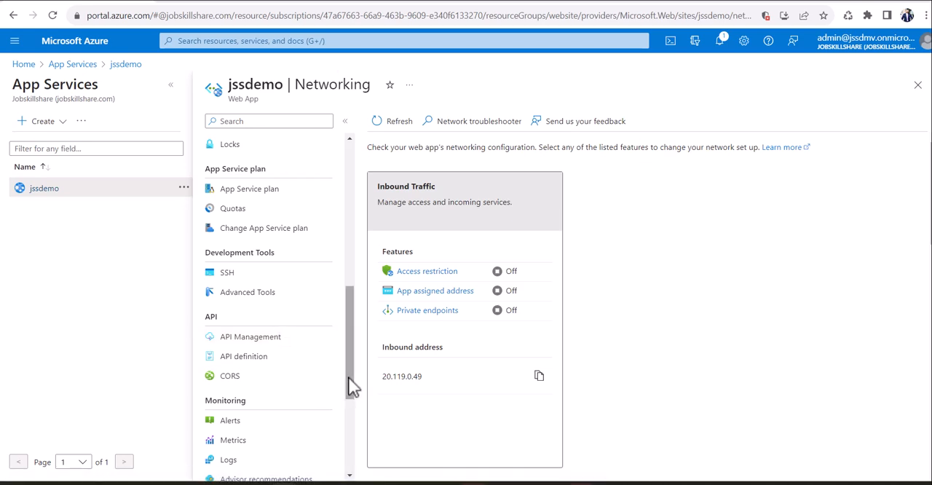
pyautogui.scroll(-3)
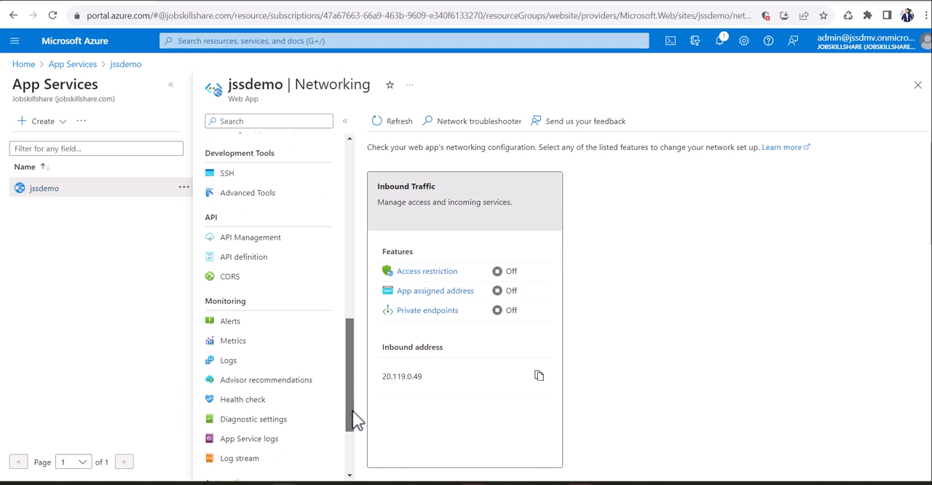
pyautogui.scroll(-3)
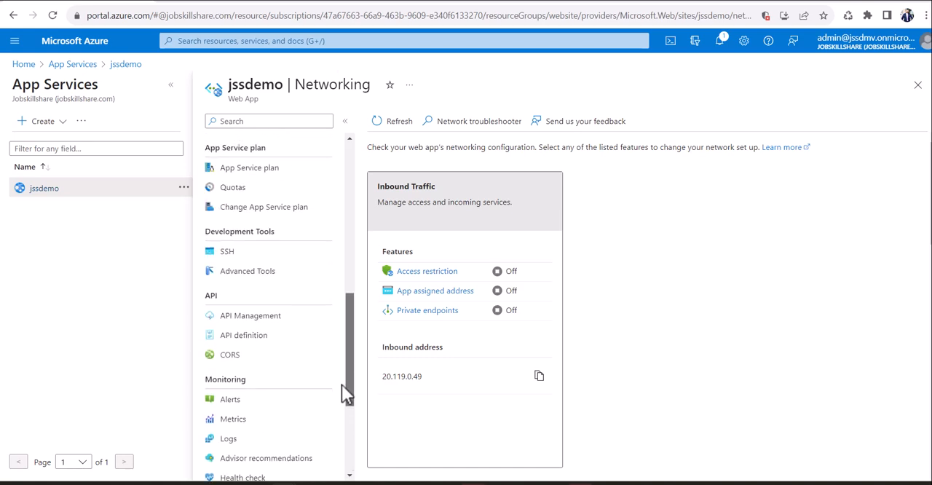
pyautogui.click(248, 271)
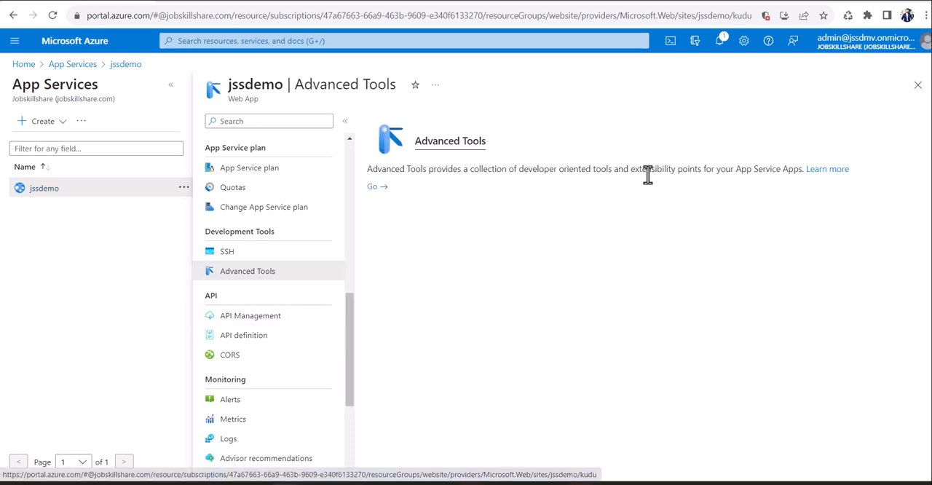
# View the jssdemo SSH console page before heading back to stop the web app
pyautogui.click(227, 251)
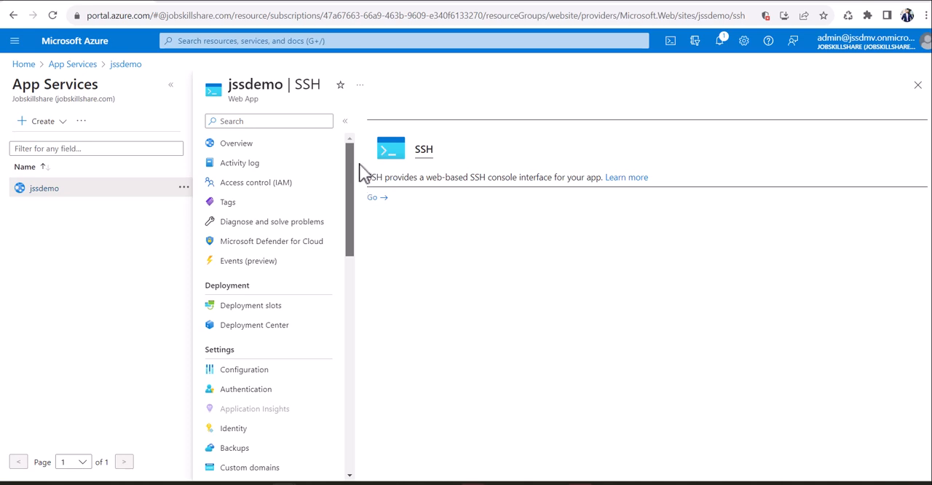
pyautogui.scroll(-3)
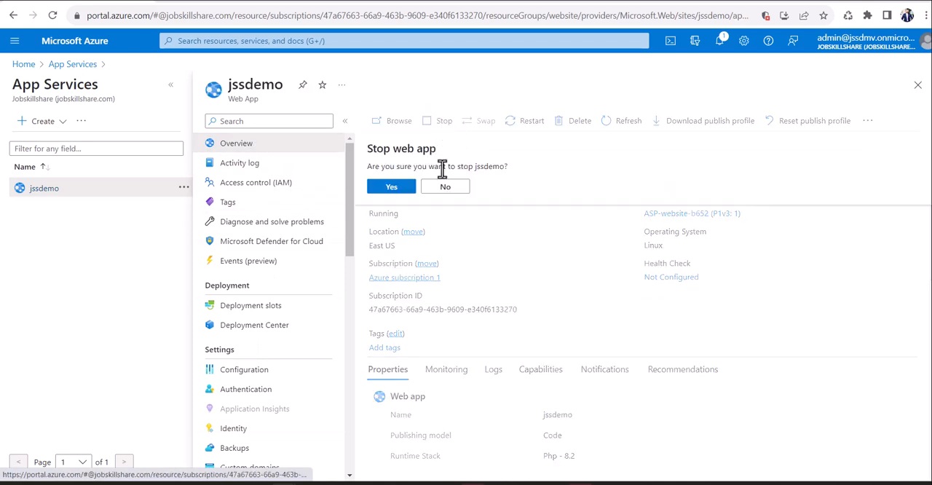
# Confirm stopping the jssdemo web app and return to the portal Home page
pyautogui.click(390, 187)
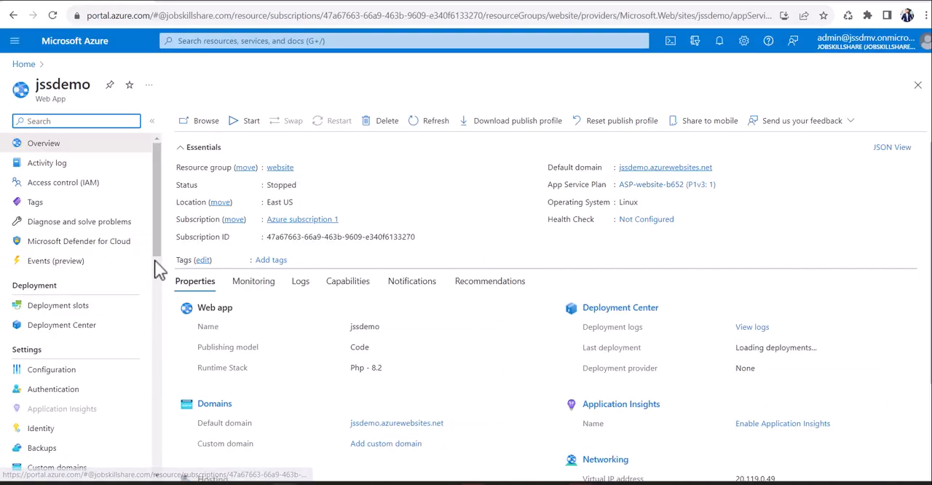
pyautogui.click(23, 64)
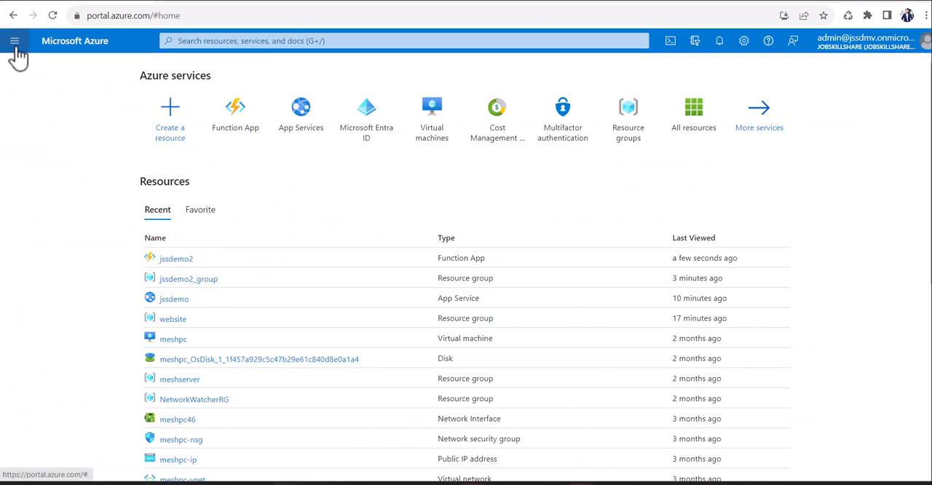
# Open the jssdemo2 Function App from the portal menu and scroll through its overview essentials
pyautogui.click(15, 41)
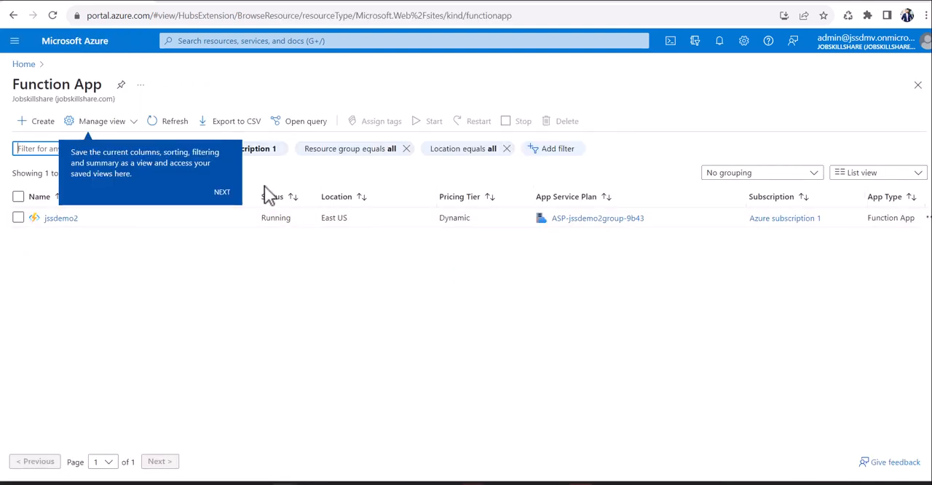
pyautogui.moveTo(61, 219)
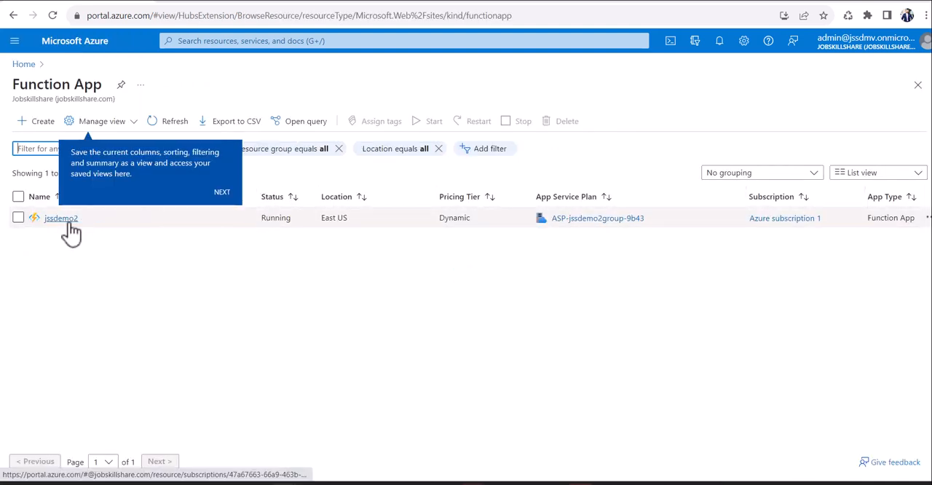
pyautogui.click(61, 218)
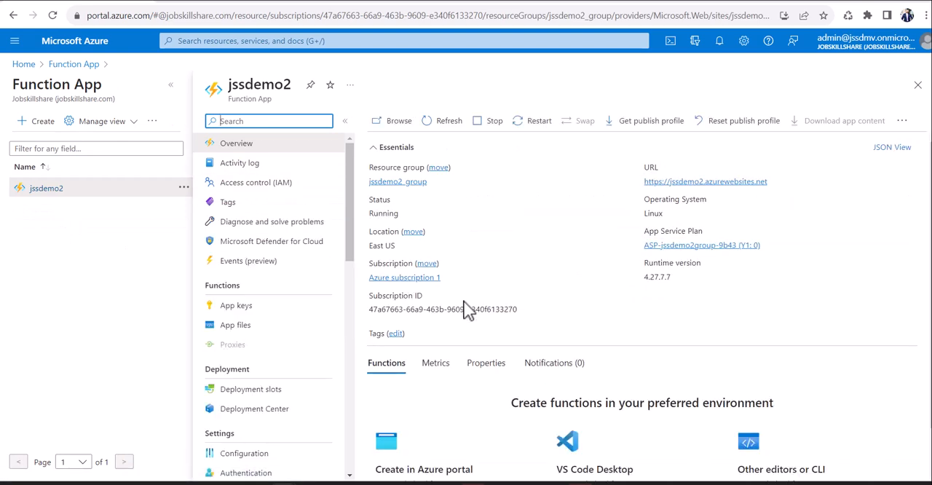
pyautogui.moveTo(475, 341)
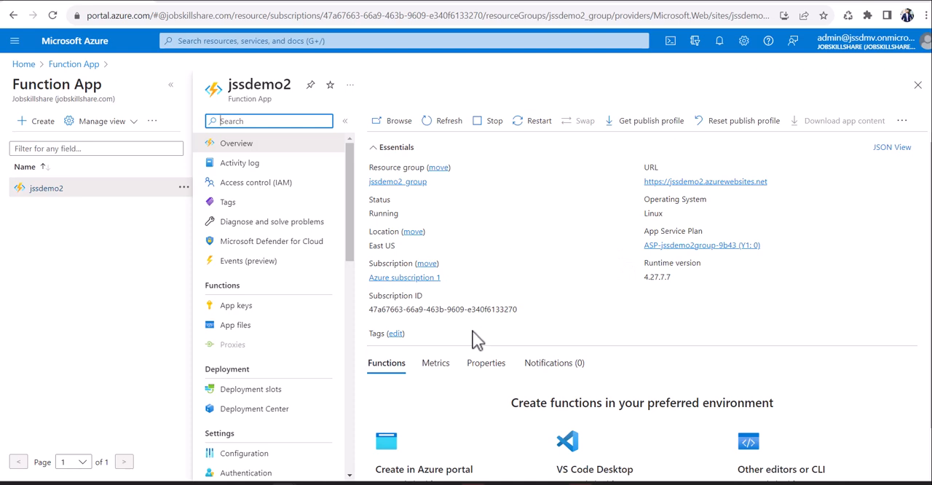
pyautogui.scroll(-3)
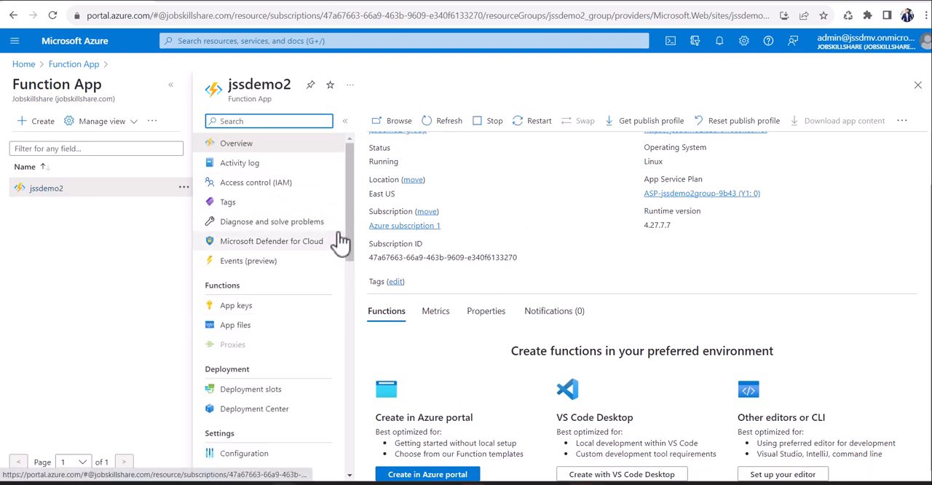
pyautogui.scroll(-3)
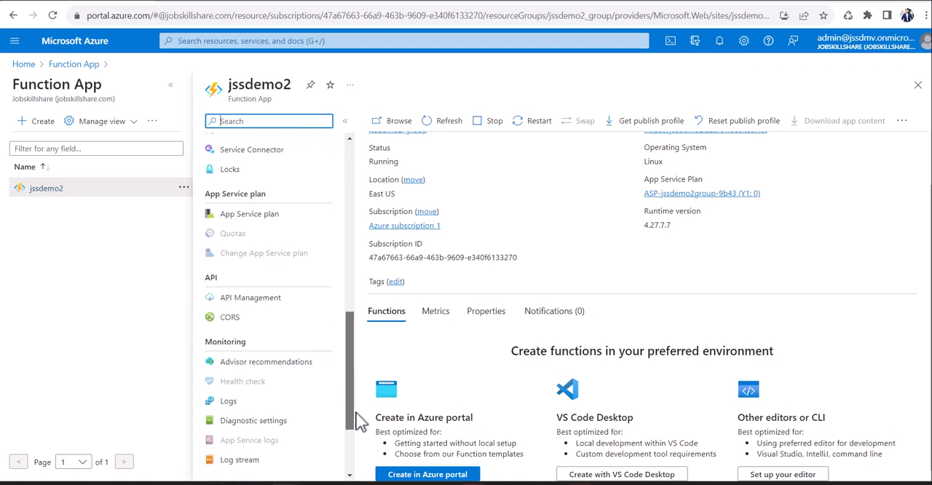
pyautogui.scroll(-3)
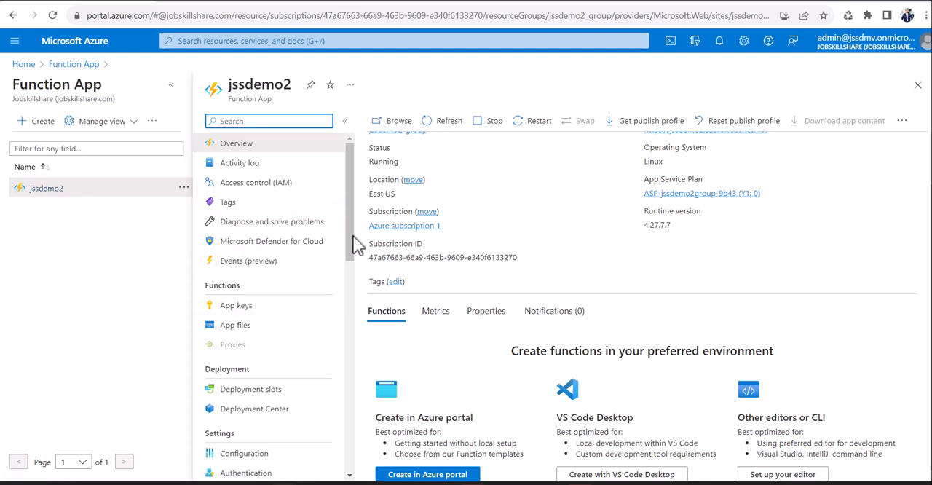
pyautogui.scroll(-3)
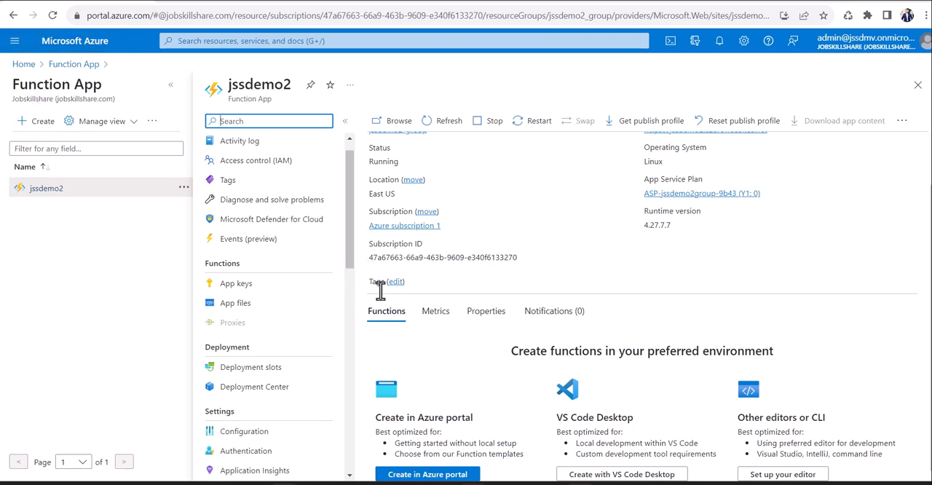
pyautogui.moveTo(615, 169)
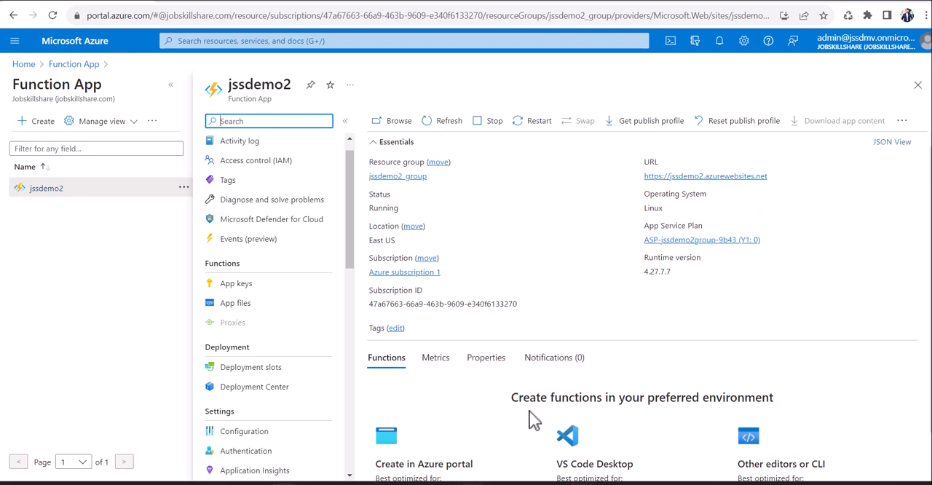
pyautogui.scroll(-3)
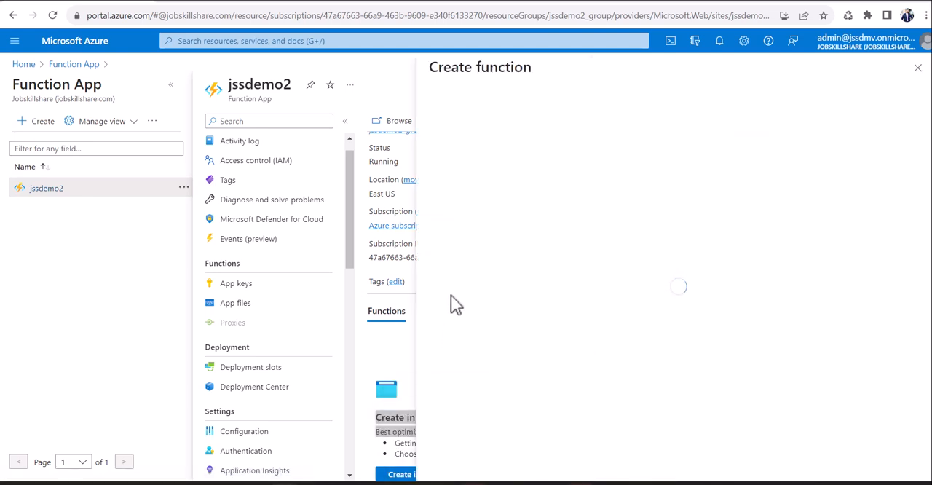
pyautogui.moveTo(275, 265)
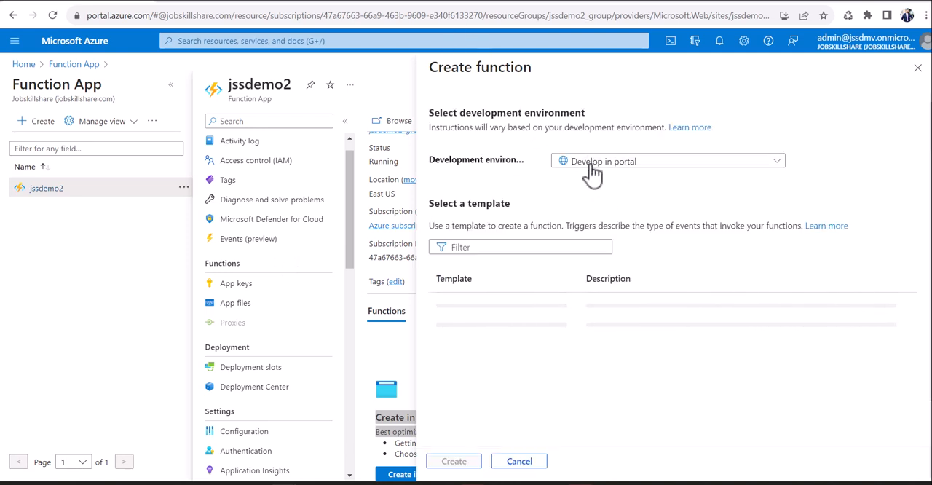
# Create the http_trigger function in jssdemo2 using Develop in portal and the HTTP trigger template
pyautogui.click(666, 160)
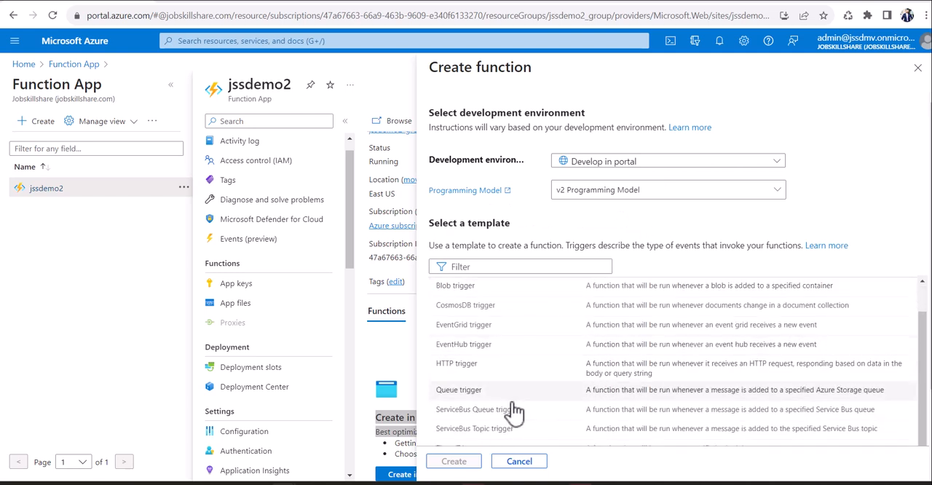
pyautogui.scroll(-3)
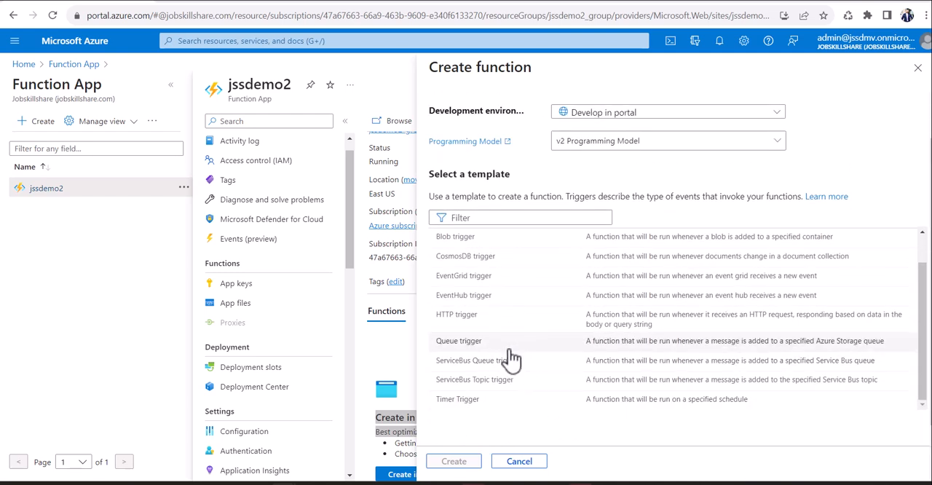
pyautogui.click(457, 314)
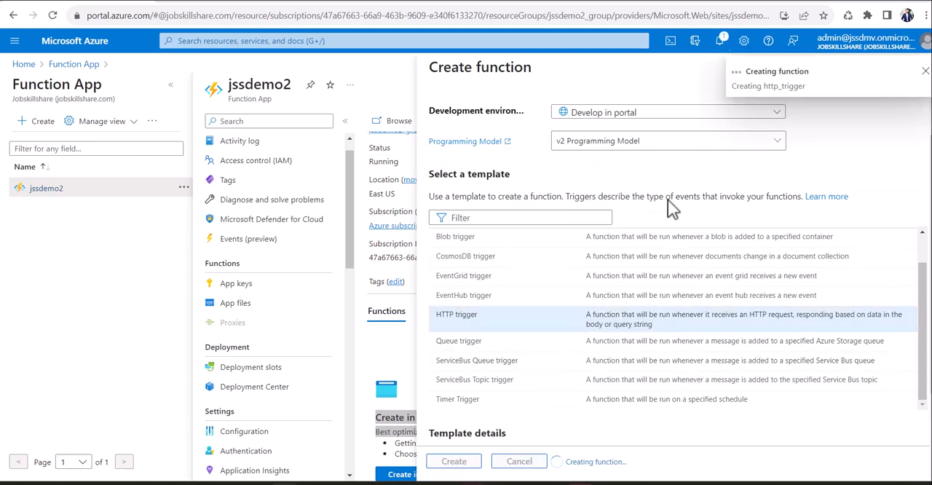
pyautogui.click(453, 460)
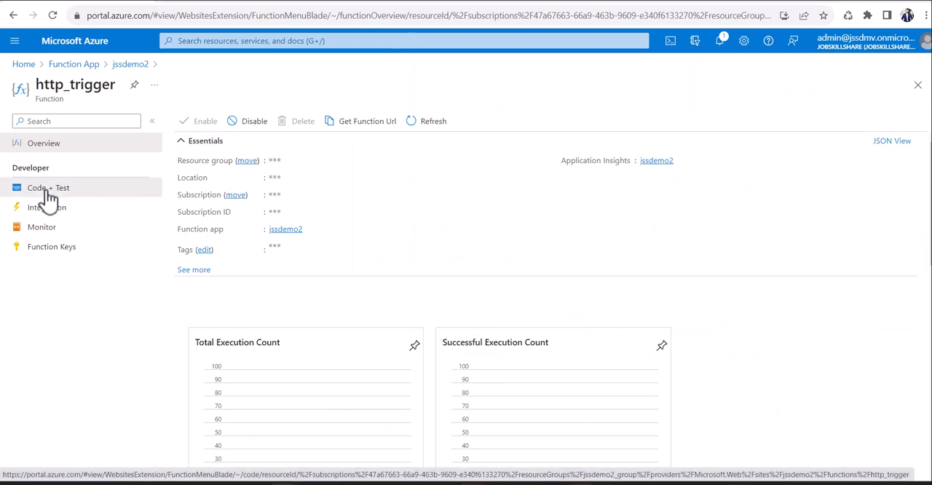
# Review http_trigger's function_app.py in Code + Test, then return to the Function App list
pyautogui.click(48, 186)
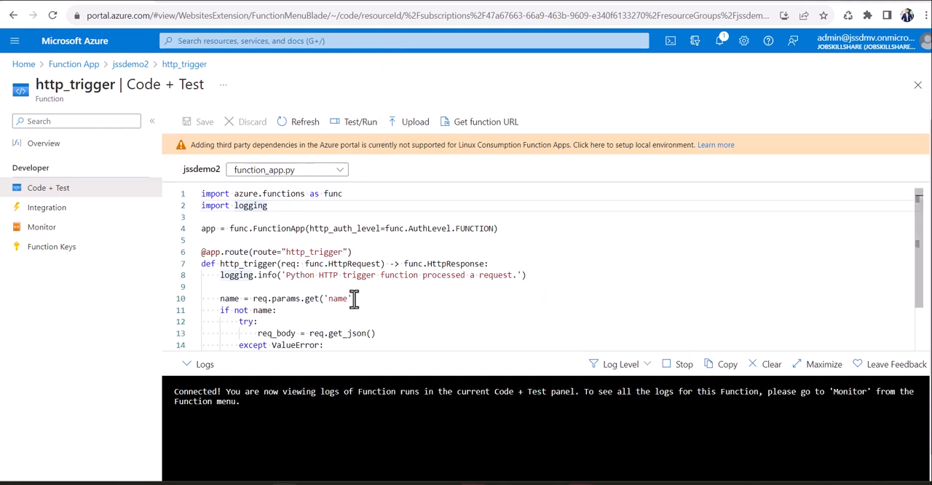
pyautogui.scroll(-3)
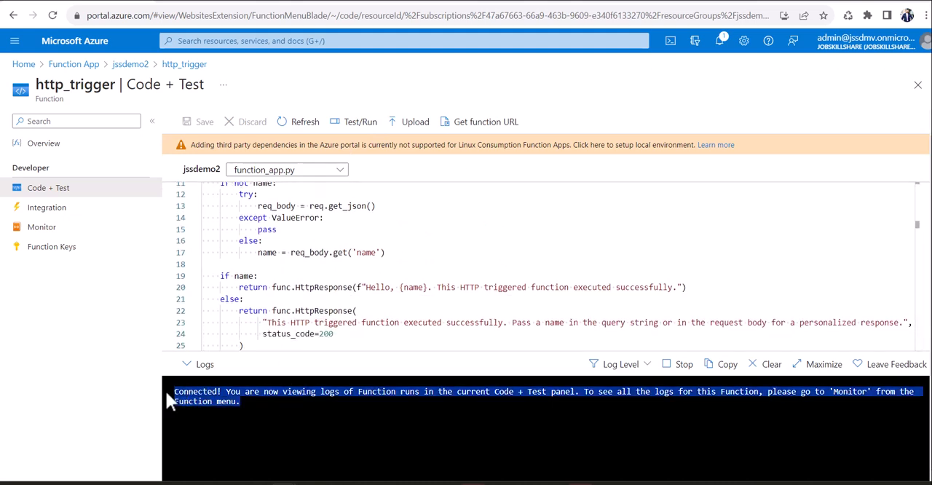
pyautogui.moveTo(131, 314)
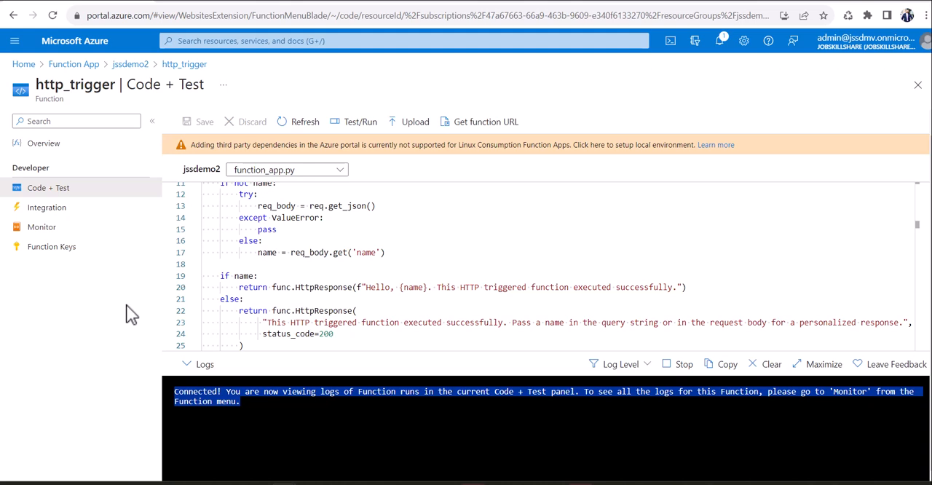
pyautogui.moveTo(143, 108)
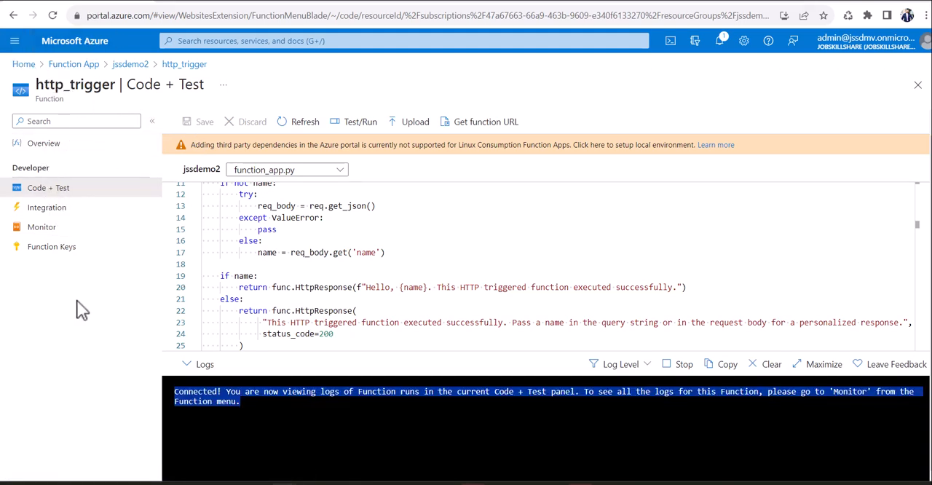
pyautogui.moveTo(341, 205)
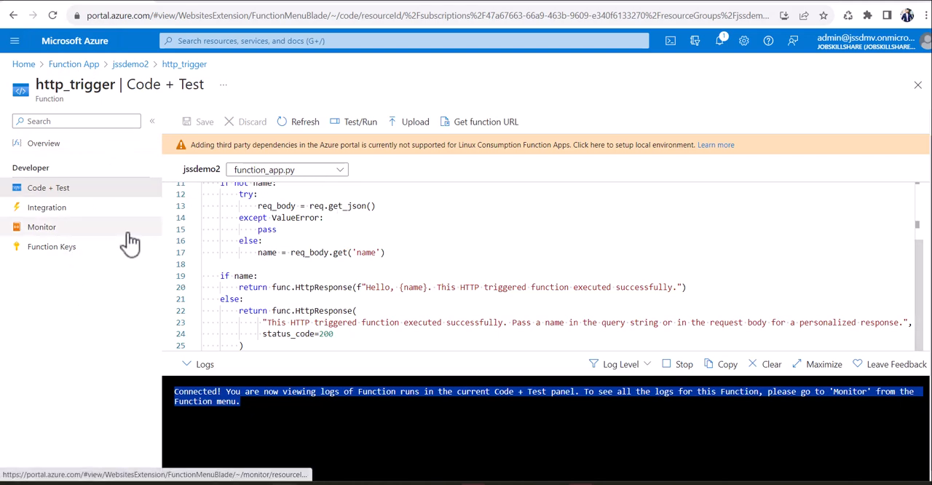
pyautogui.moveTo(47, 207)
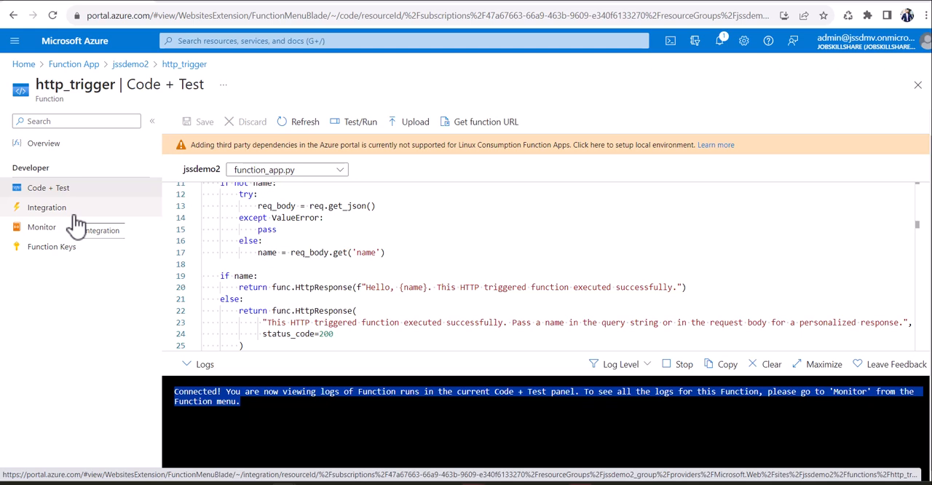
pyautogui.click(72, 64)
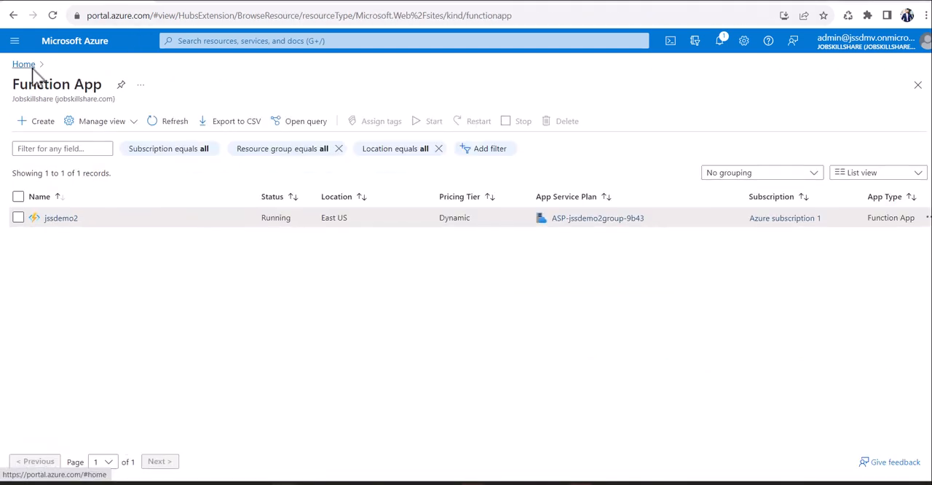
# Show jssdemo2's Access control (IAM) page on its Check access tab
pyautogui.click(61, 218)
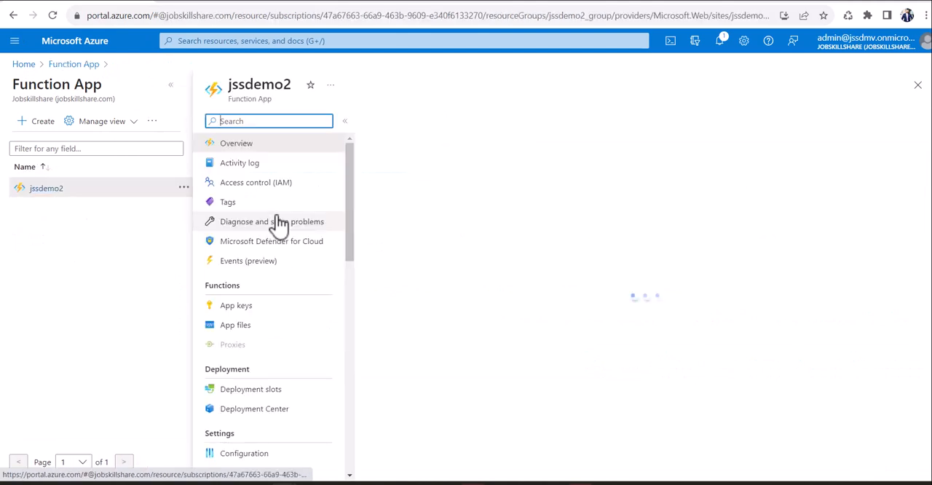
pyautogui.click(257, 182)
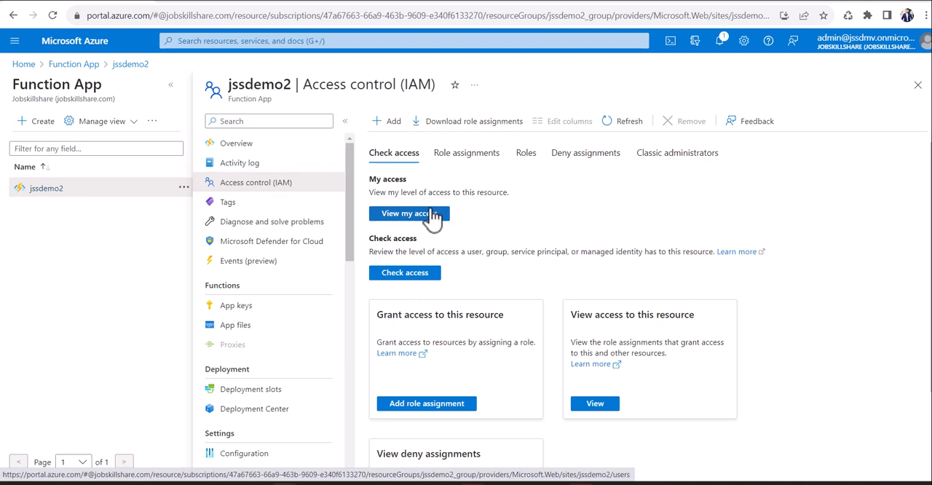
pyautogui.moveTo(742, 190)
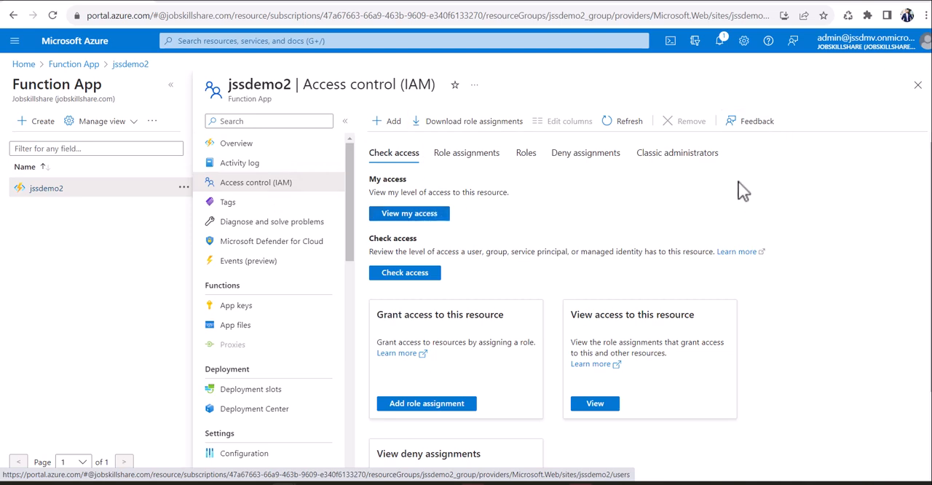
pyautogui.moveTo(743, 211)
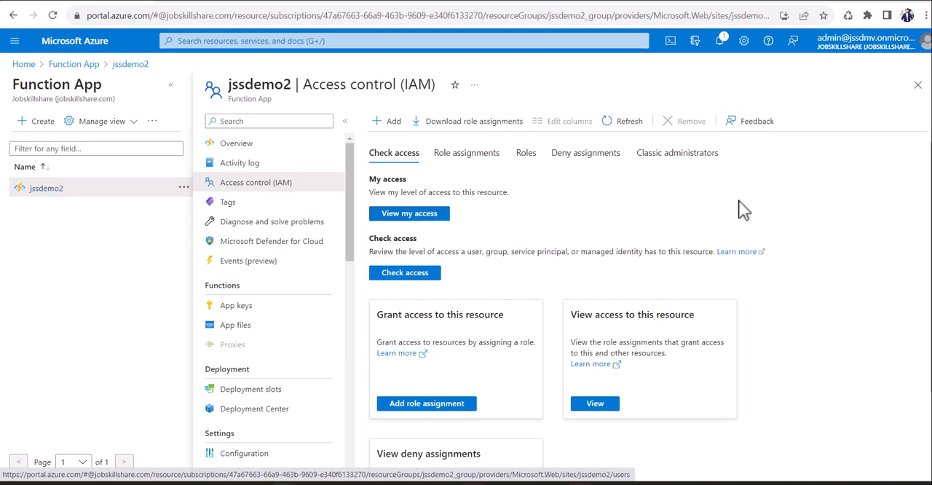